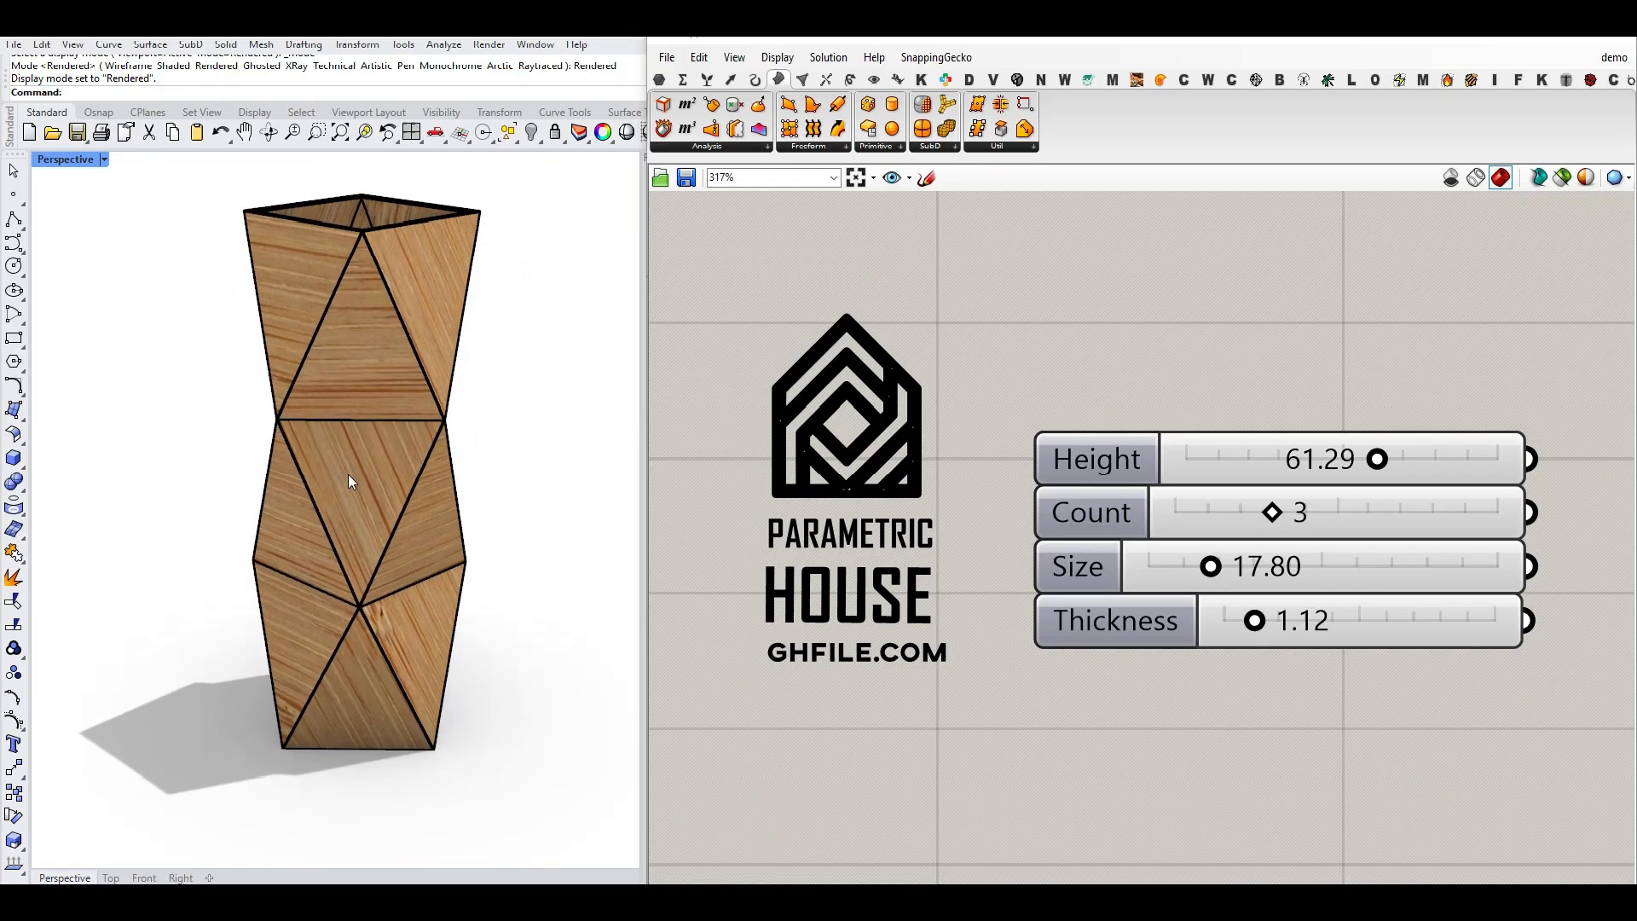
- Explore the vase sliders, ending at Height 56.08, a single tier and Size 21.71
{"action": "left_click_drag", "start_coordinate": [1376, 459], "coordinate": [1367, 459]}
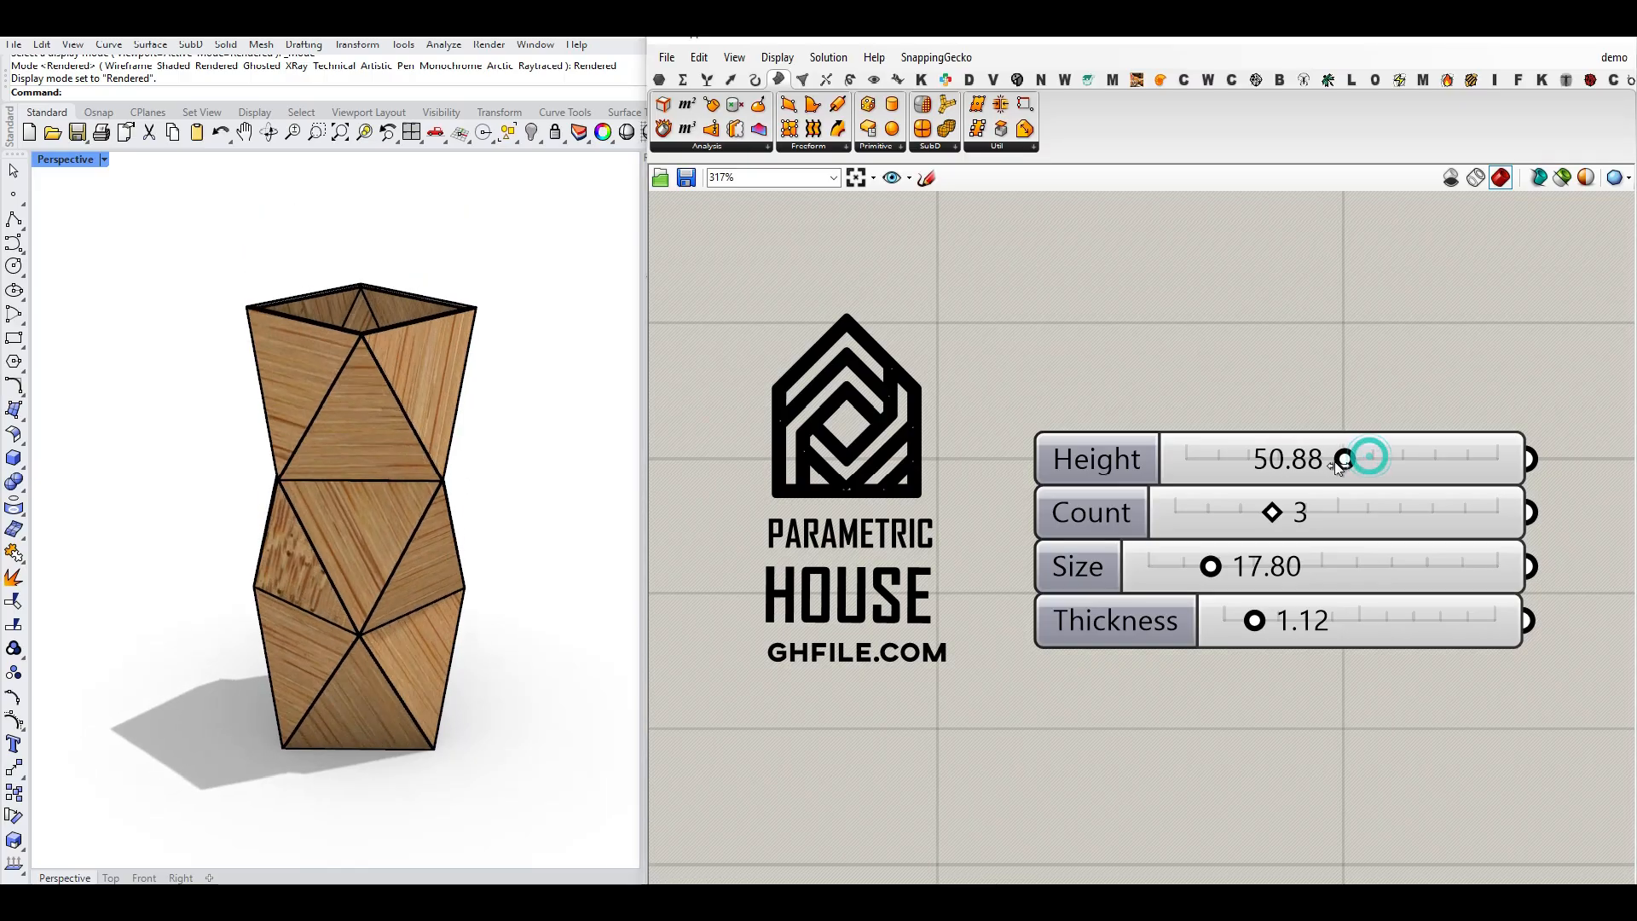
{"action": "left_click_drag", "start_coordinate": [1368, 457], "coordinate": [1363, 457]}
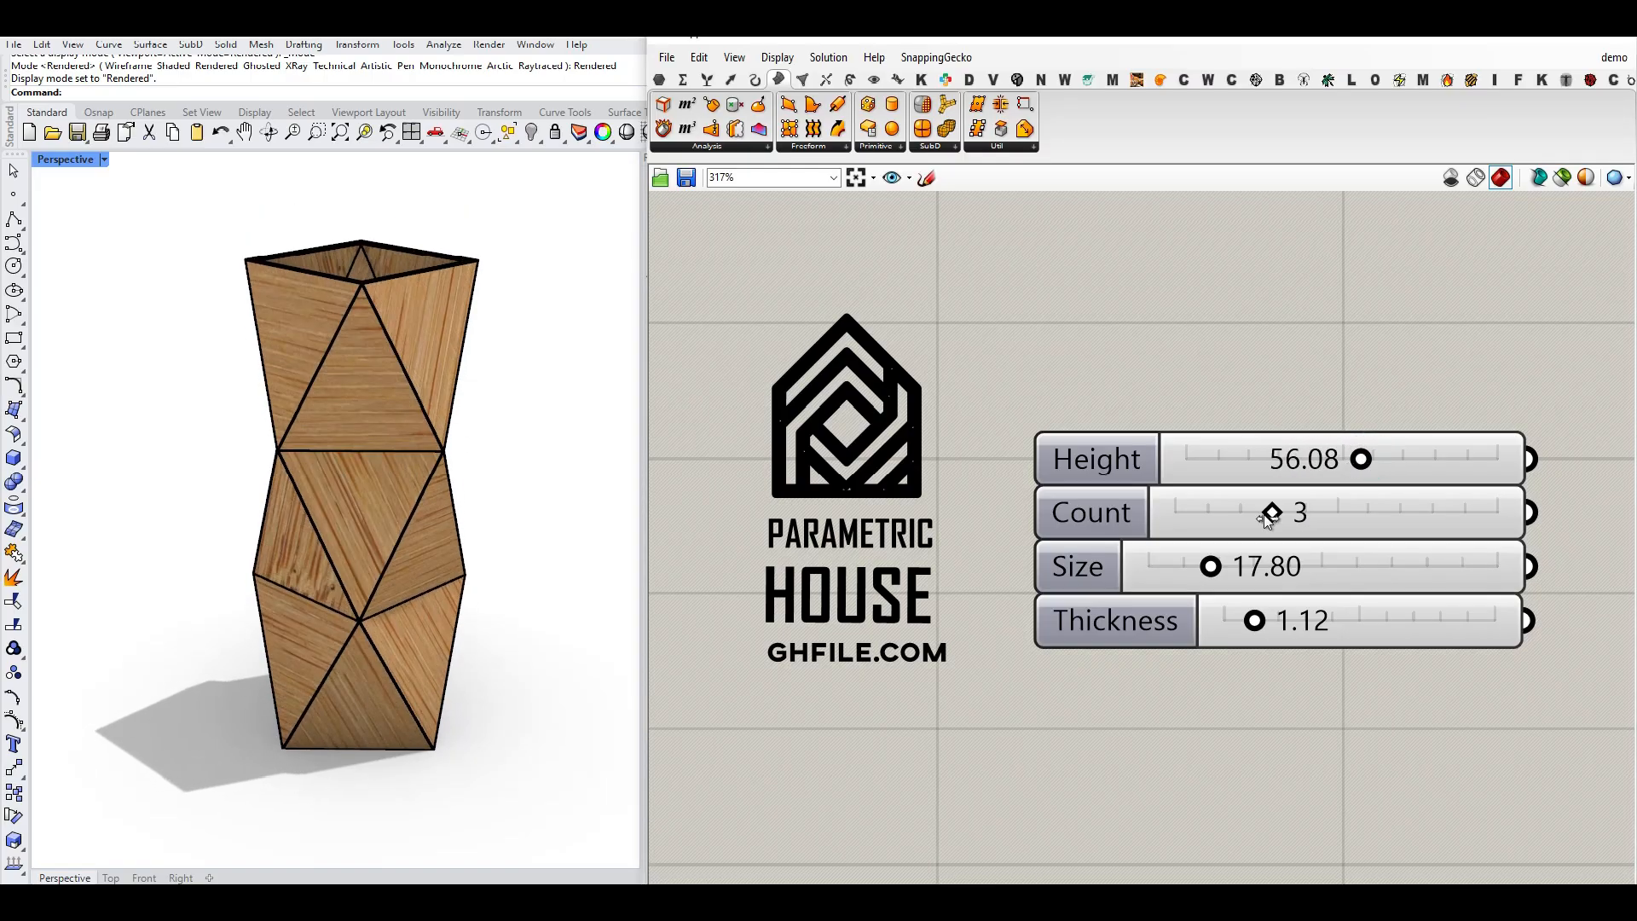
{"action": "left_click_drag", "start_coordinate": [1270, 513], "coordinate": [1301, 514]}
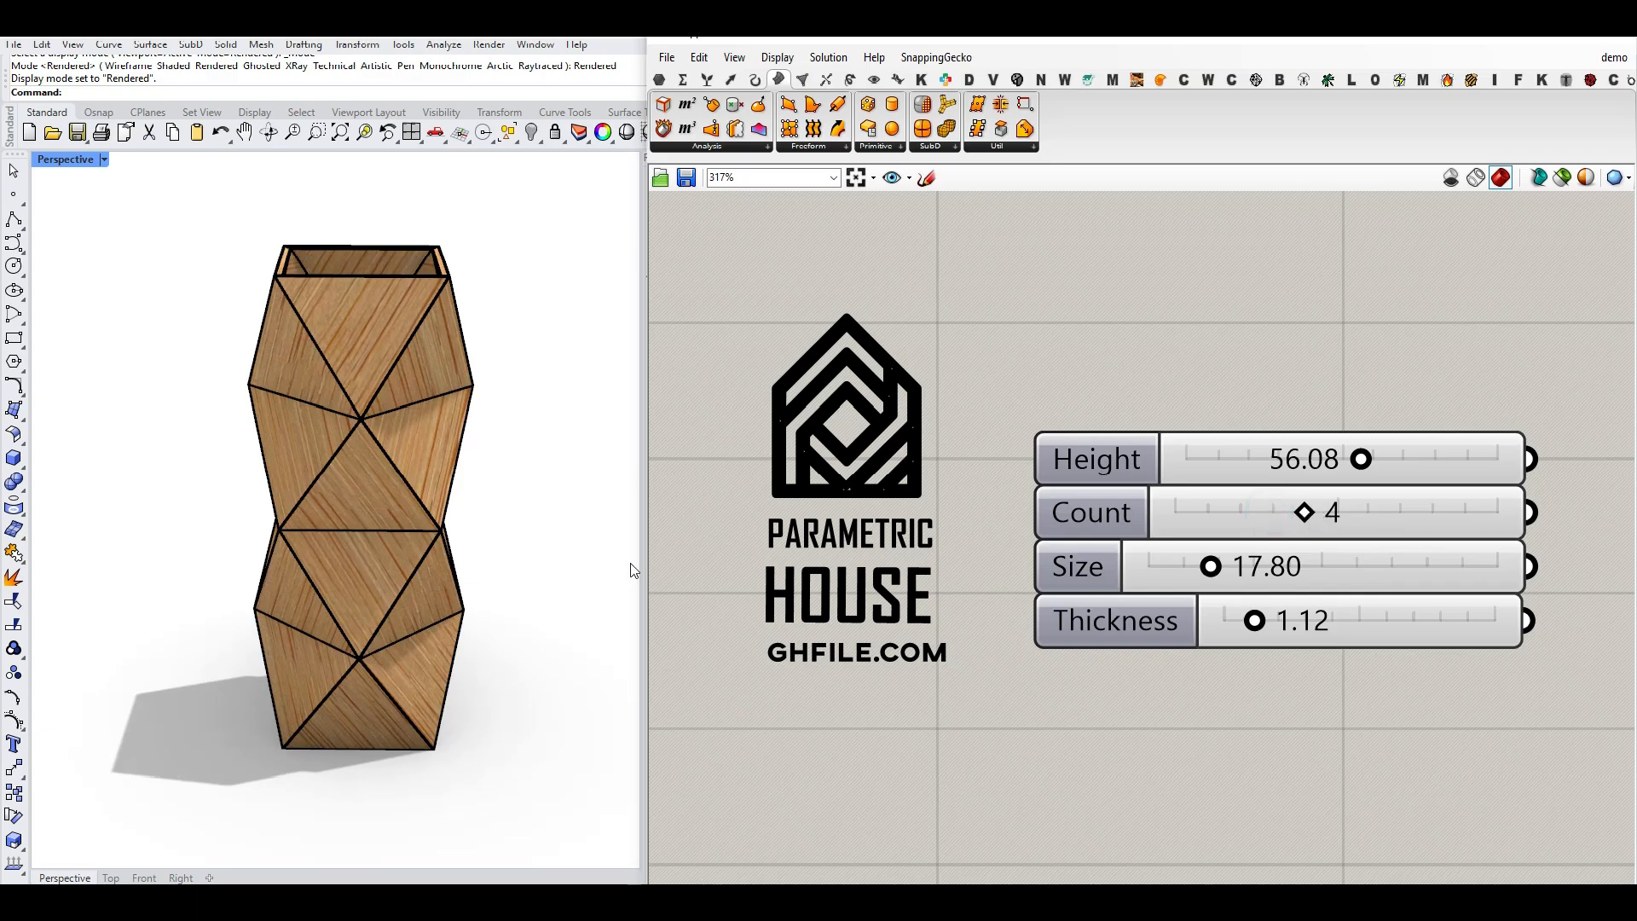
{"action": "left_click_drag", "start_coordinate": [1304, 512], "coordinate": [1271, 512]}
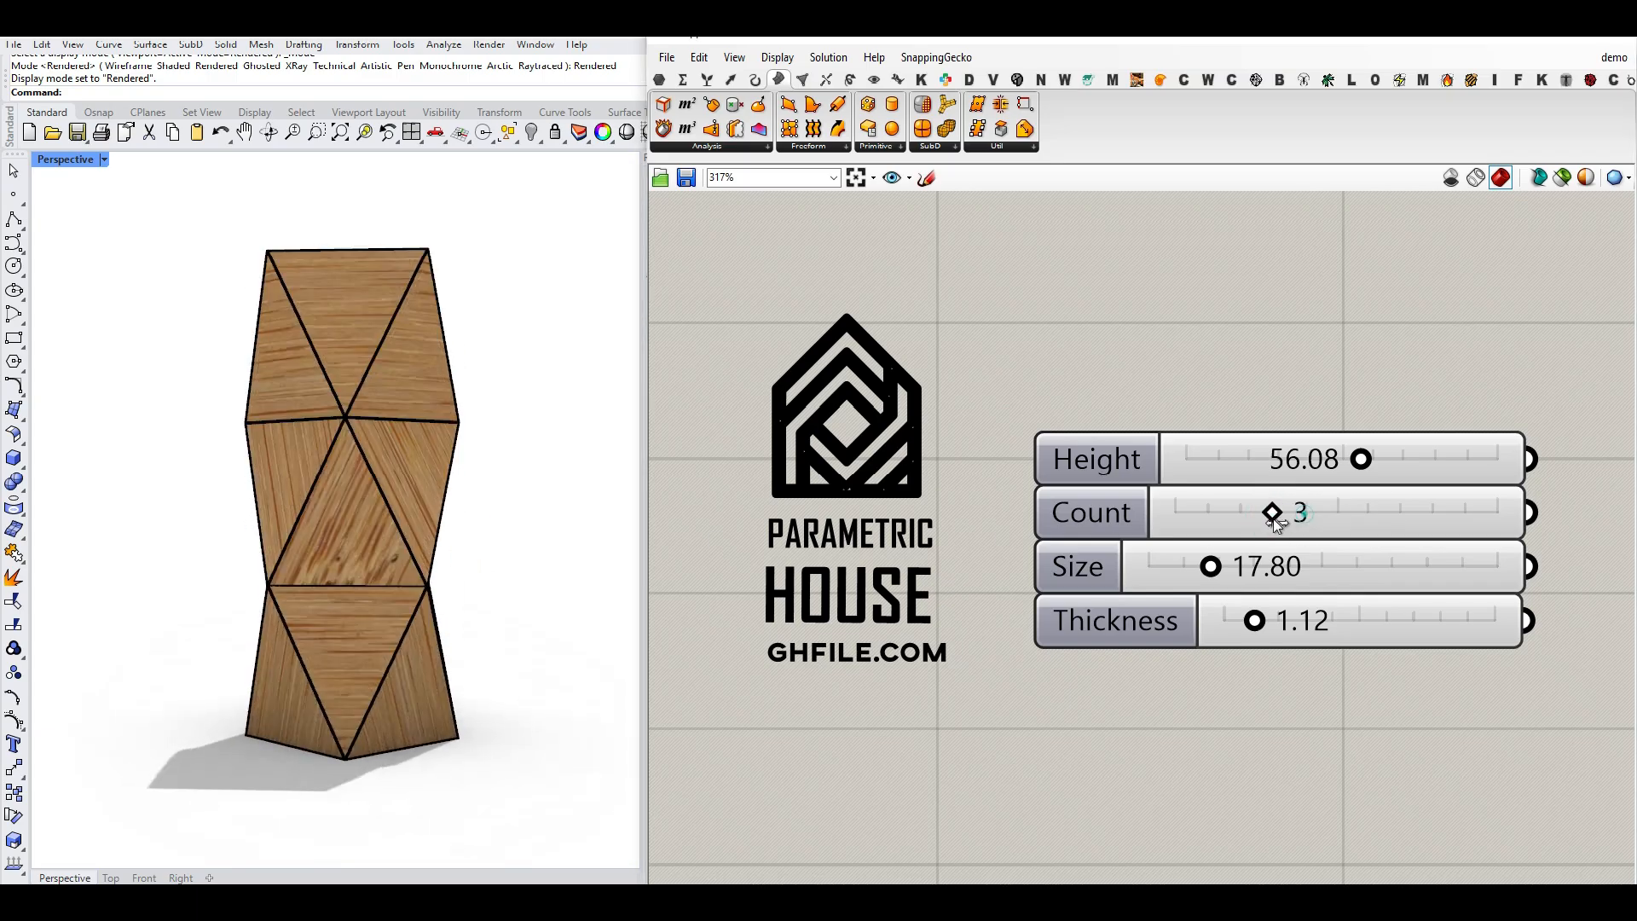
{"action": "left_click_drag", "start_coordinate": [1273, 512], "coordinate": [1206, 511]}
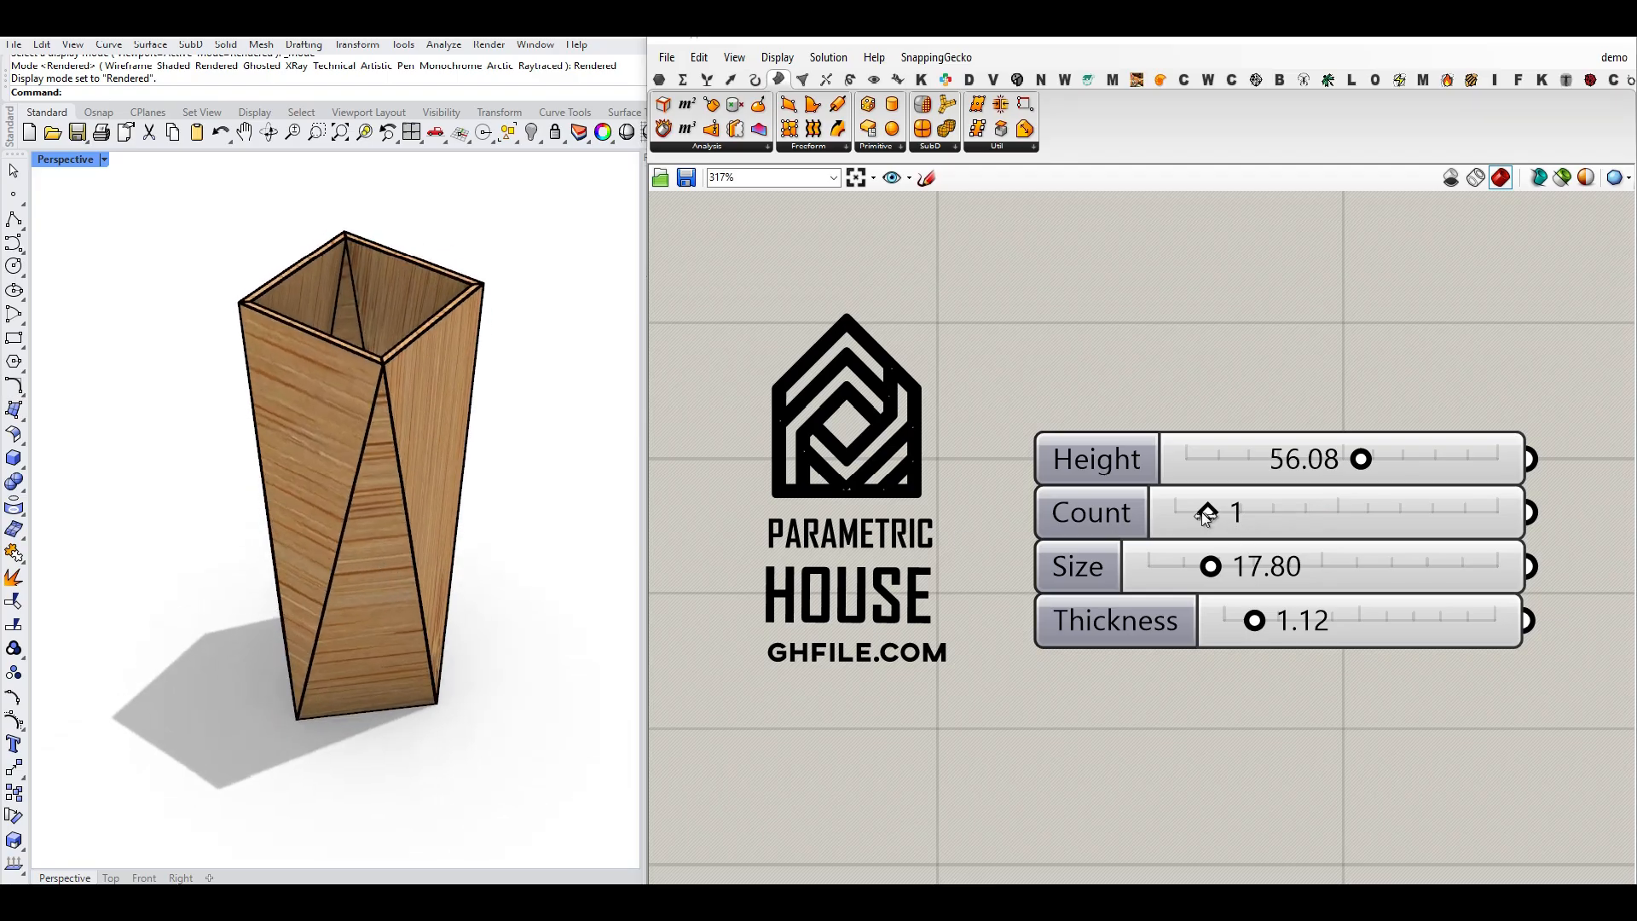
{"action": "left_click_drag", "start_coordinate": [1211, 566], "coordinate": [1225, 566]}
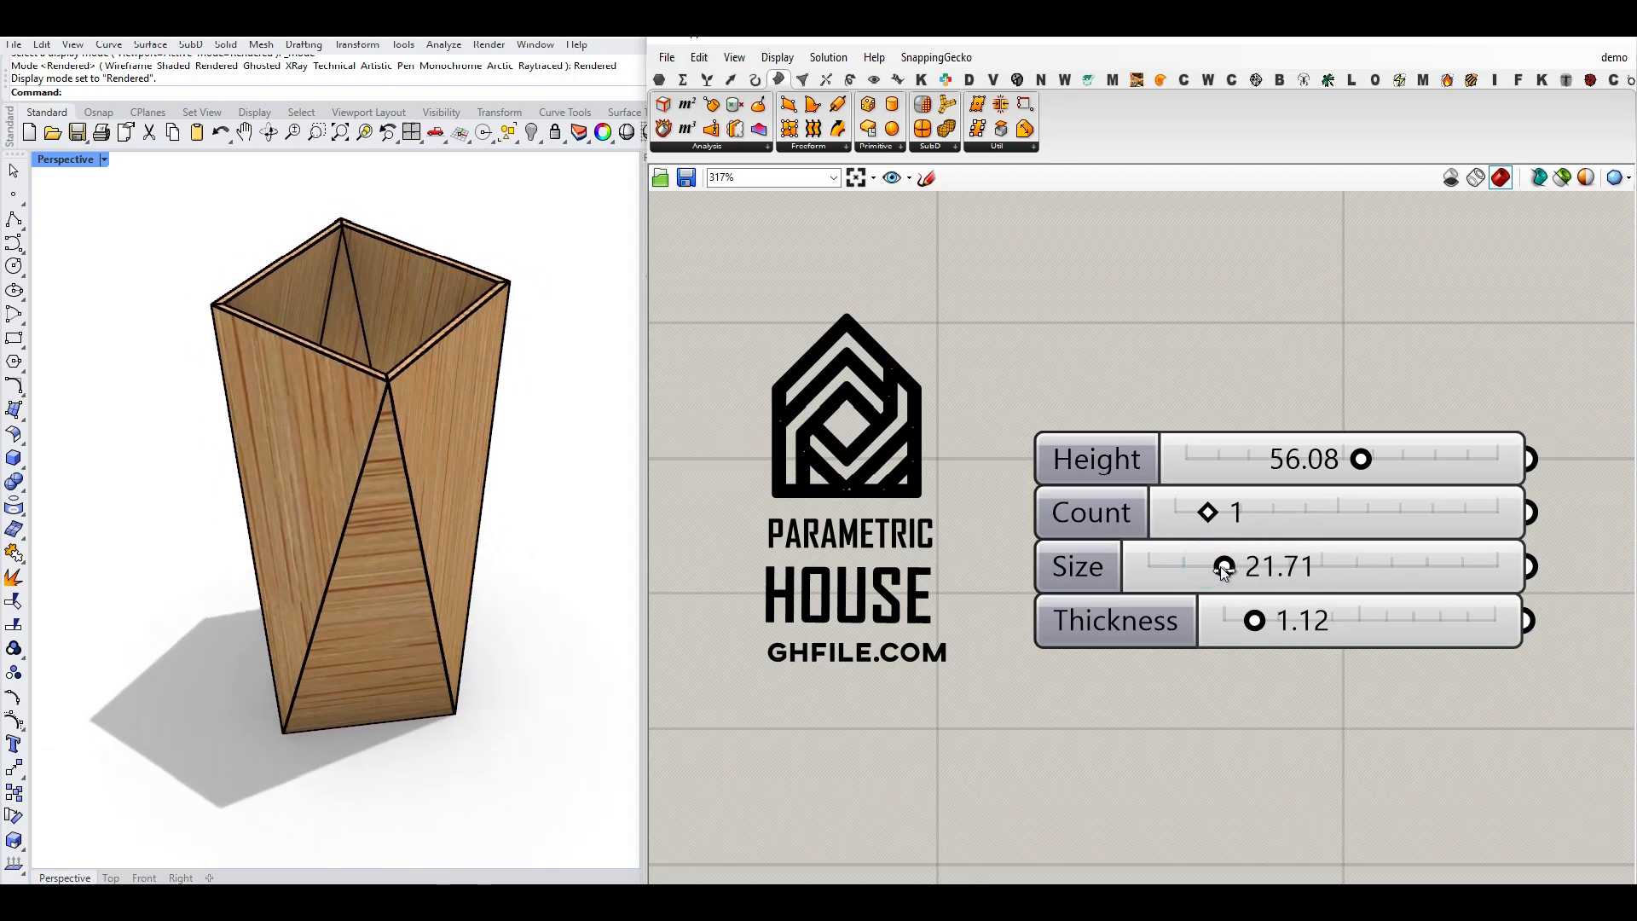
{"action": "left_click_drag", "start_coordinate": [1253, 621], "coordinate": [1327, 620]}
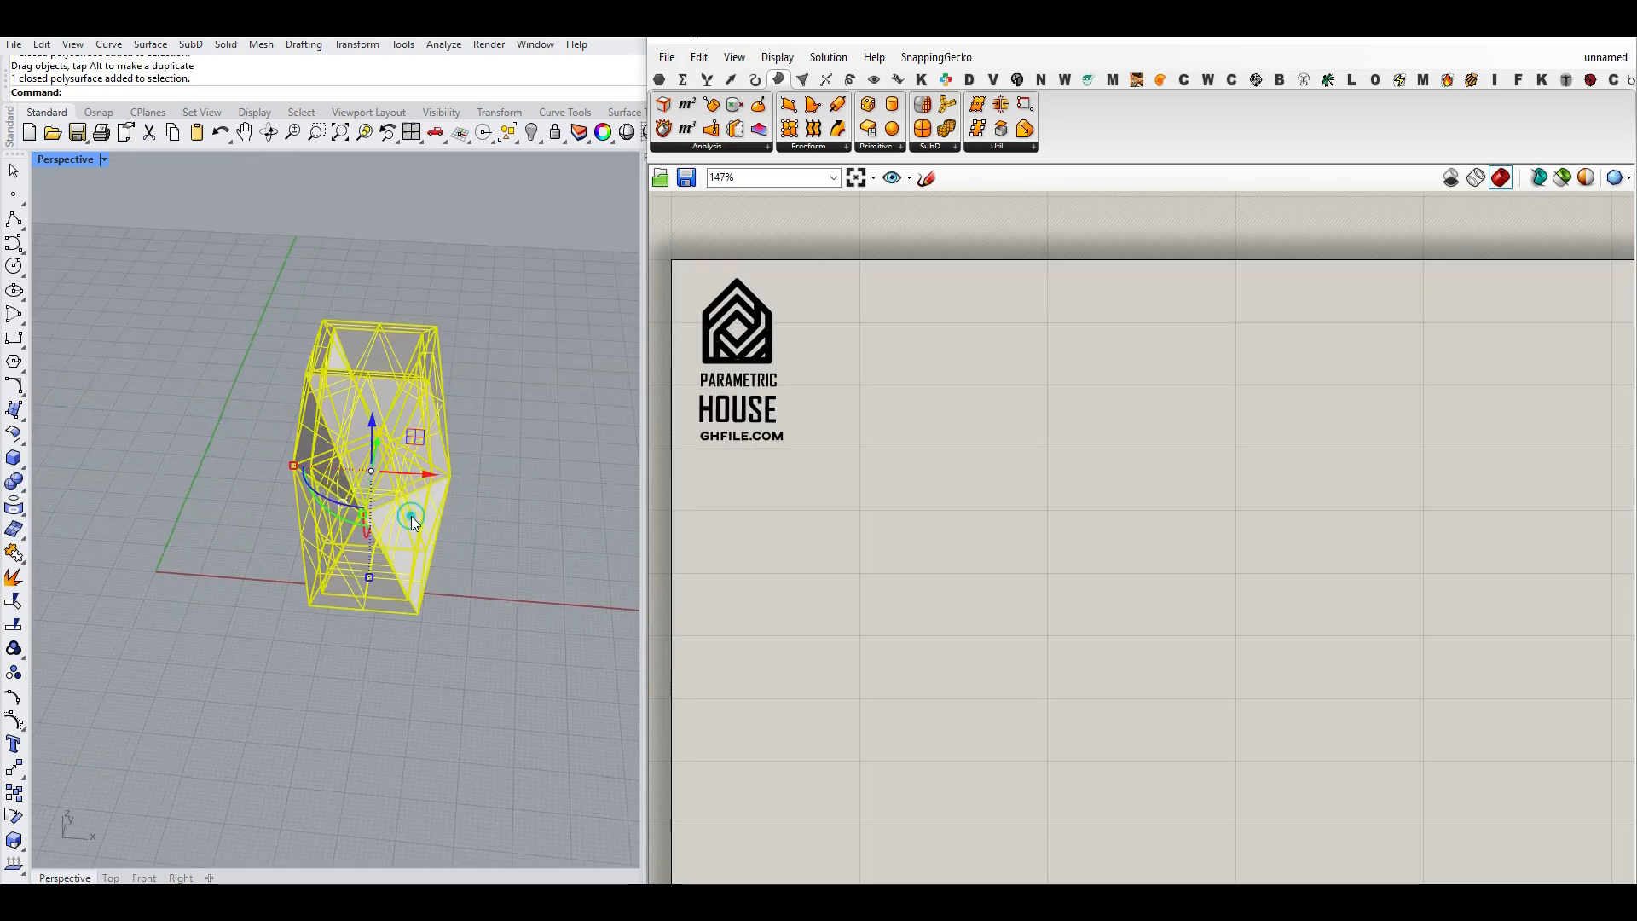
- Delete the sample vase, hand-loft copied rectangles with Straight sections, then clear the demo geometry
{"action": "key", "text": "Delete"}
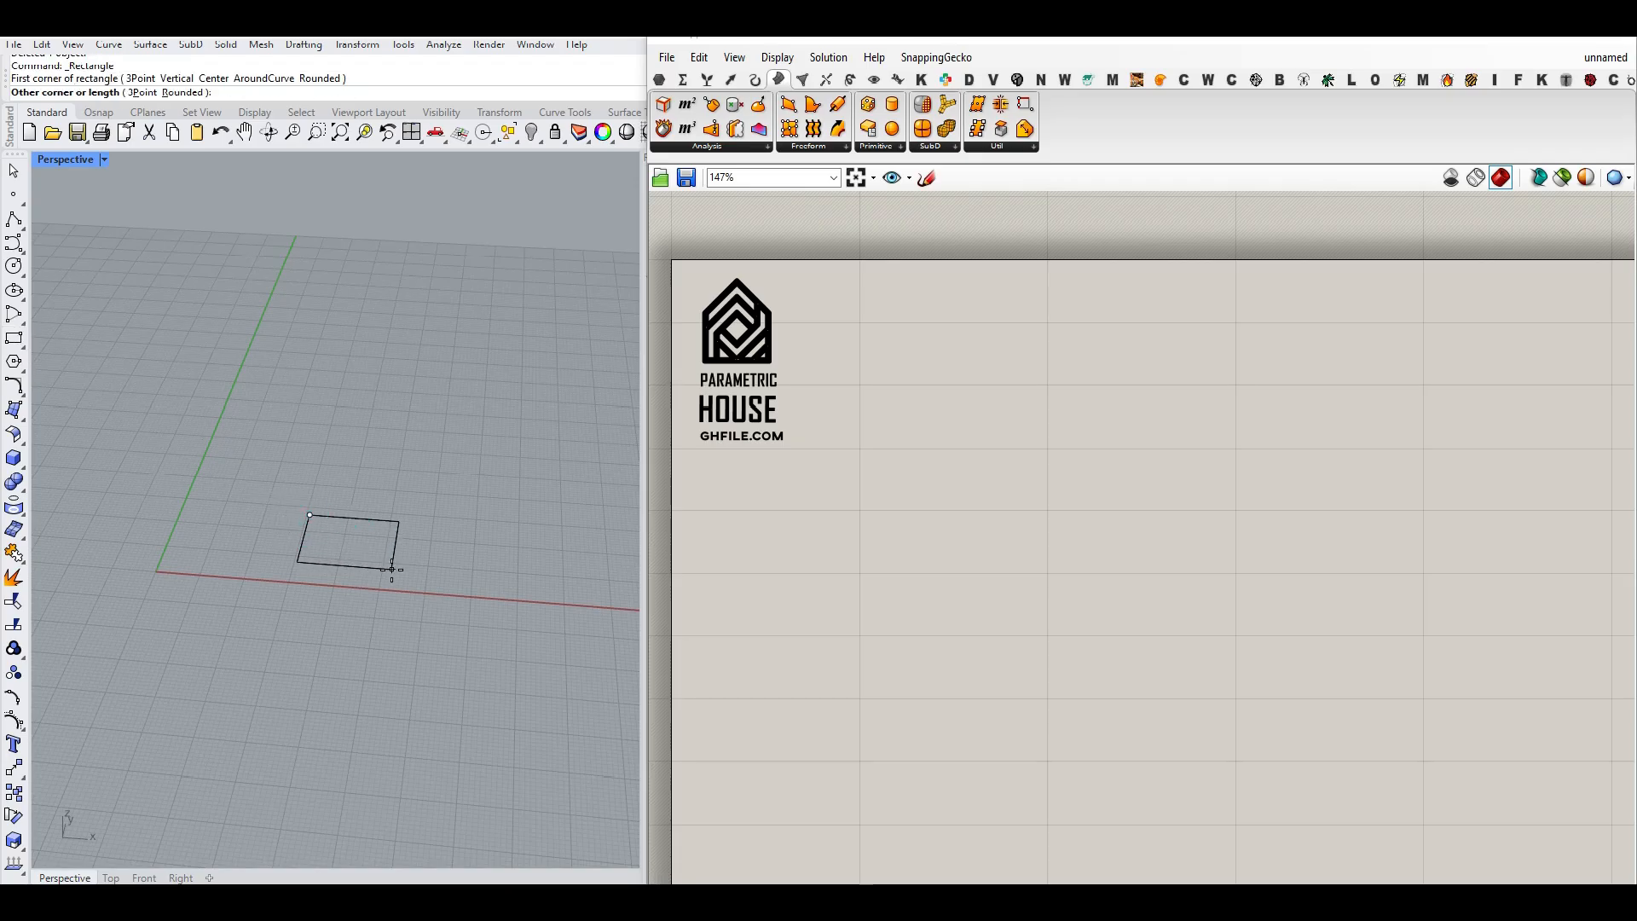
{"action": "left_click", "coordinate": [391, 569]}
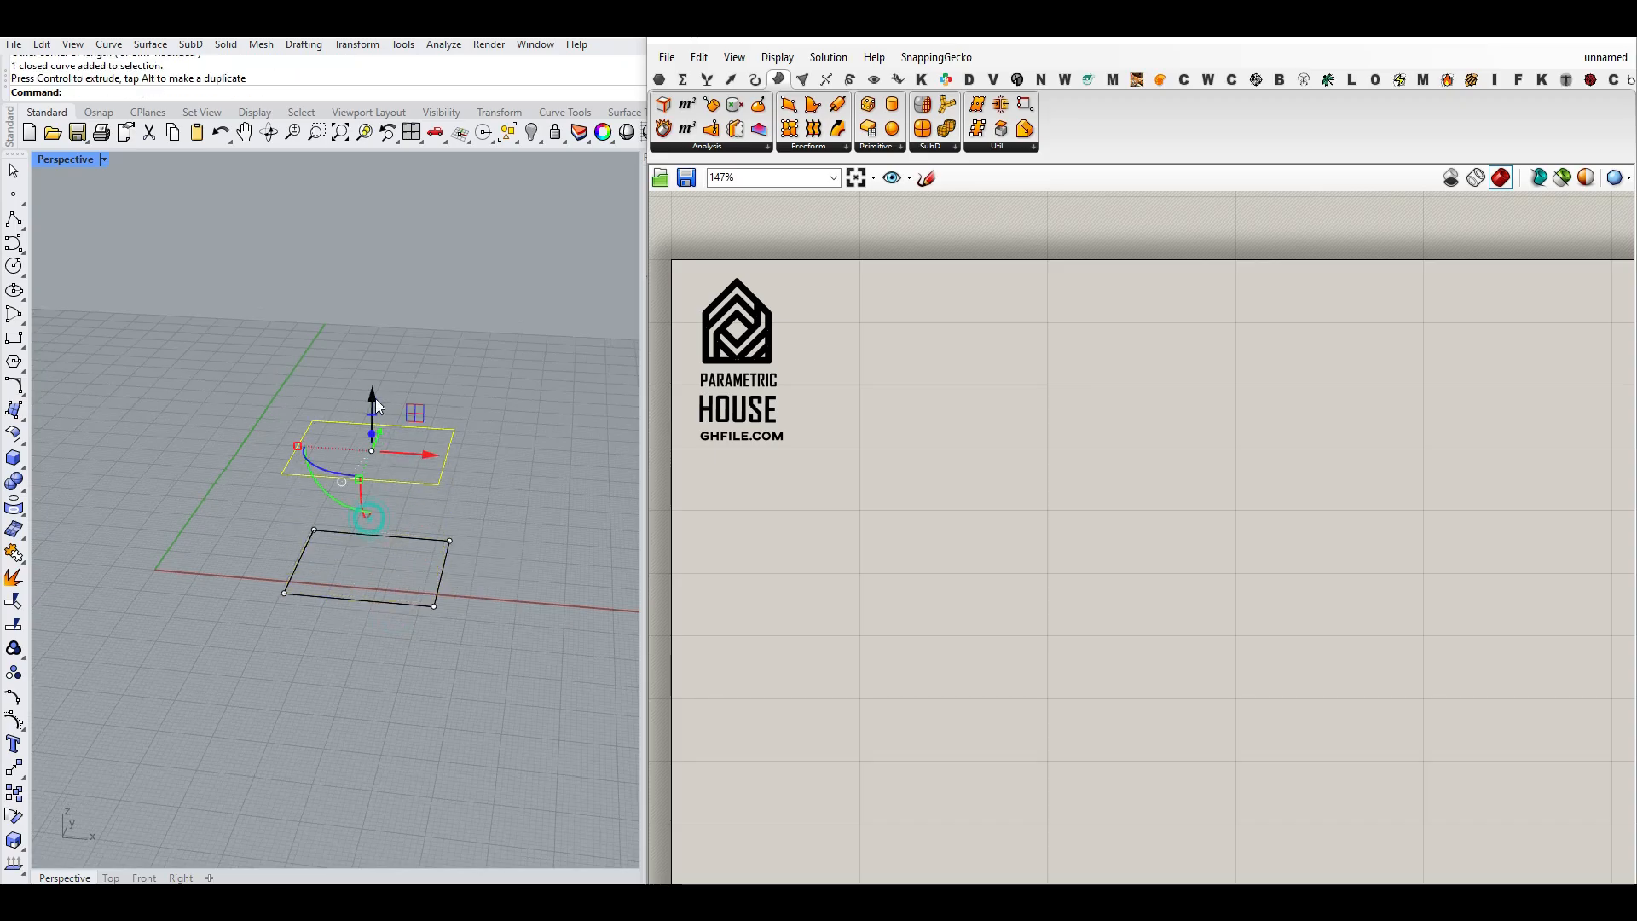
{"action": "left_click_drag", "start_coordinate": [372, 397], "coordinate": [373, 230]}
{"action": "type", "text": "Loft"}
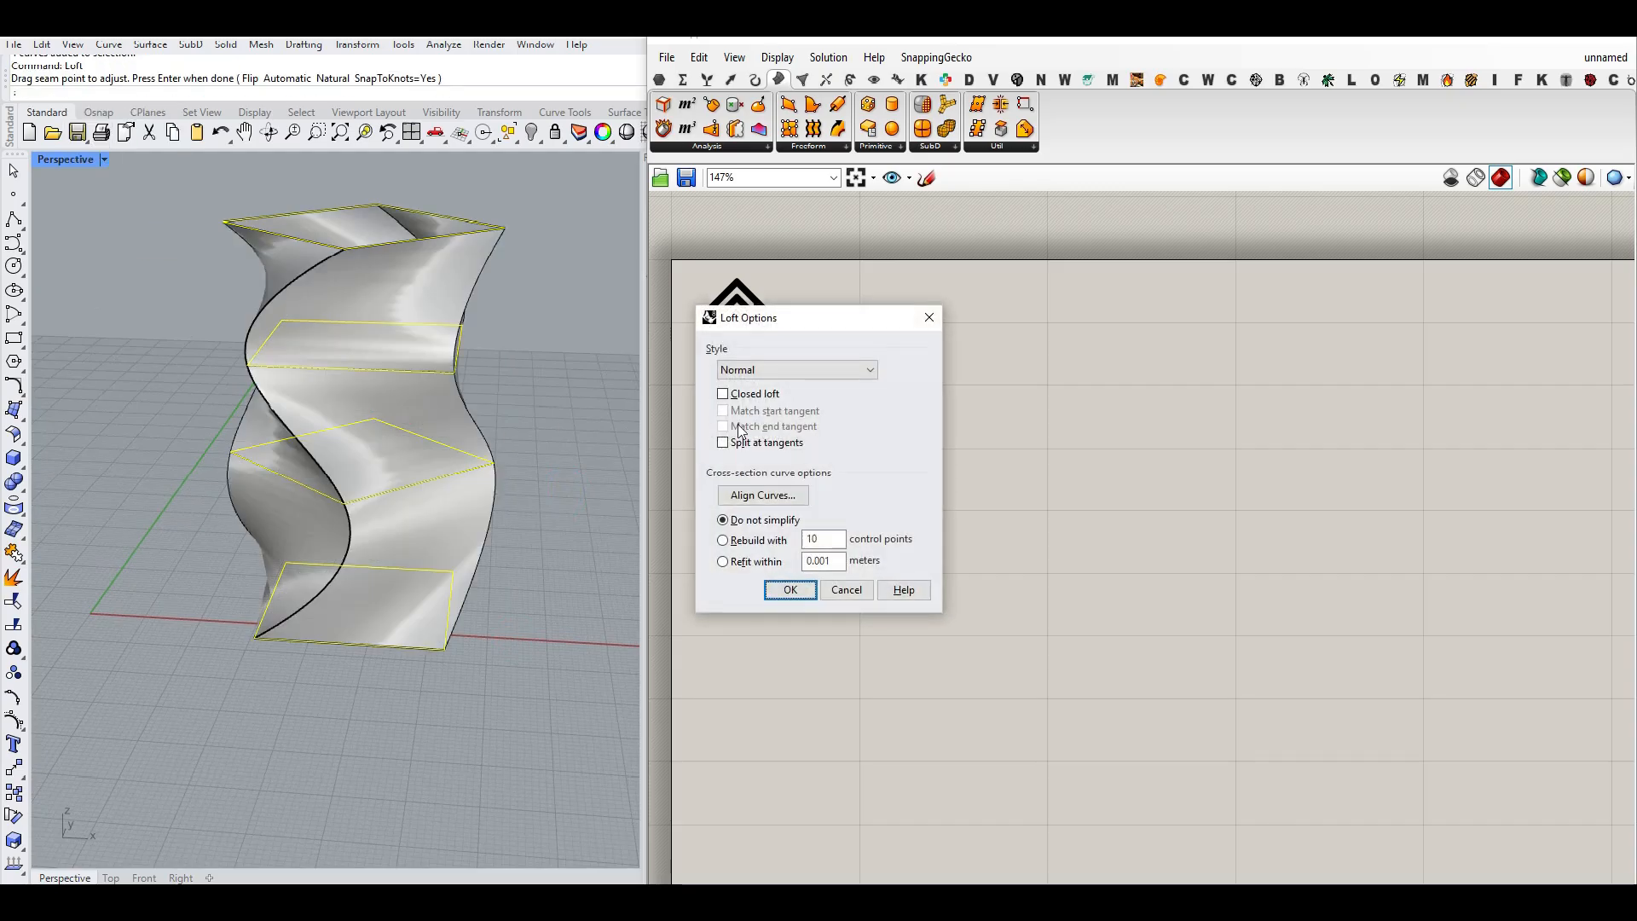
{"action": "left_click", "coordinate": [795, 370]}
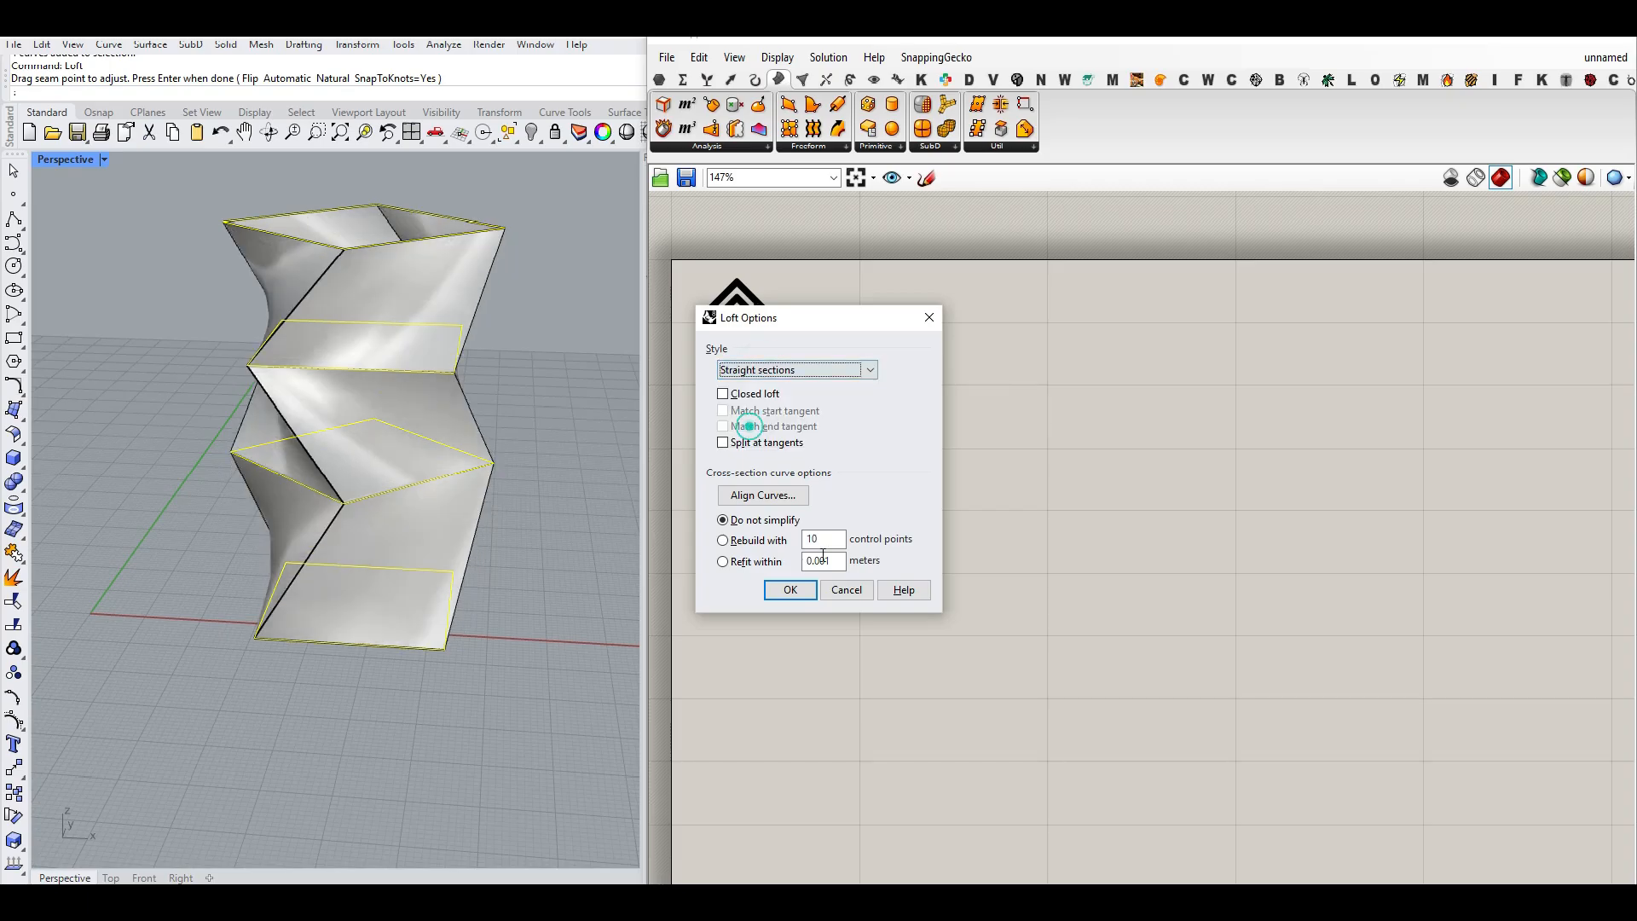
{"action": "left_click", "coordinate": [791, 589]}
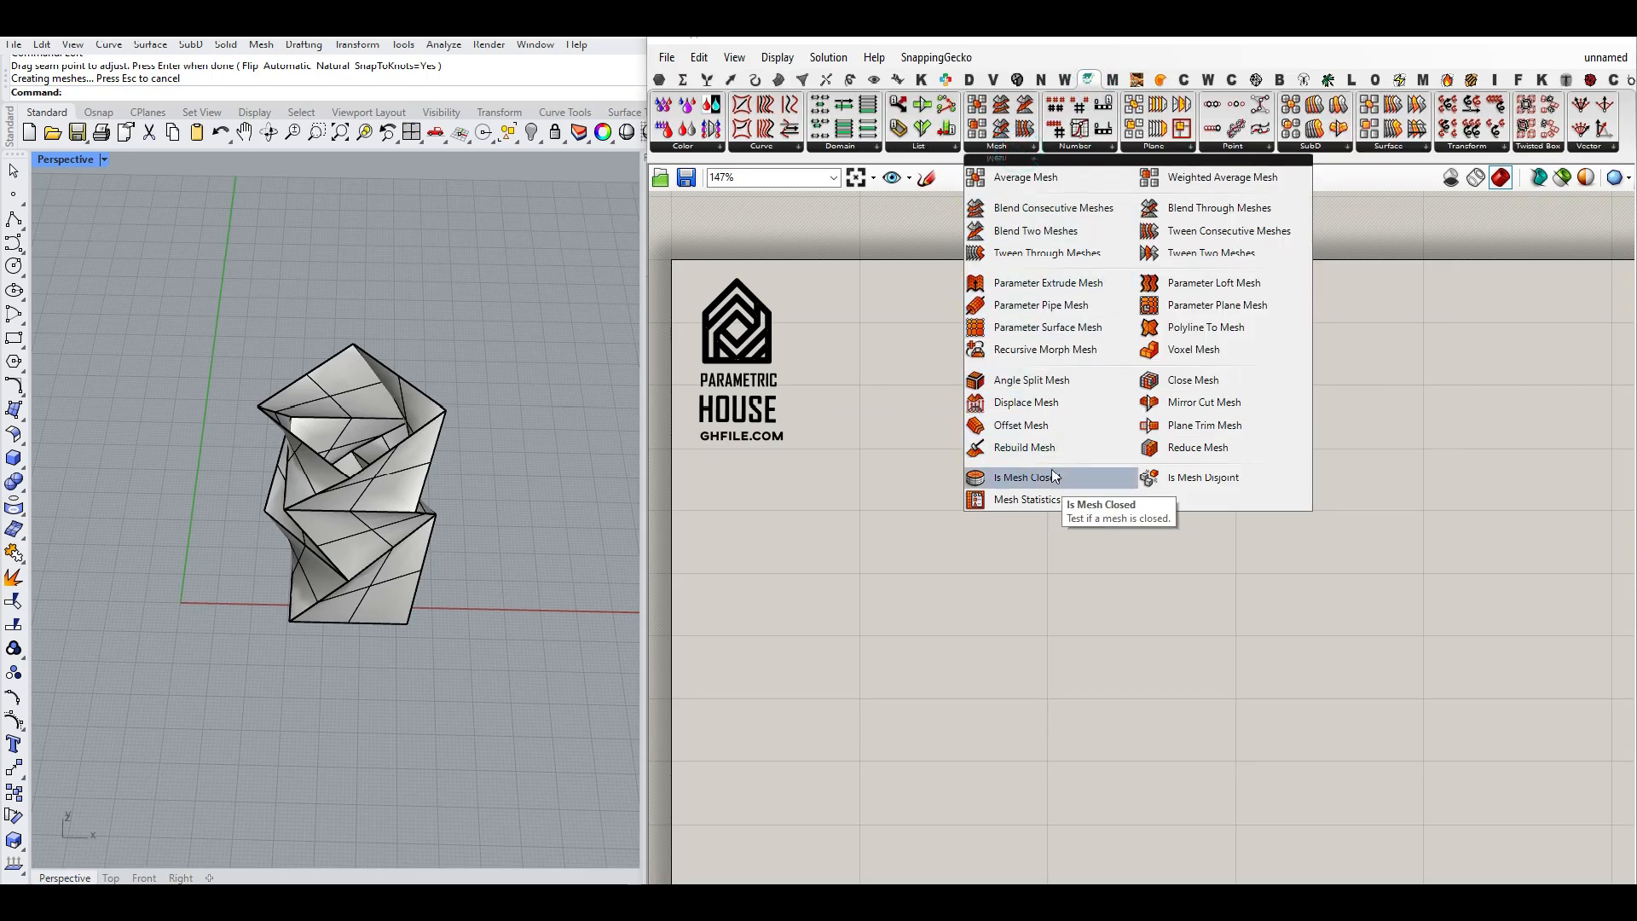
{"action": "left_click", "coordinate": [1021, 478]}
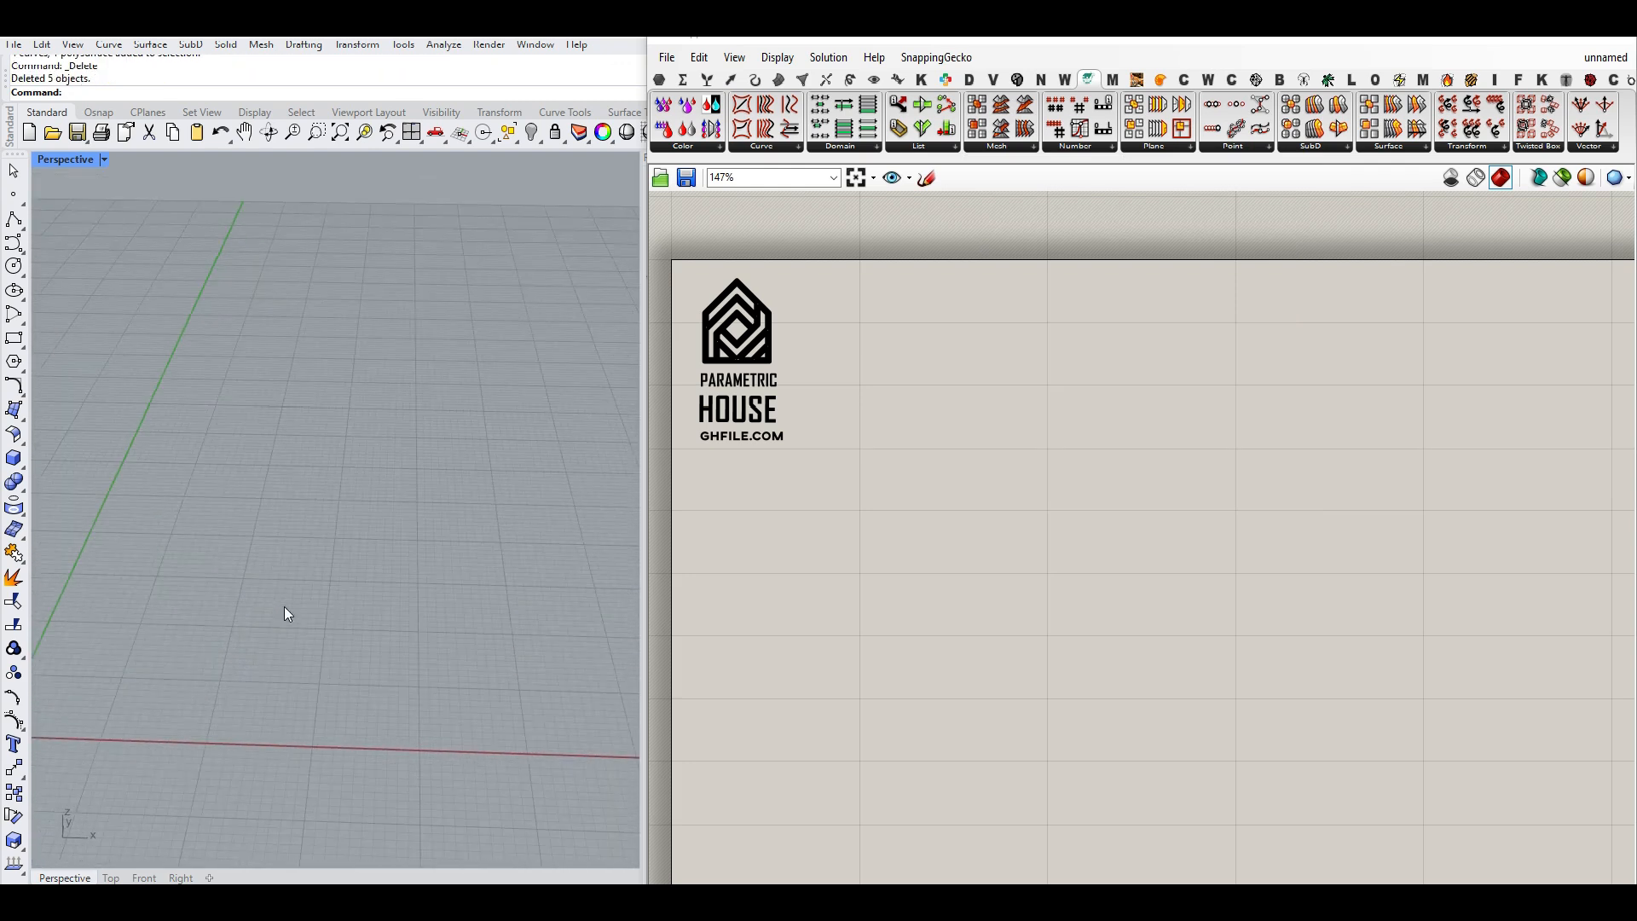
{"action": "mouse_move", "coordinate": [752, 535]}
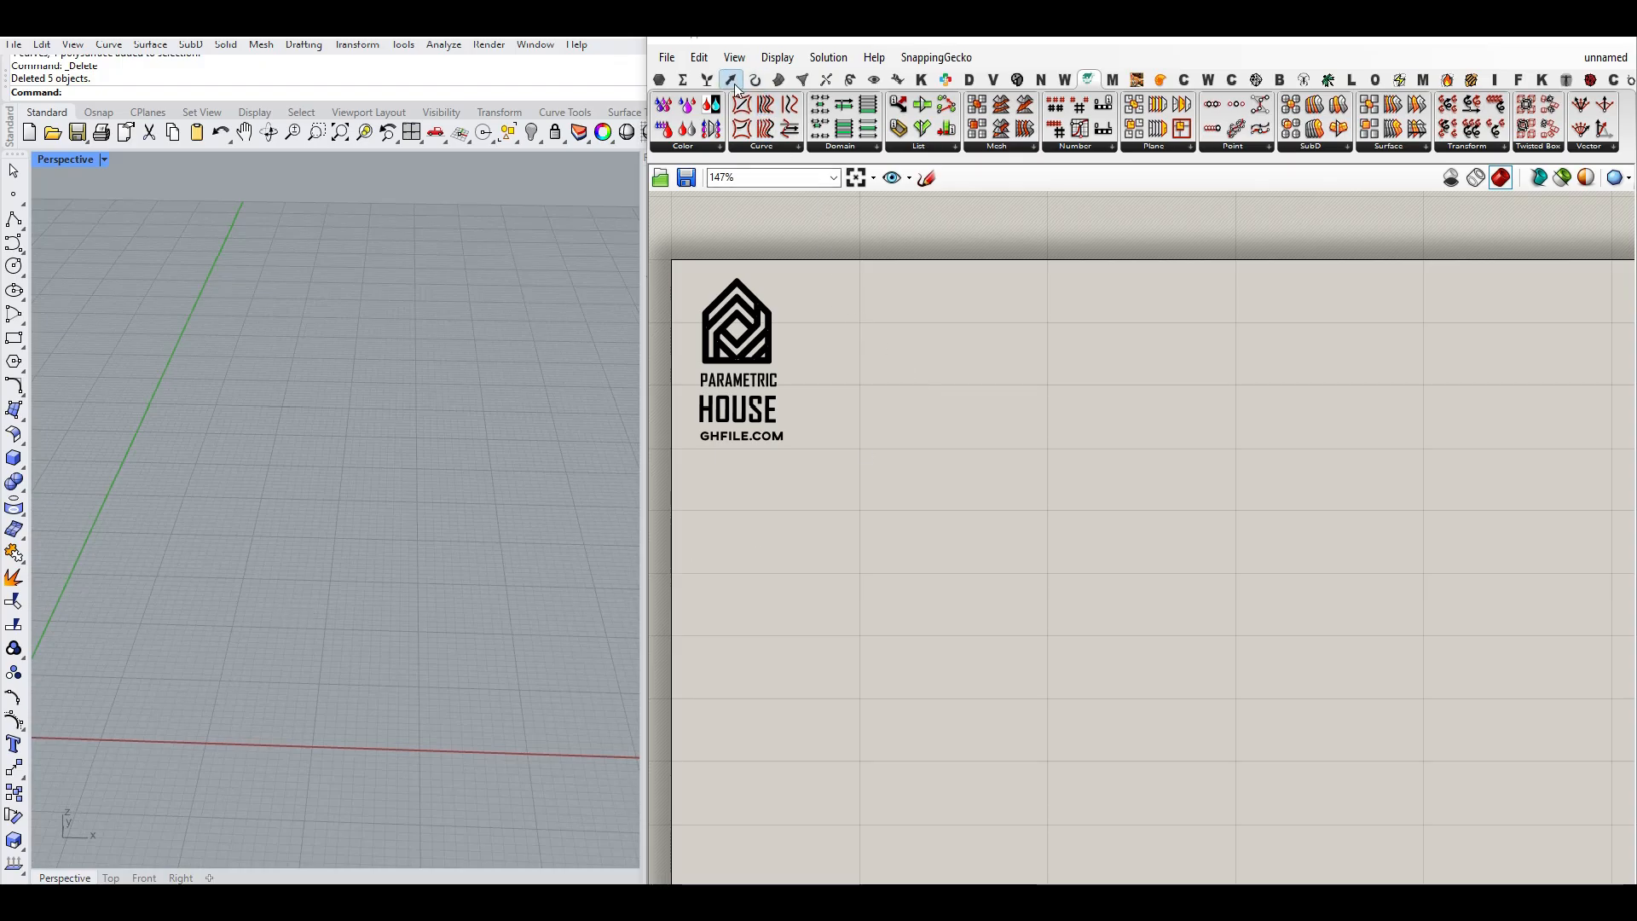
- Add Line SDL with a length slider set to 47 and renamed Total Height
{"action": "left_click", "coordinate": [730, 78]}
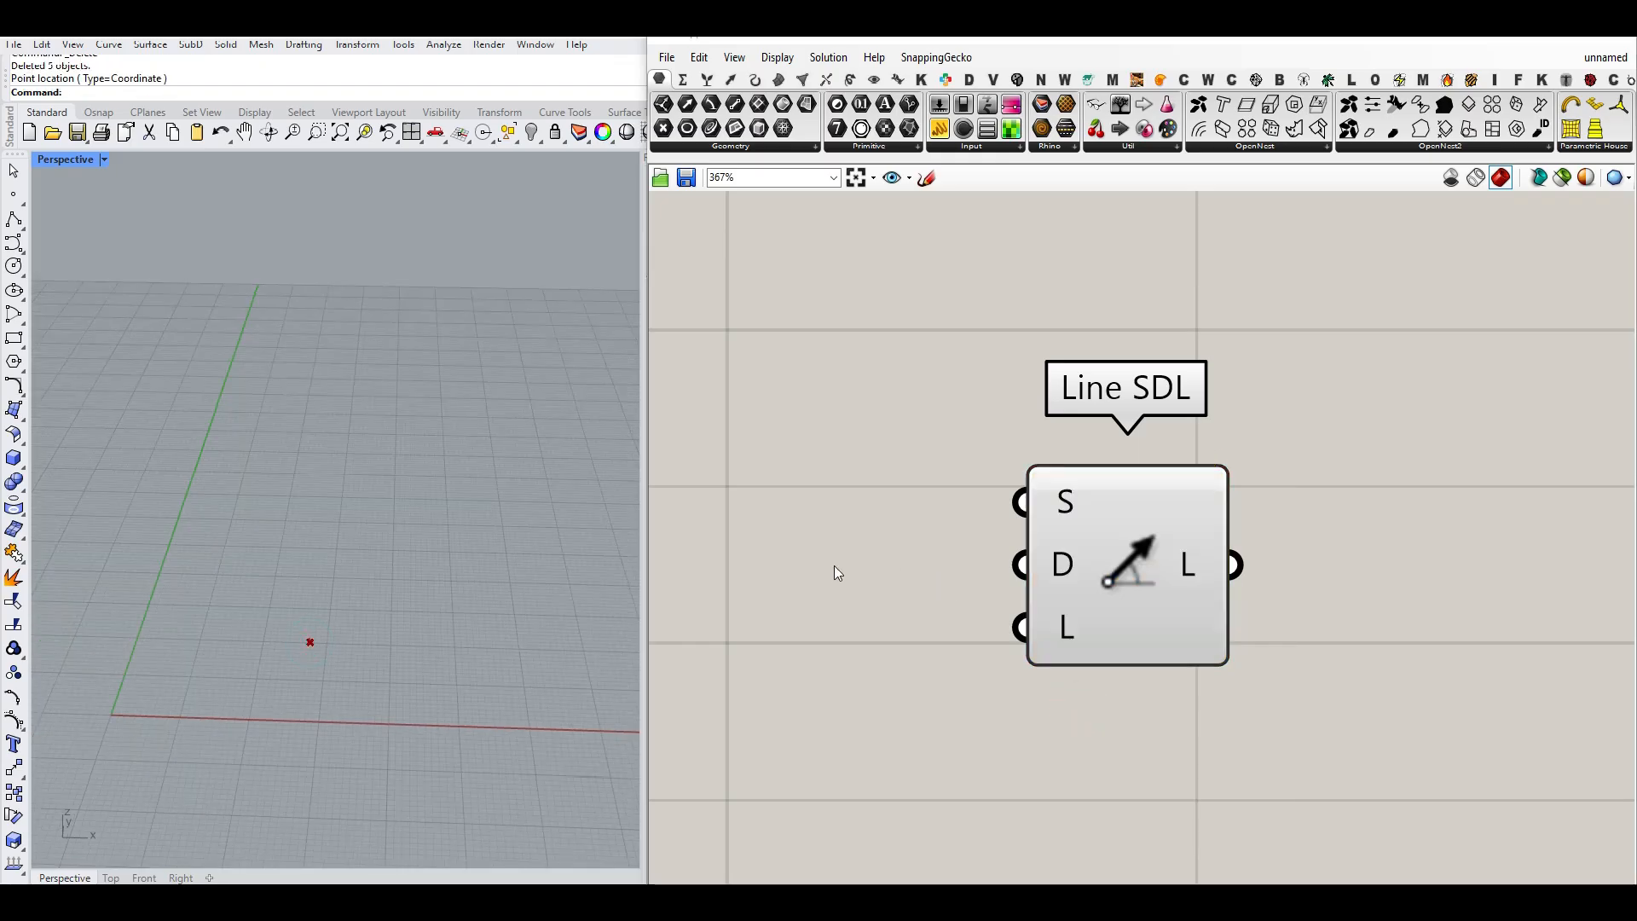
{"action": "mouse_move", "coordinate": [1063, 565]}
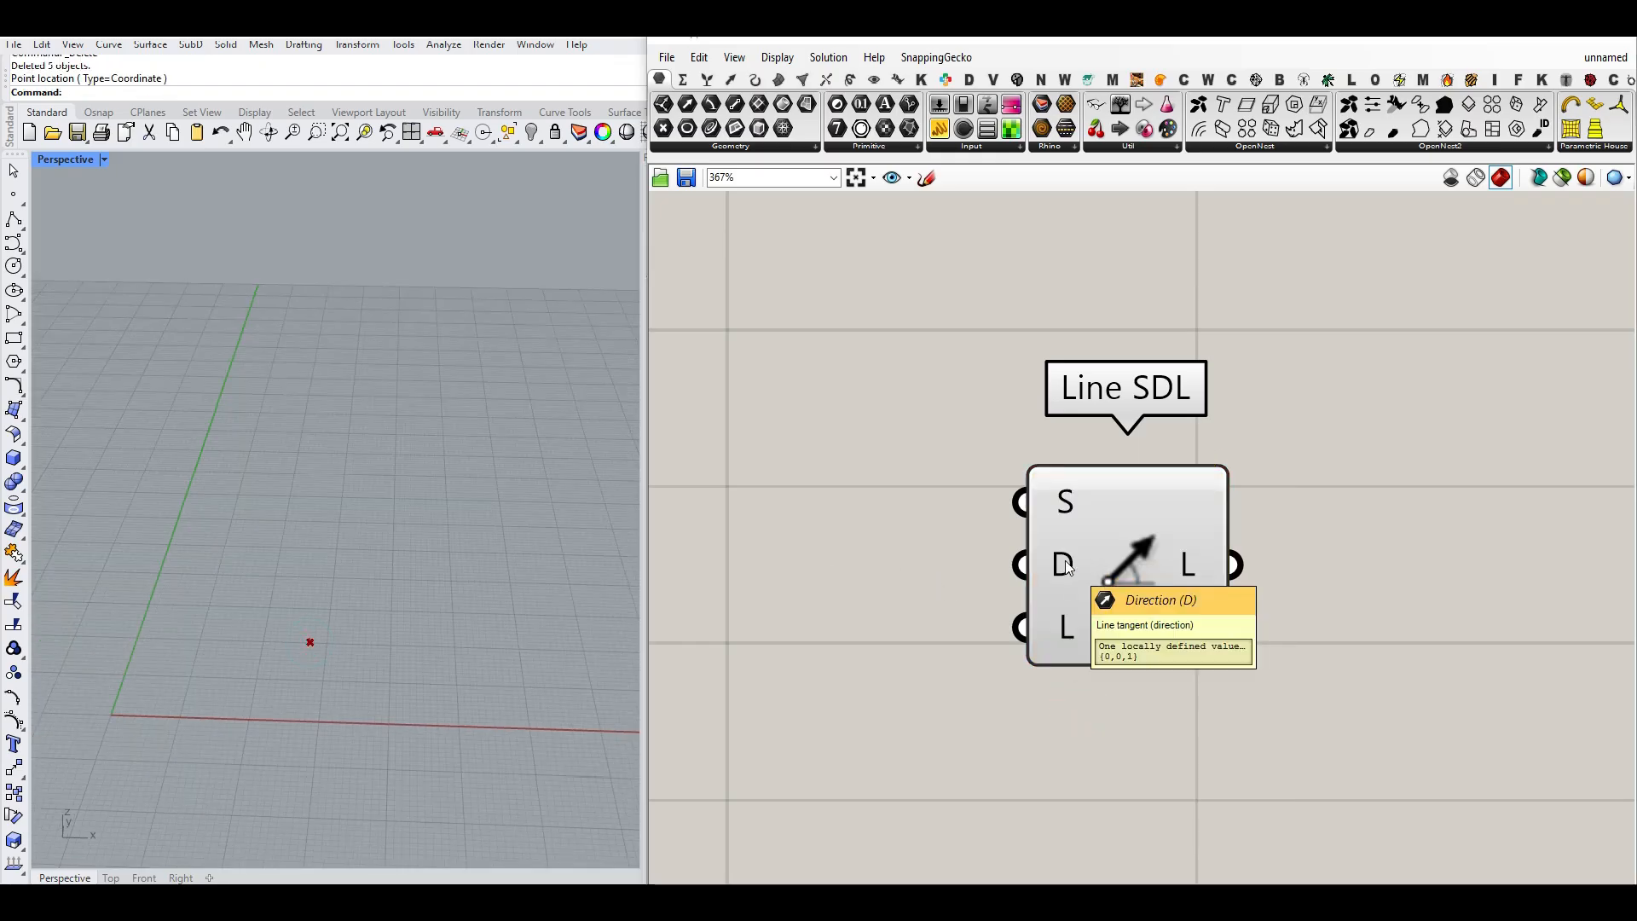
{"action": "mouse_move", "coordinate": [747, 616]}
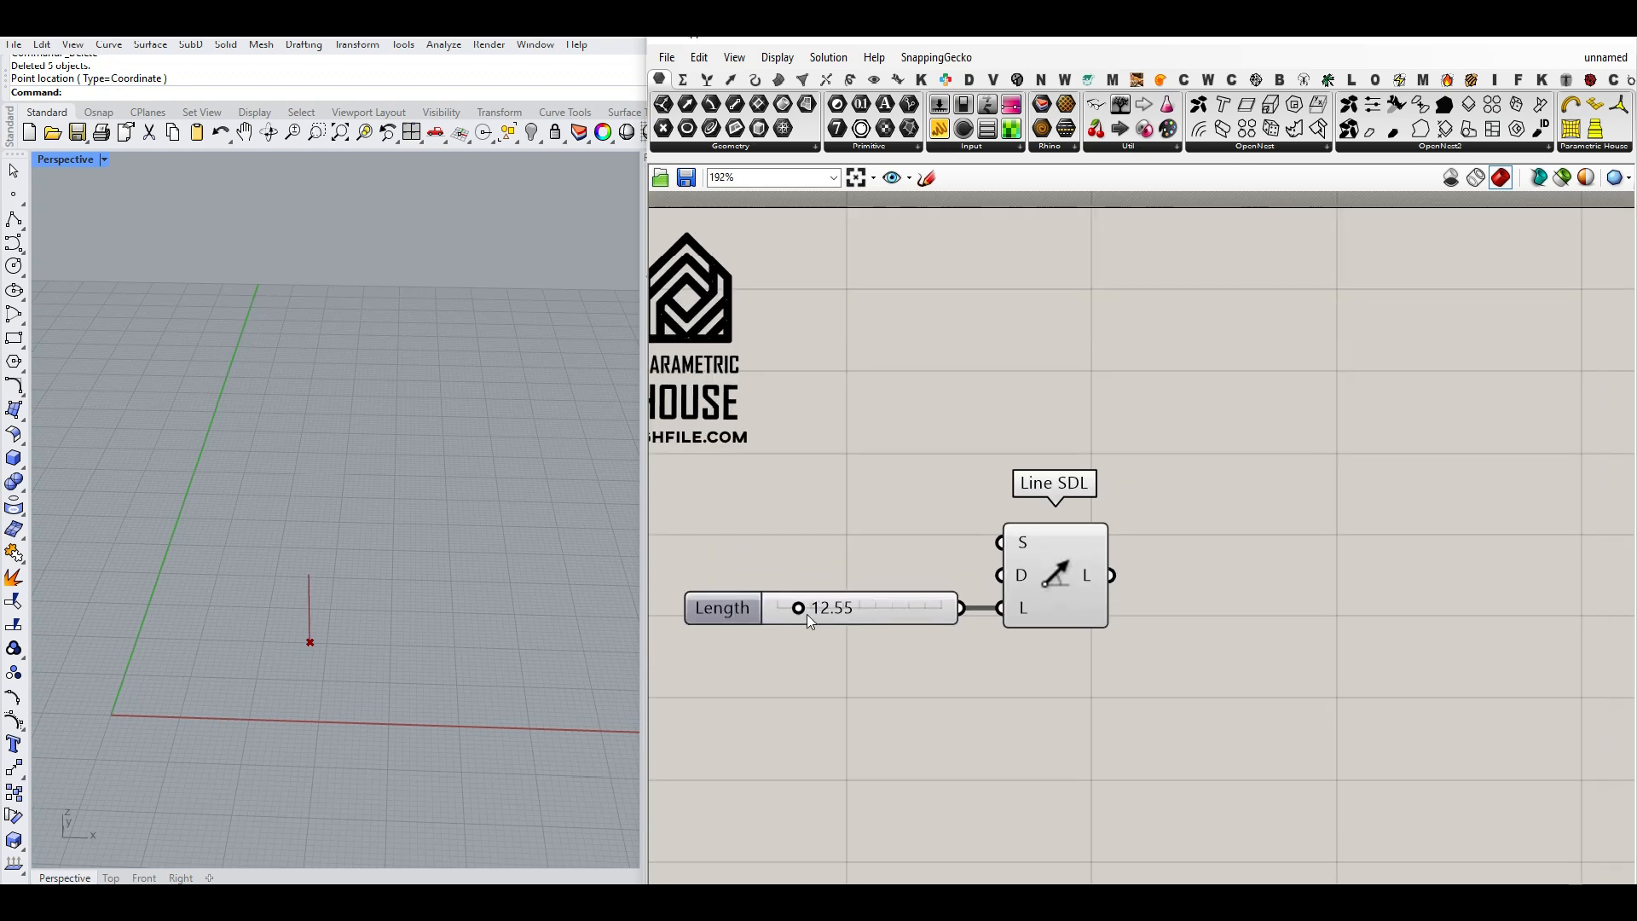
{"action": "left_click_drag", "start_coordinate": [799, 607], "coordinate": [854, 607]}
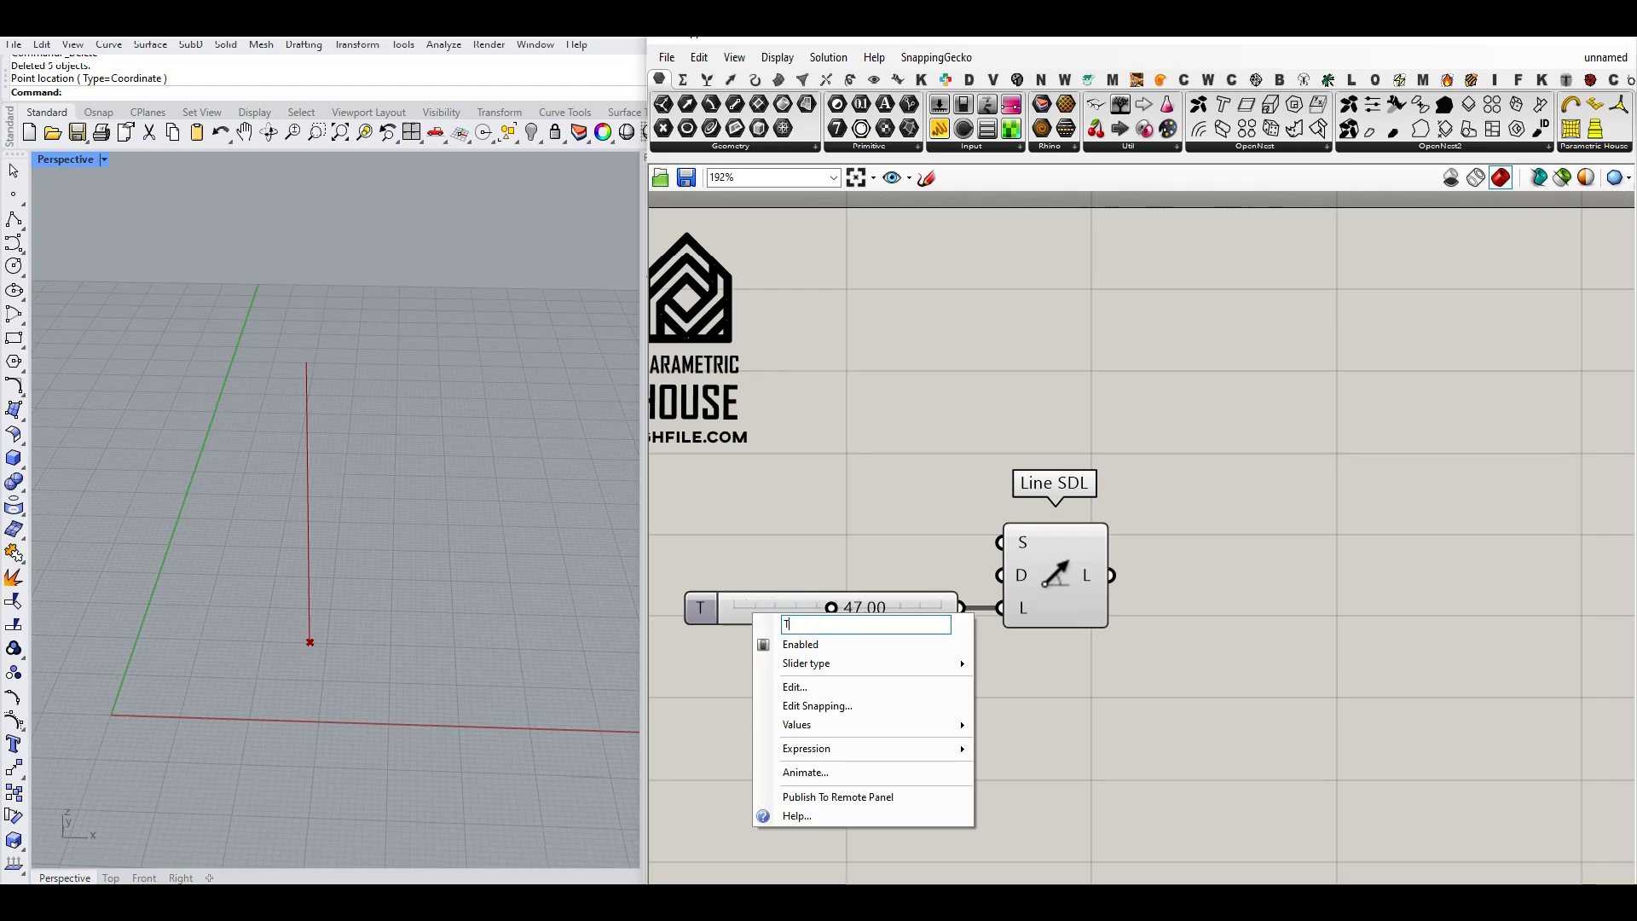
{"action": "type", "text": "Total Height"}
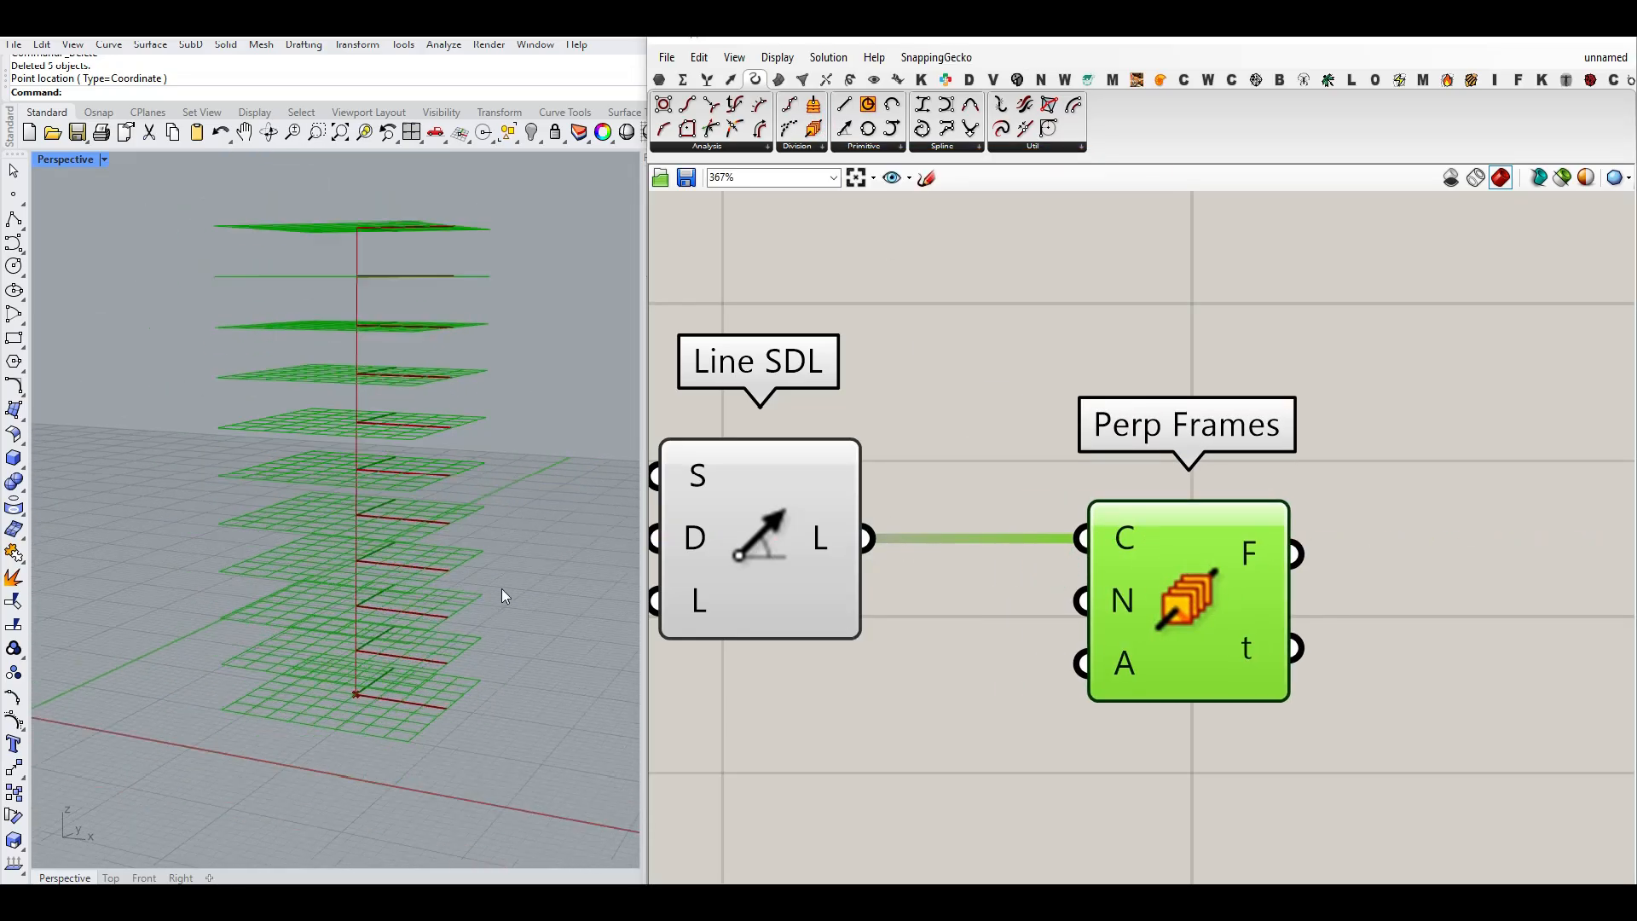
- Set Preview Plane Size to 5 and drive the Perp Frames count with a Number Slider at four frames
{"action": "left_click", "coordinate": [778, 58]}
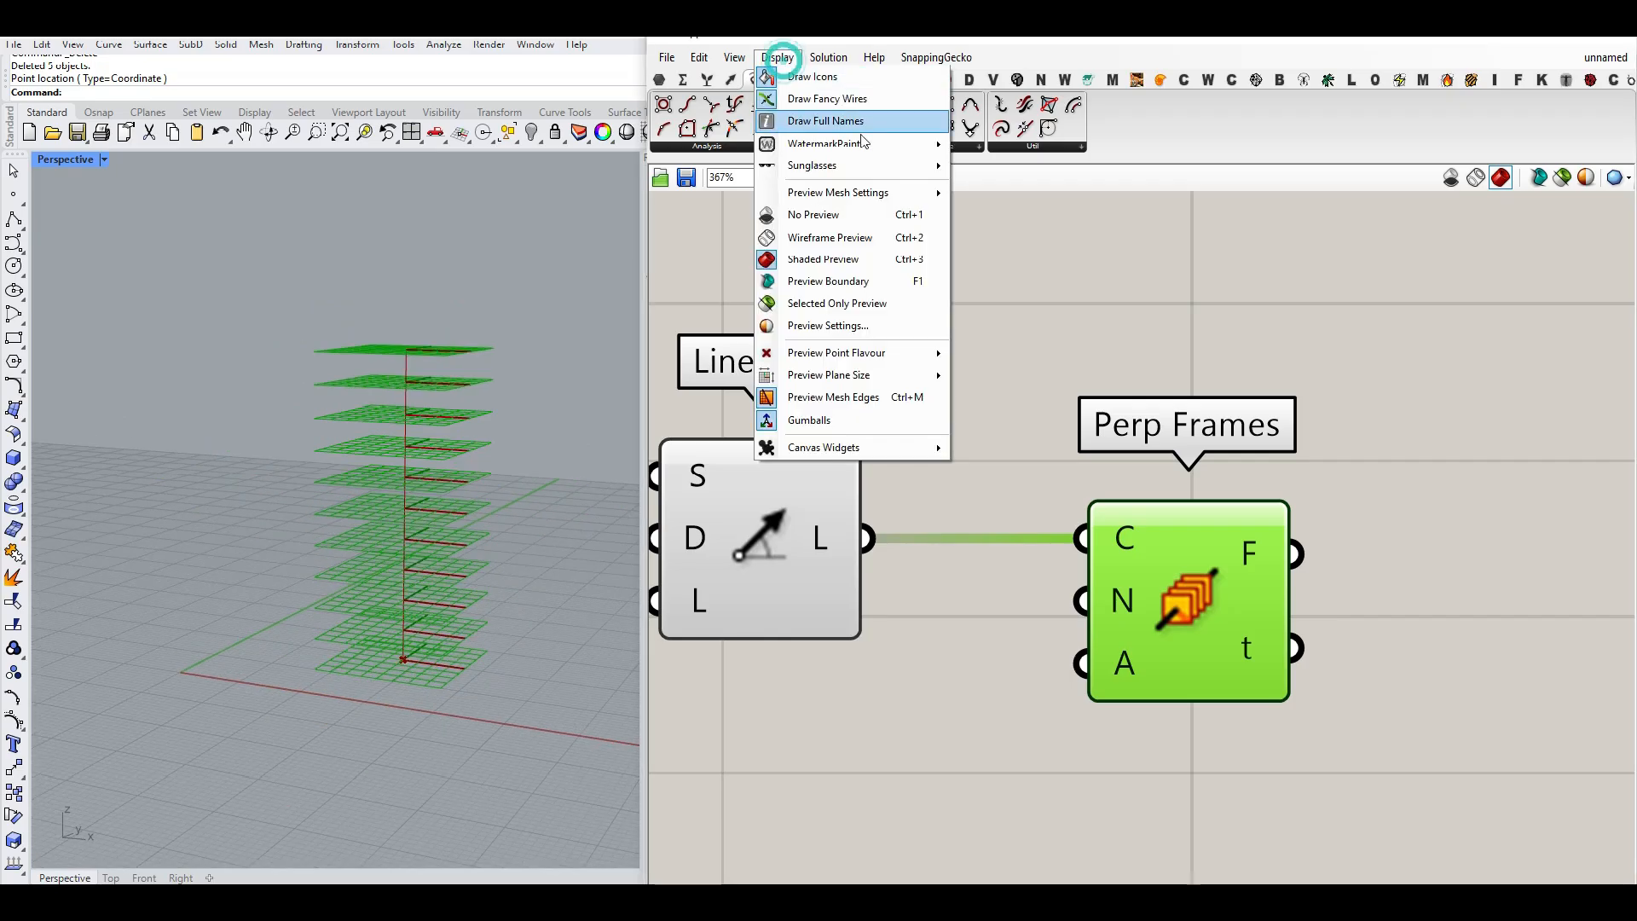
{"action": "mouse_move", "coordinate": [841, 376]}
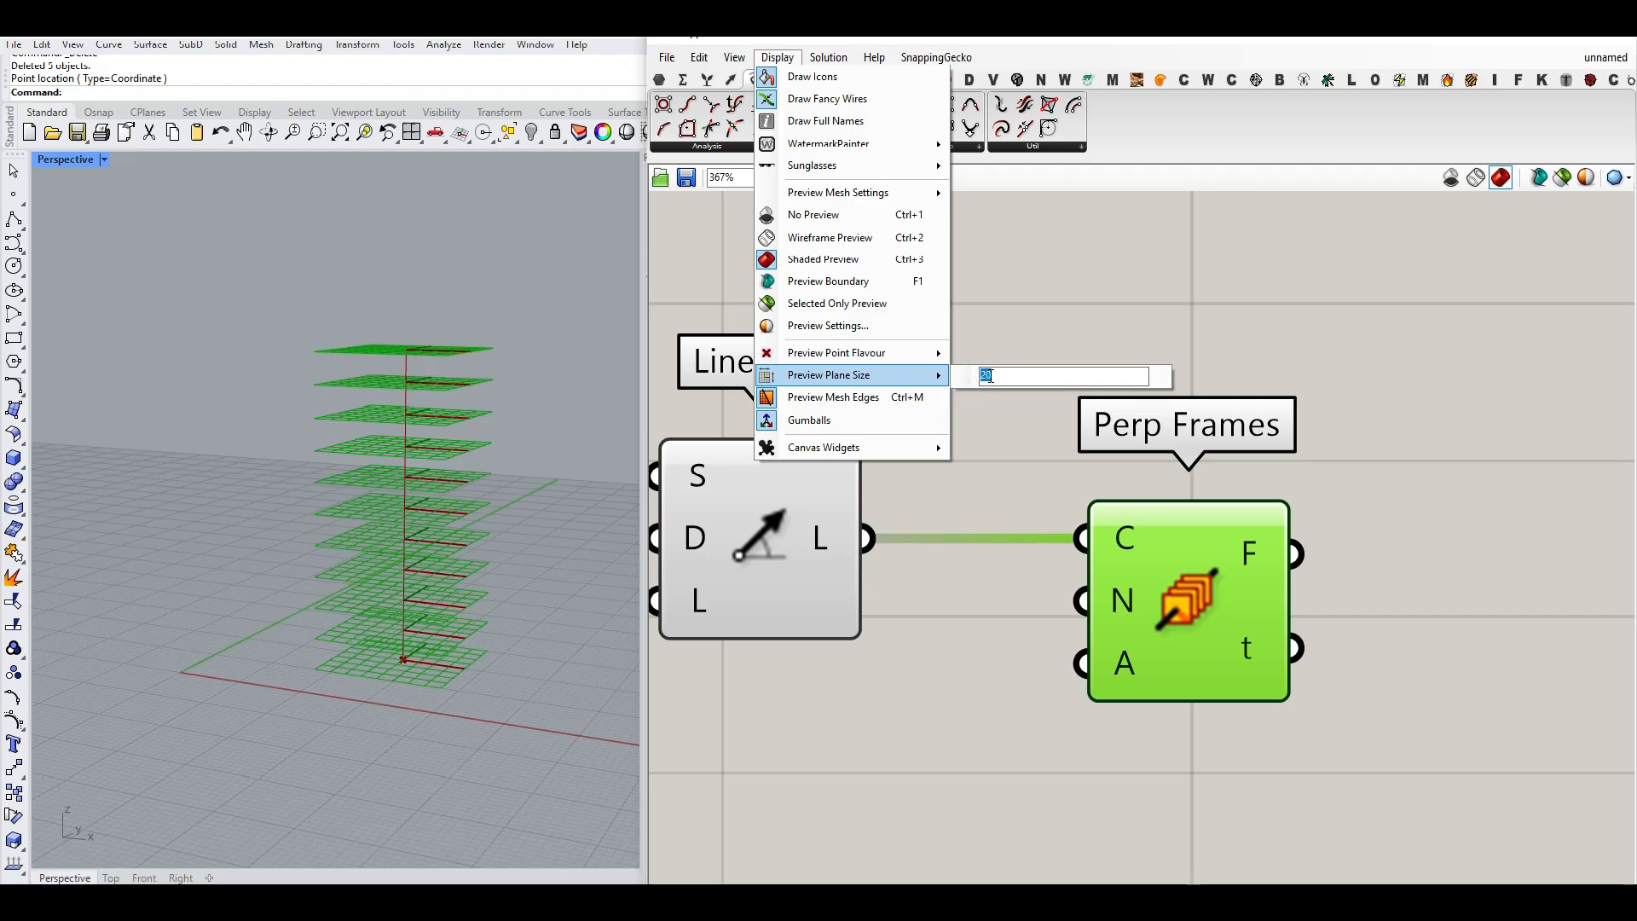
{"action": "type", "text": "5"}
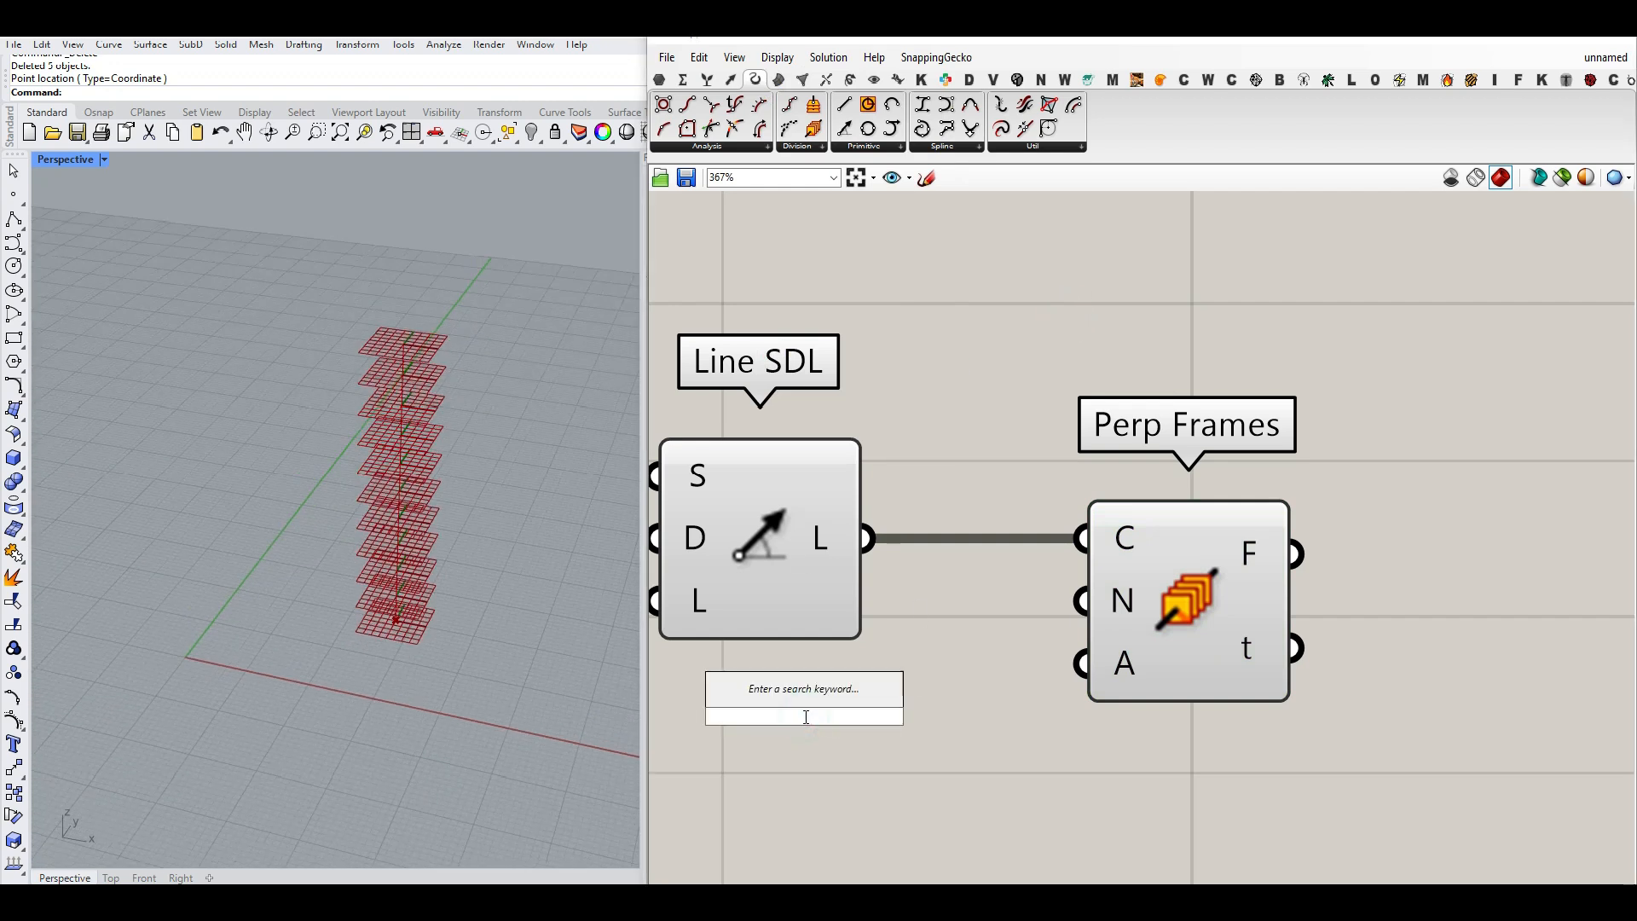
{"action": "type", "text": "Number Slider"}
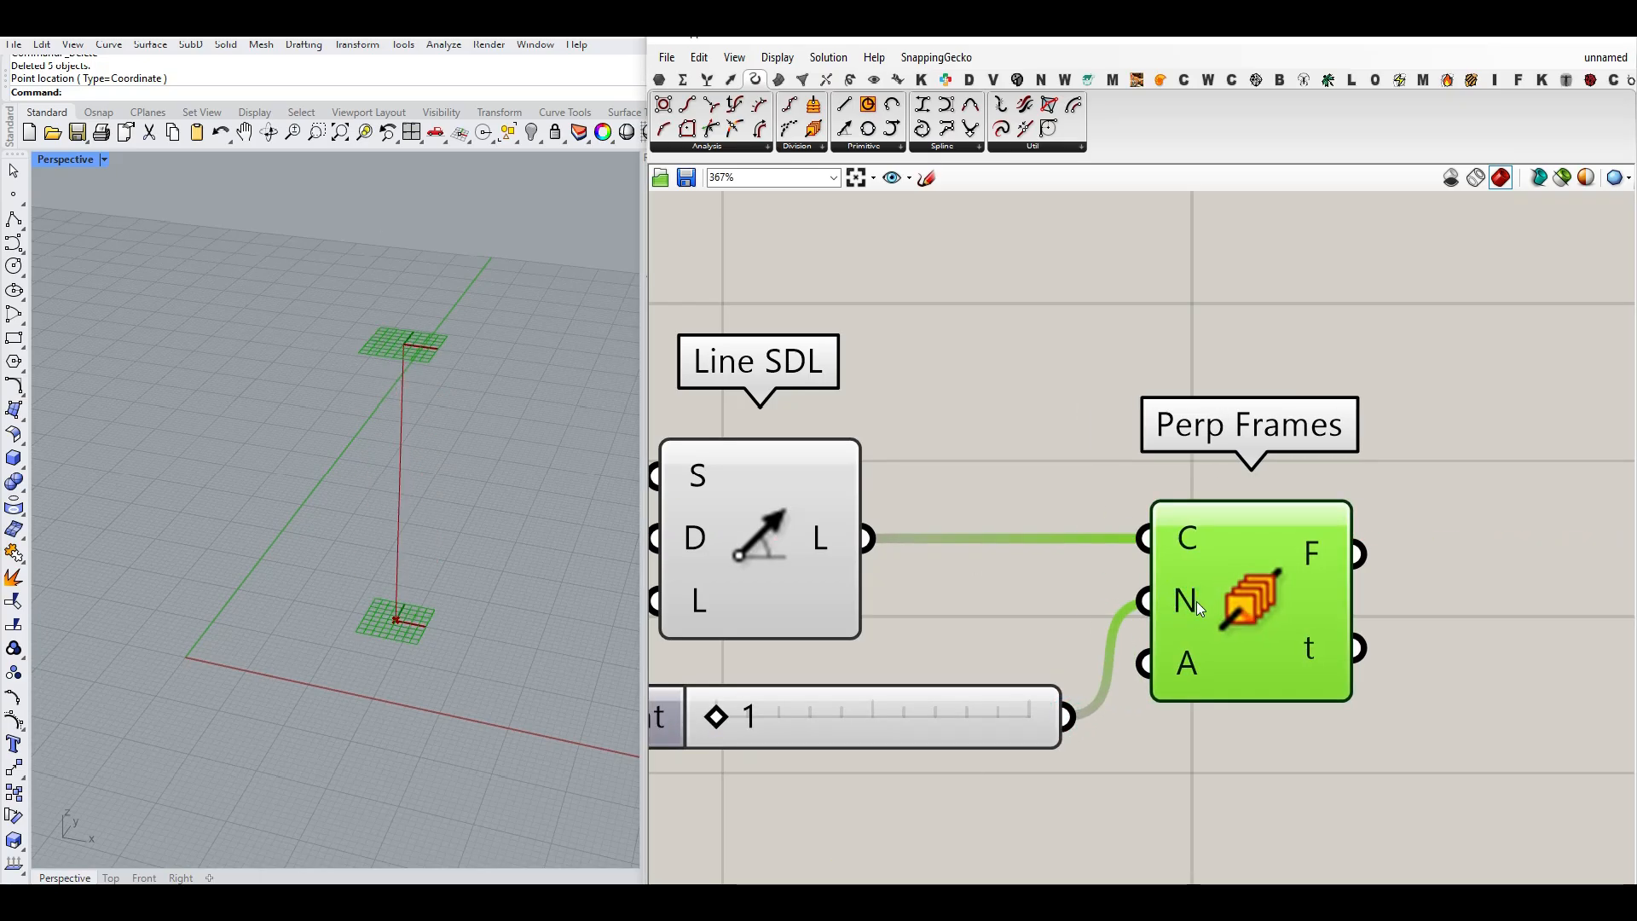
{"action": "mouse_move", "coordinate": [716, 729]}
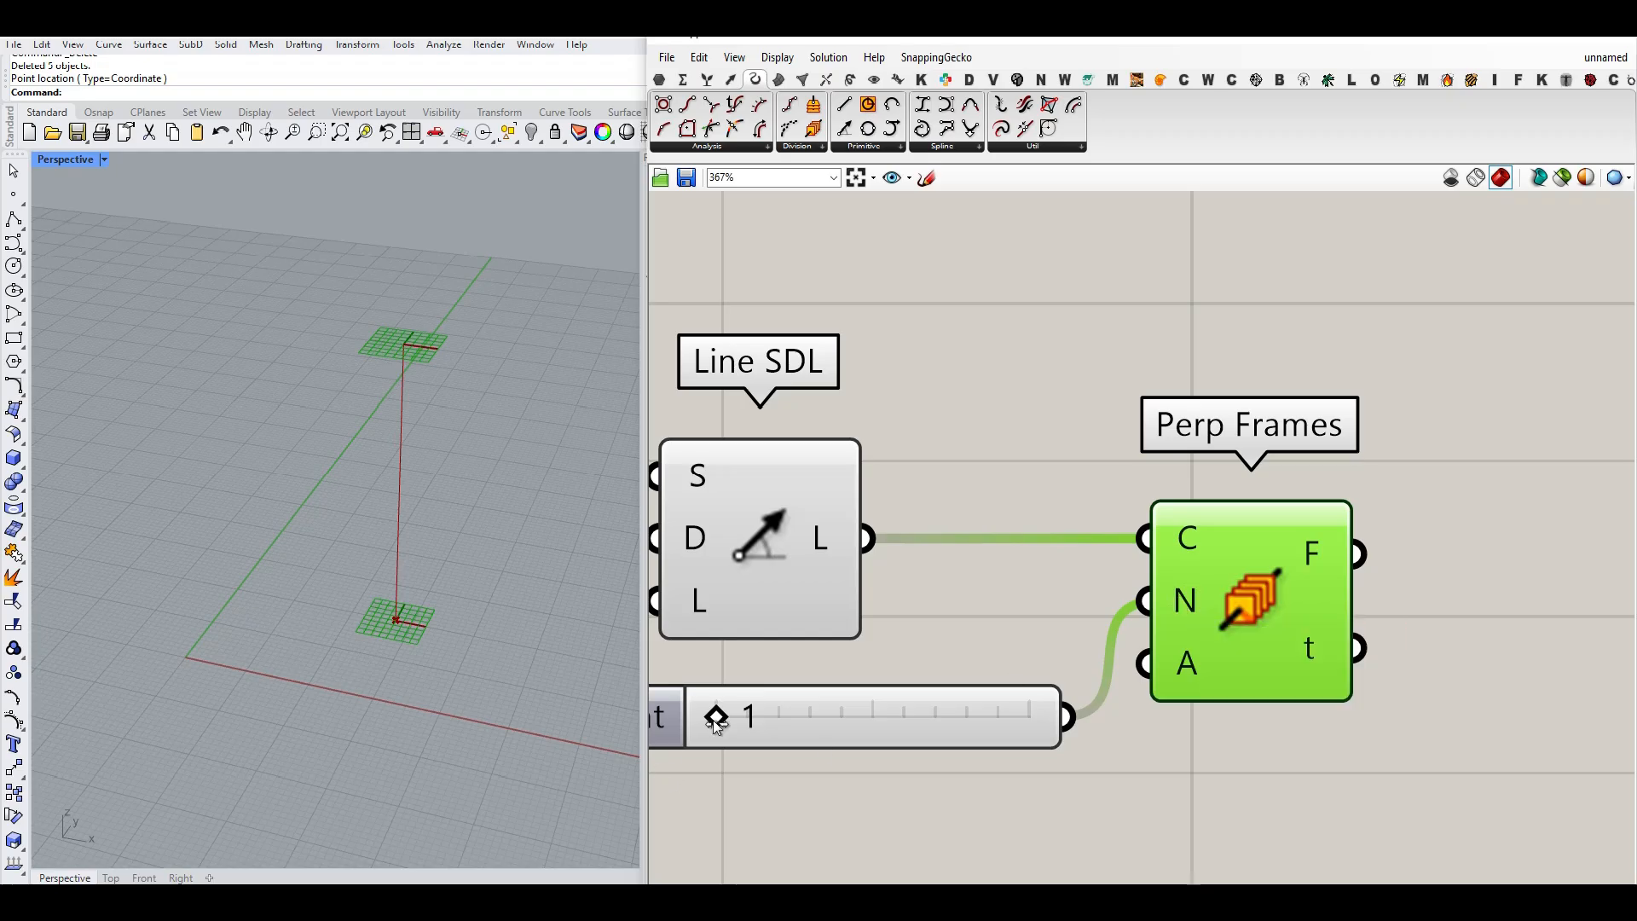
{"action": "left_click_drag", "start_coordinate": [716, 718], "coordinate": [801, 718]}
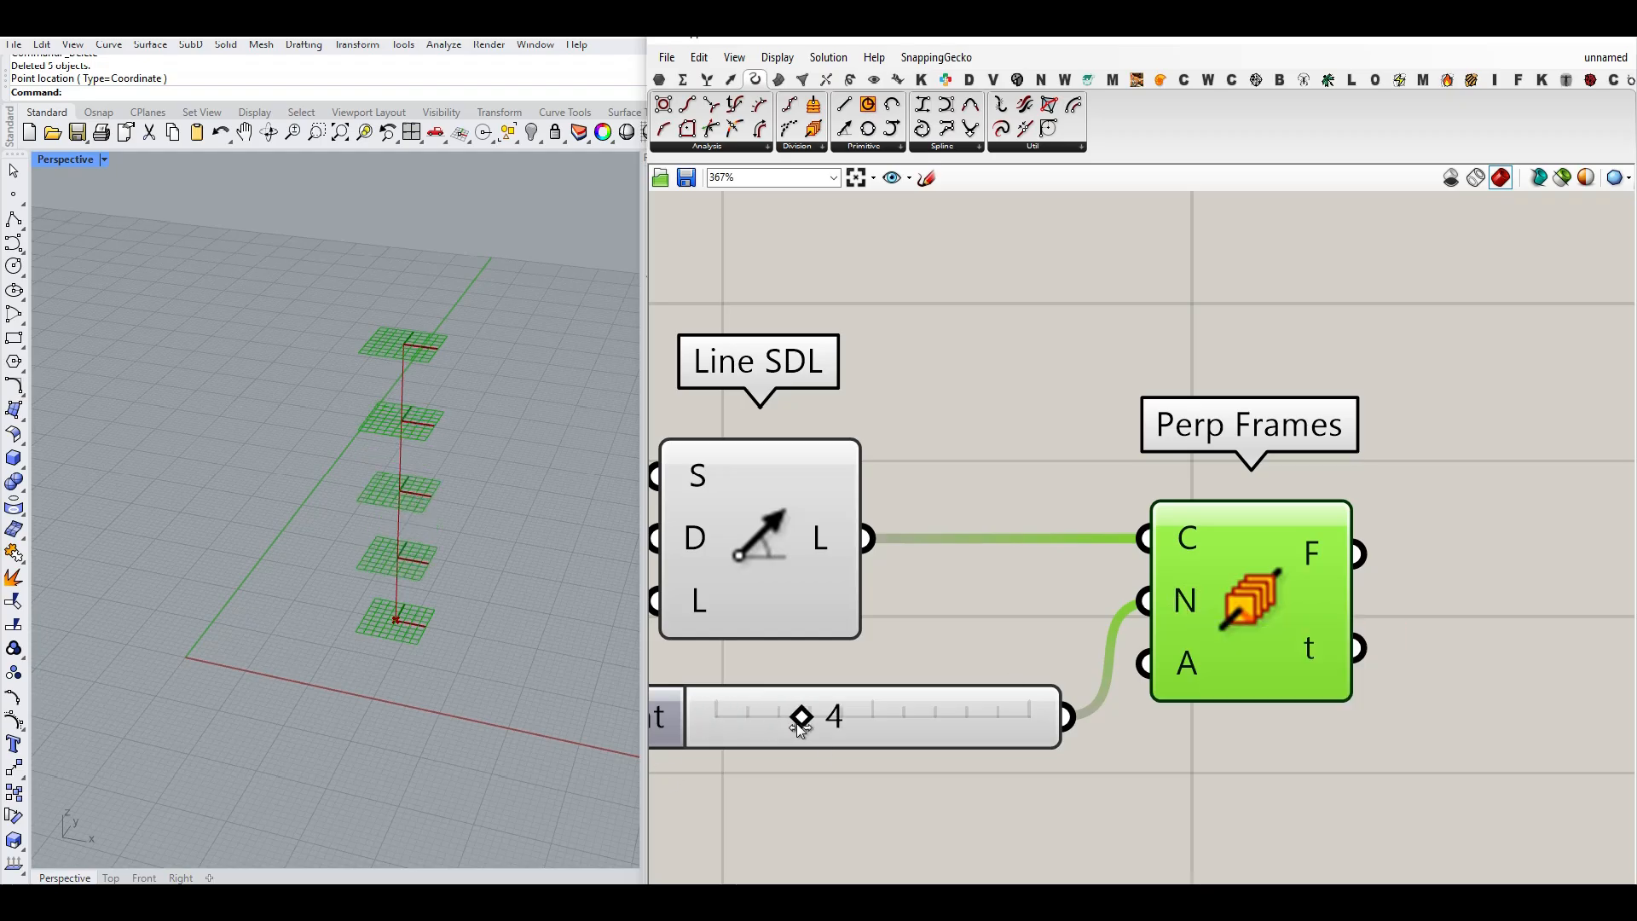
{"action": "left_click_drag", "start_coordinate": [802, 717], "coordinate": [773, 716]}
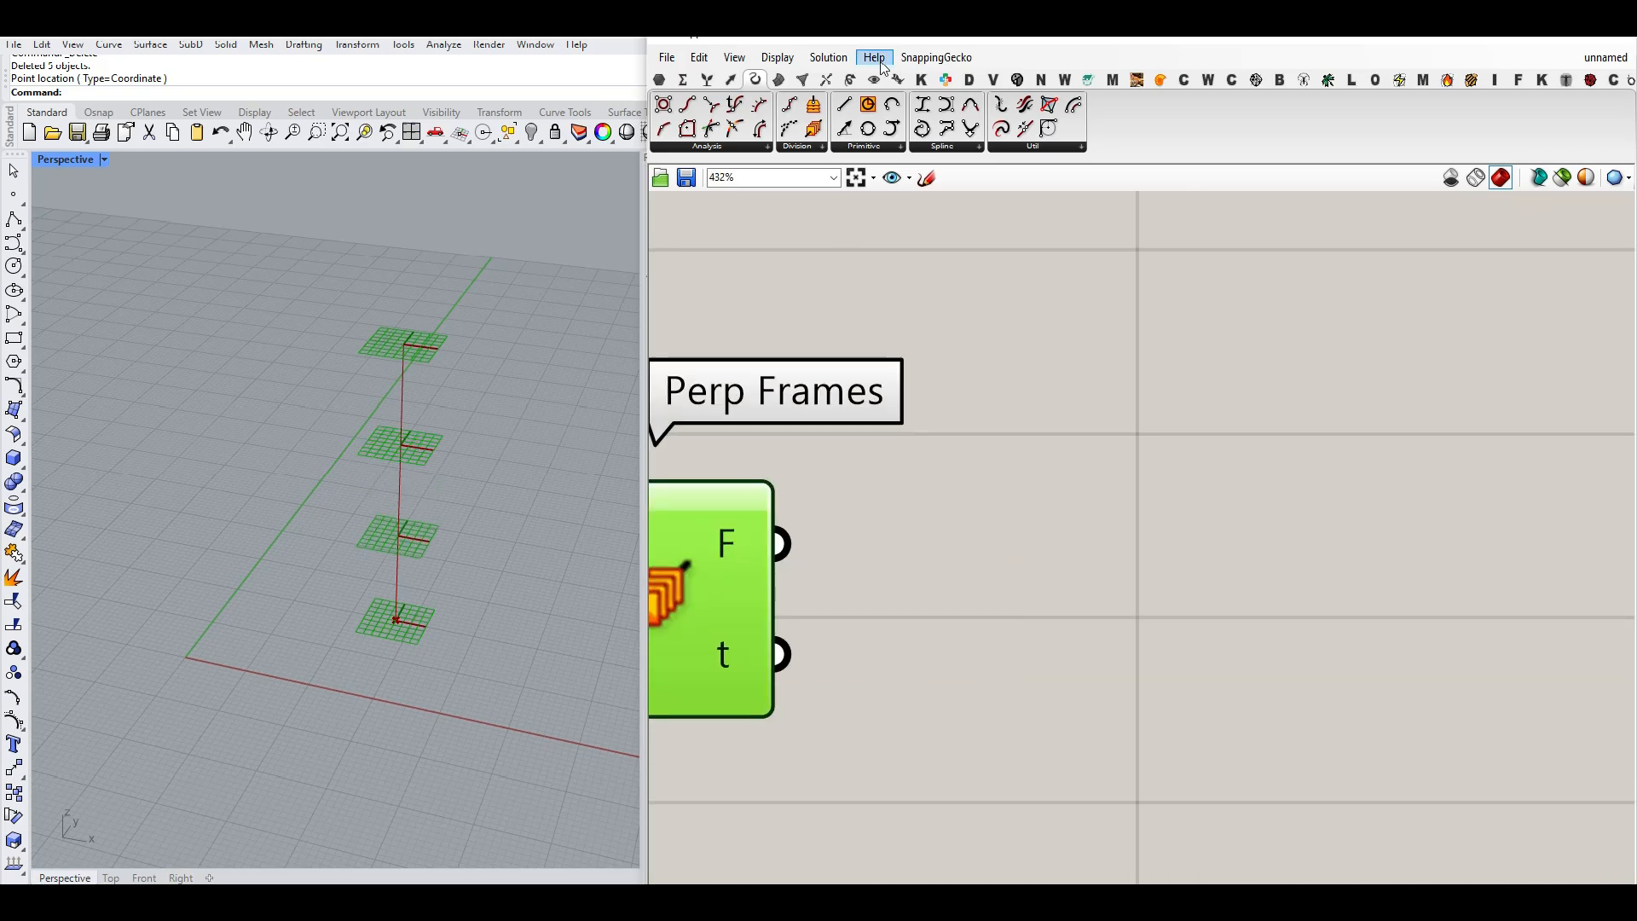
- Add Rotate Plane on the frames with its angle input in degrees, tested from a slider
{"action": "left_click", "coordinate": [734, 58]}
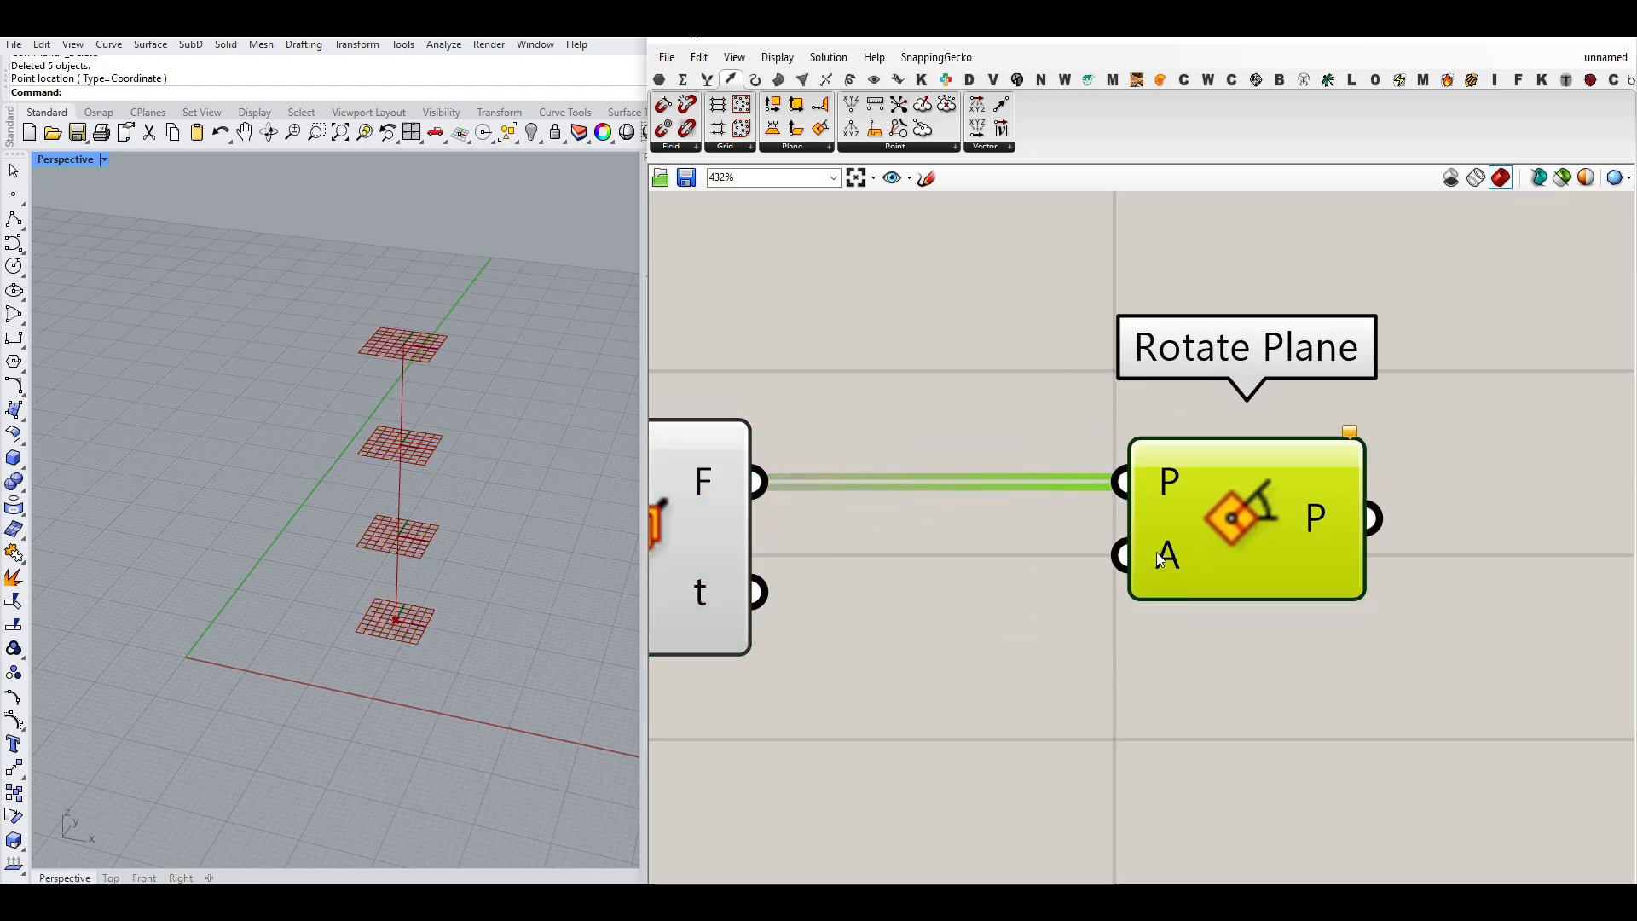
{"action": "right_click", "coordinate": [1166, 558]}
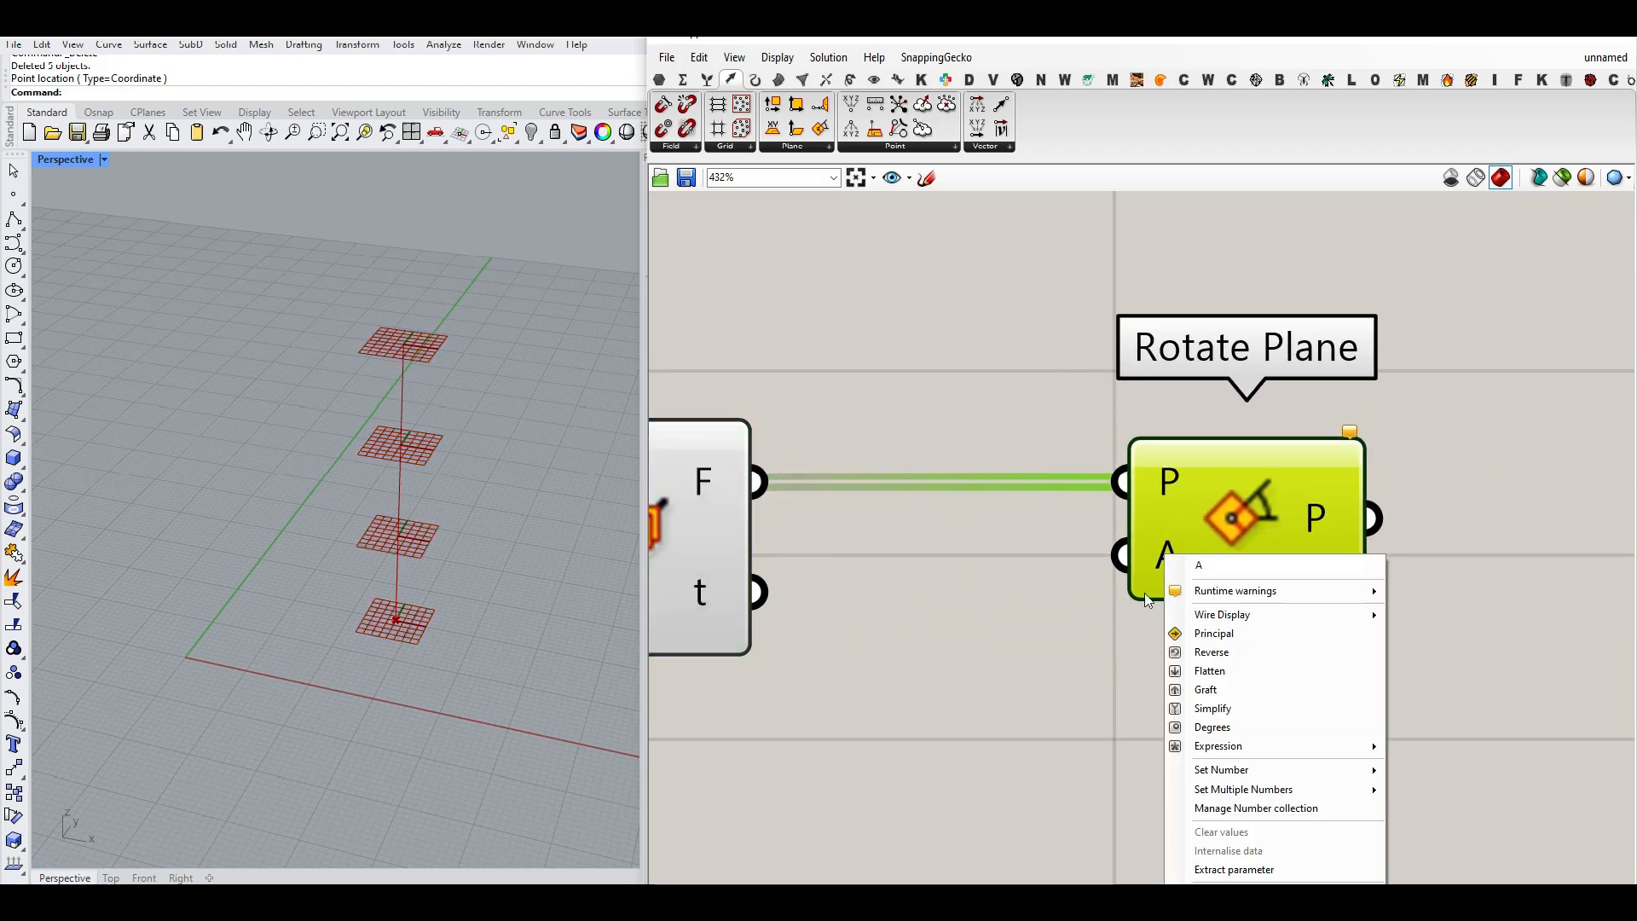
{"action": "left_click", "coordinate": [856, 769]}
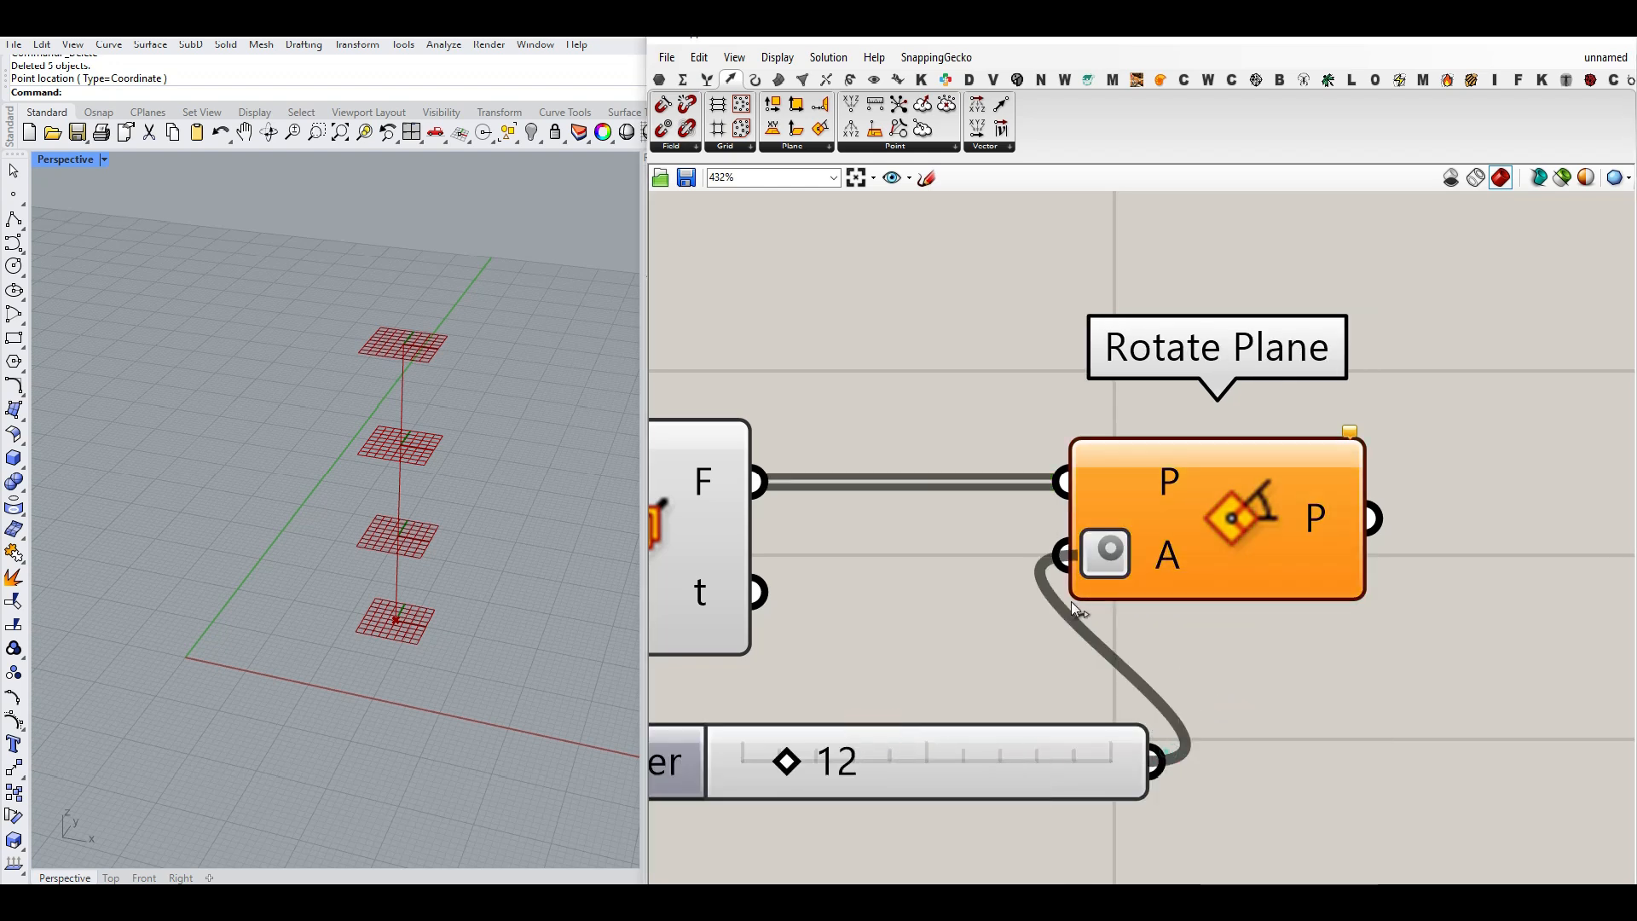
{"action": "right_click", "coordinate": [703, 481]}
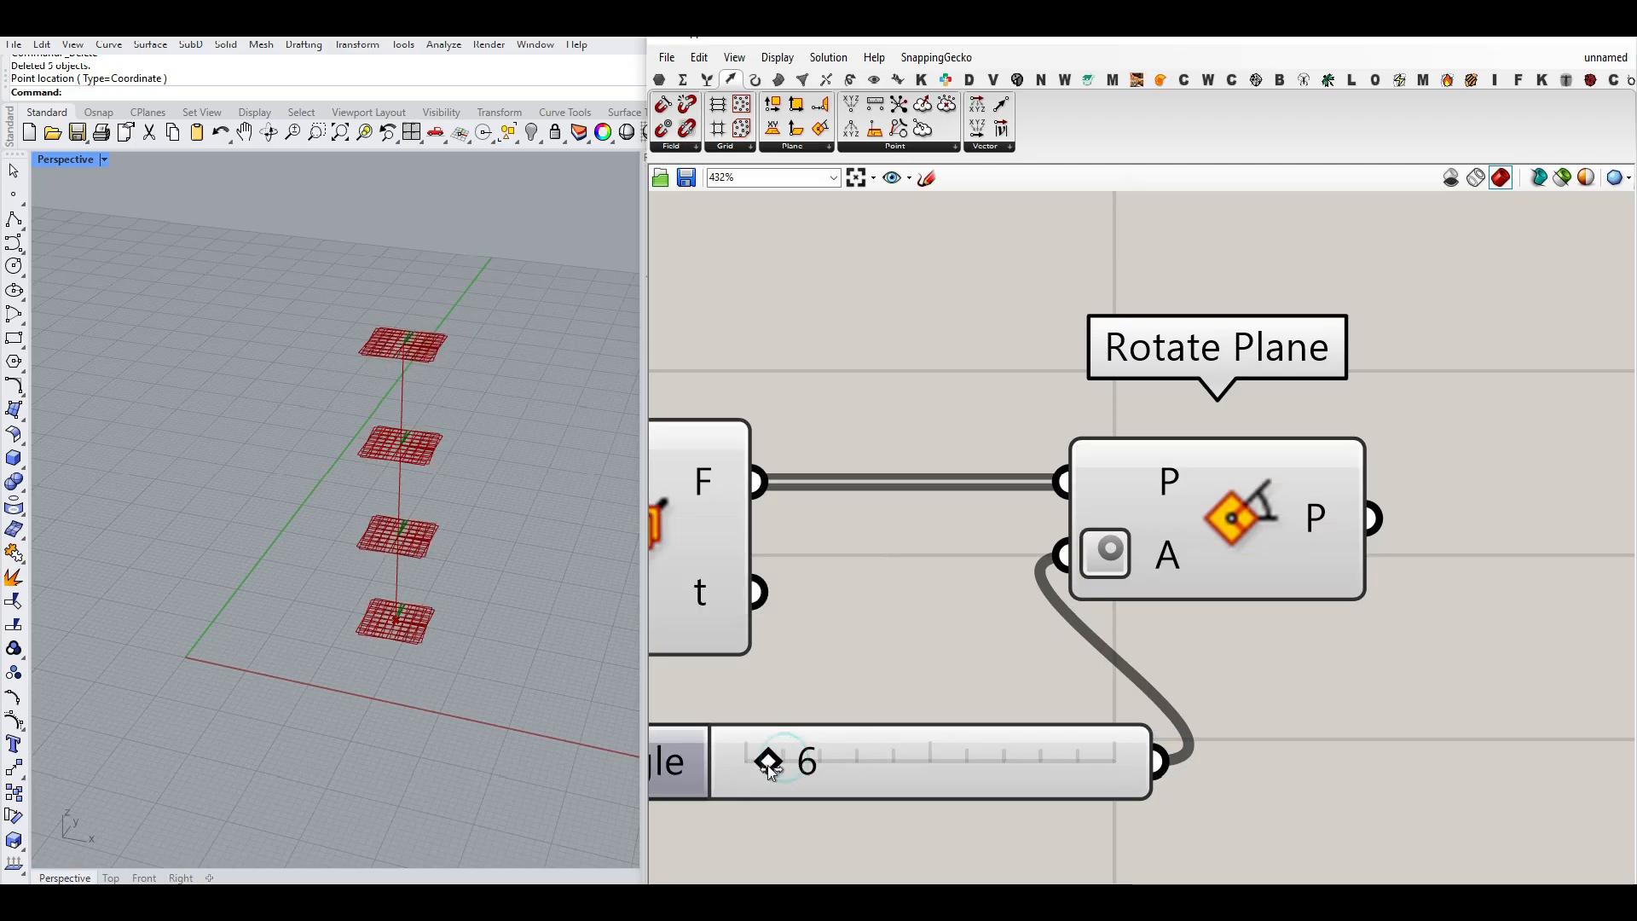
{"action": "left_click_drag", "start_coordinate": [767, 761], "coordinate": [892, 760]}
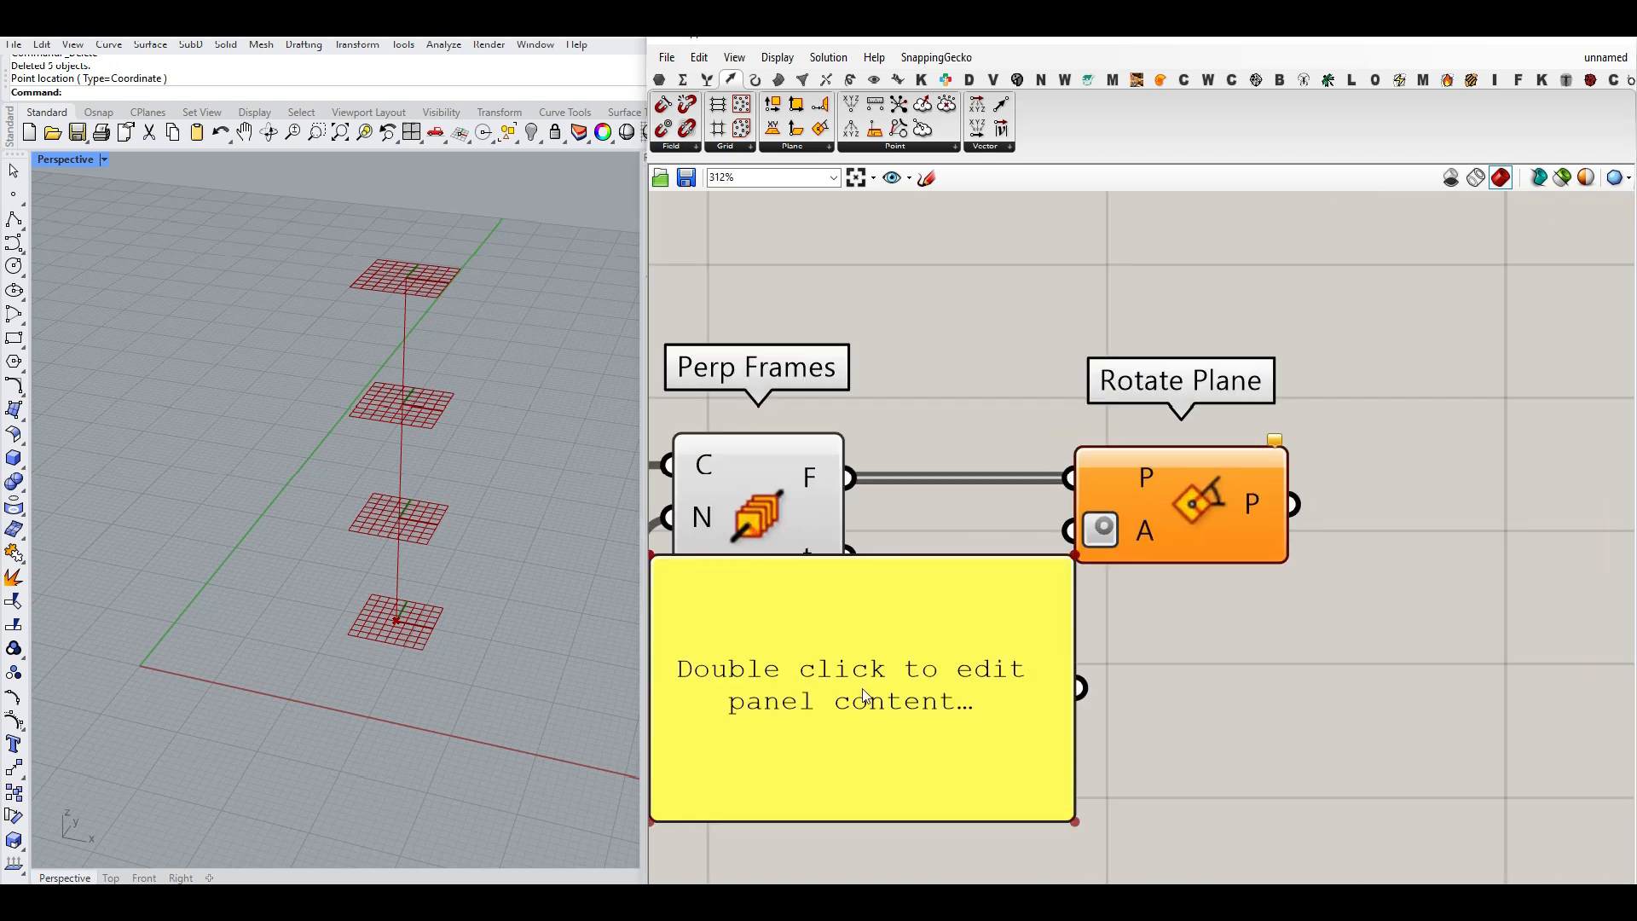
- Fill a Panel with angles 0 and 45 as separate items, Multiline Data off, for Rotate Plane's A
{"action": "double_click", "coordinate": [867, 696]}
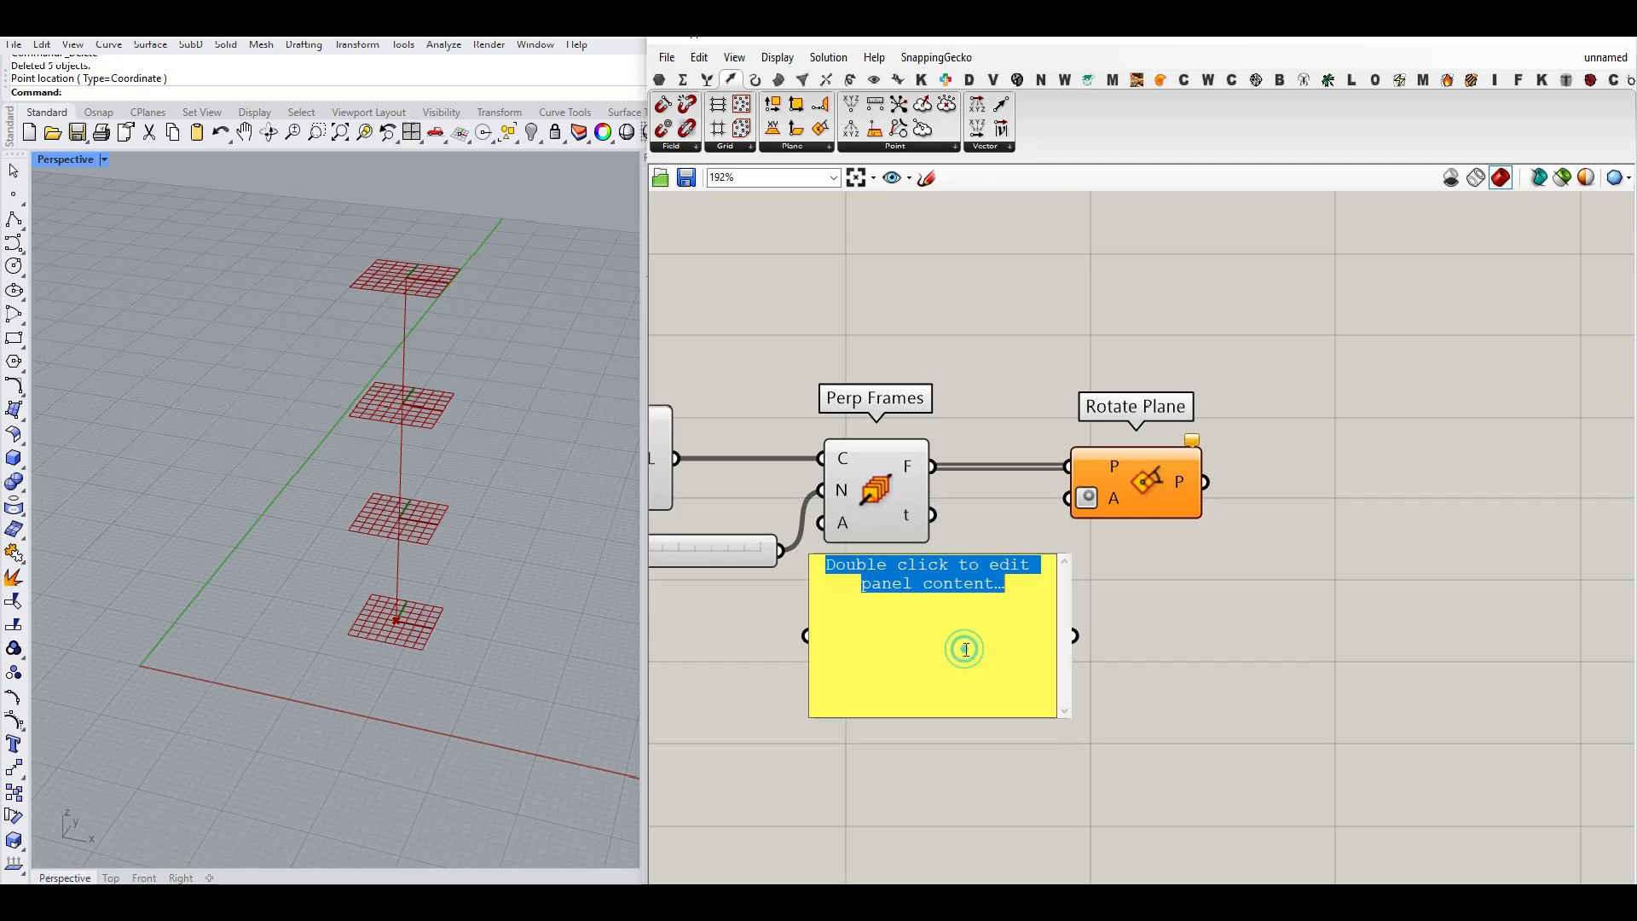
{"action": "type", "text": "0"}
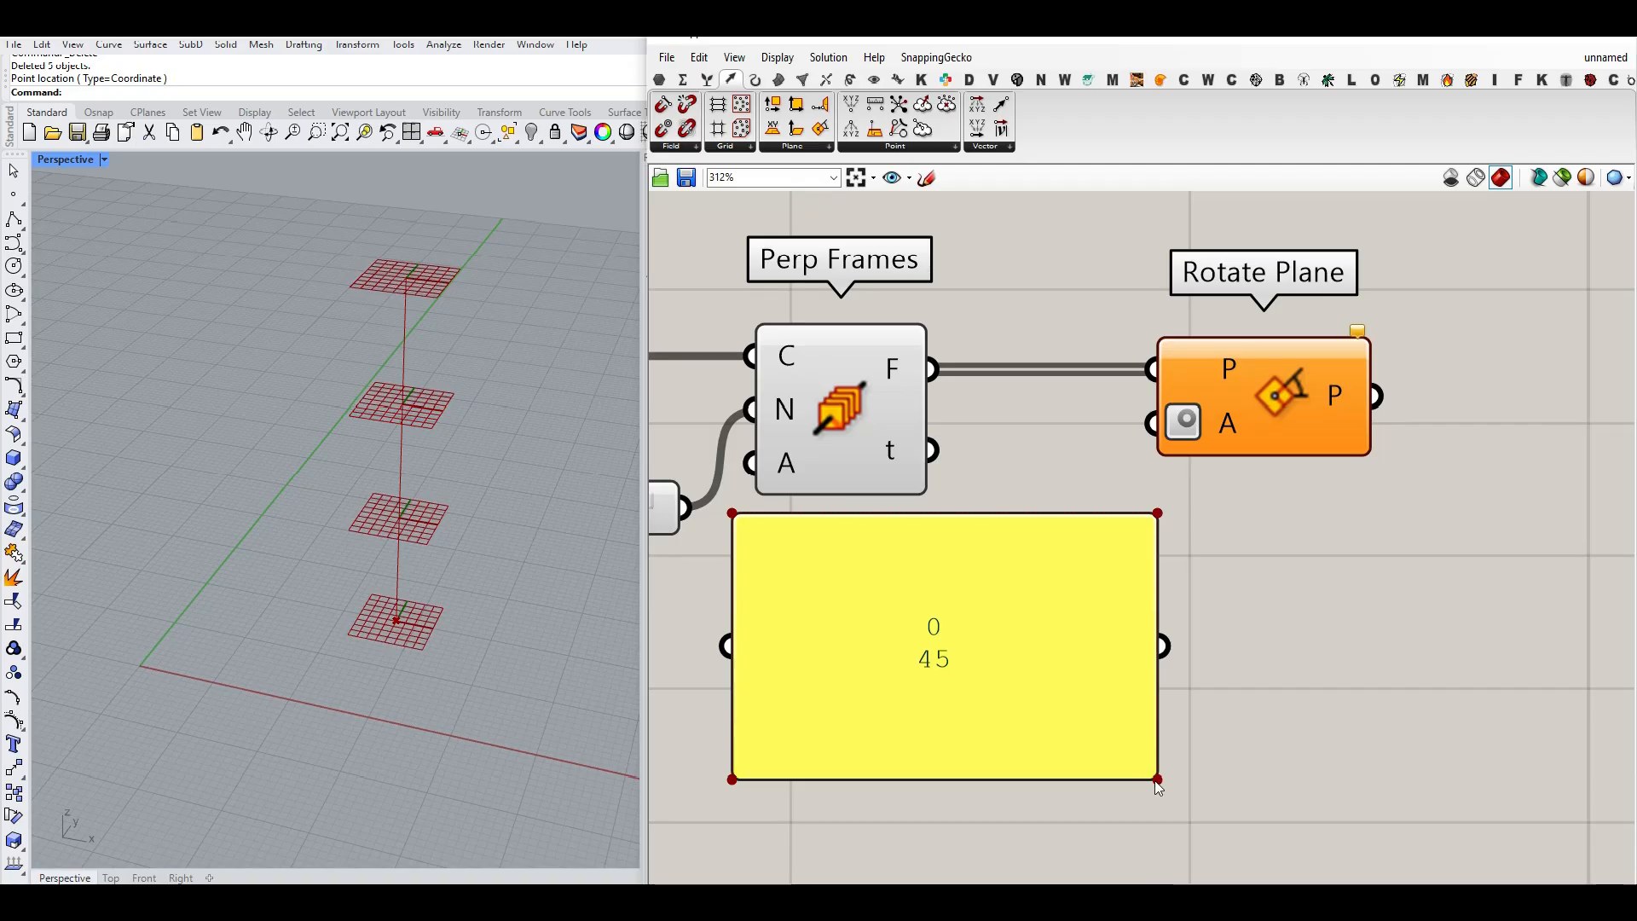
{"action": "left_click_drag", "start_coordinate": [1157, 778], "coordinate": [1136, 771]}
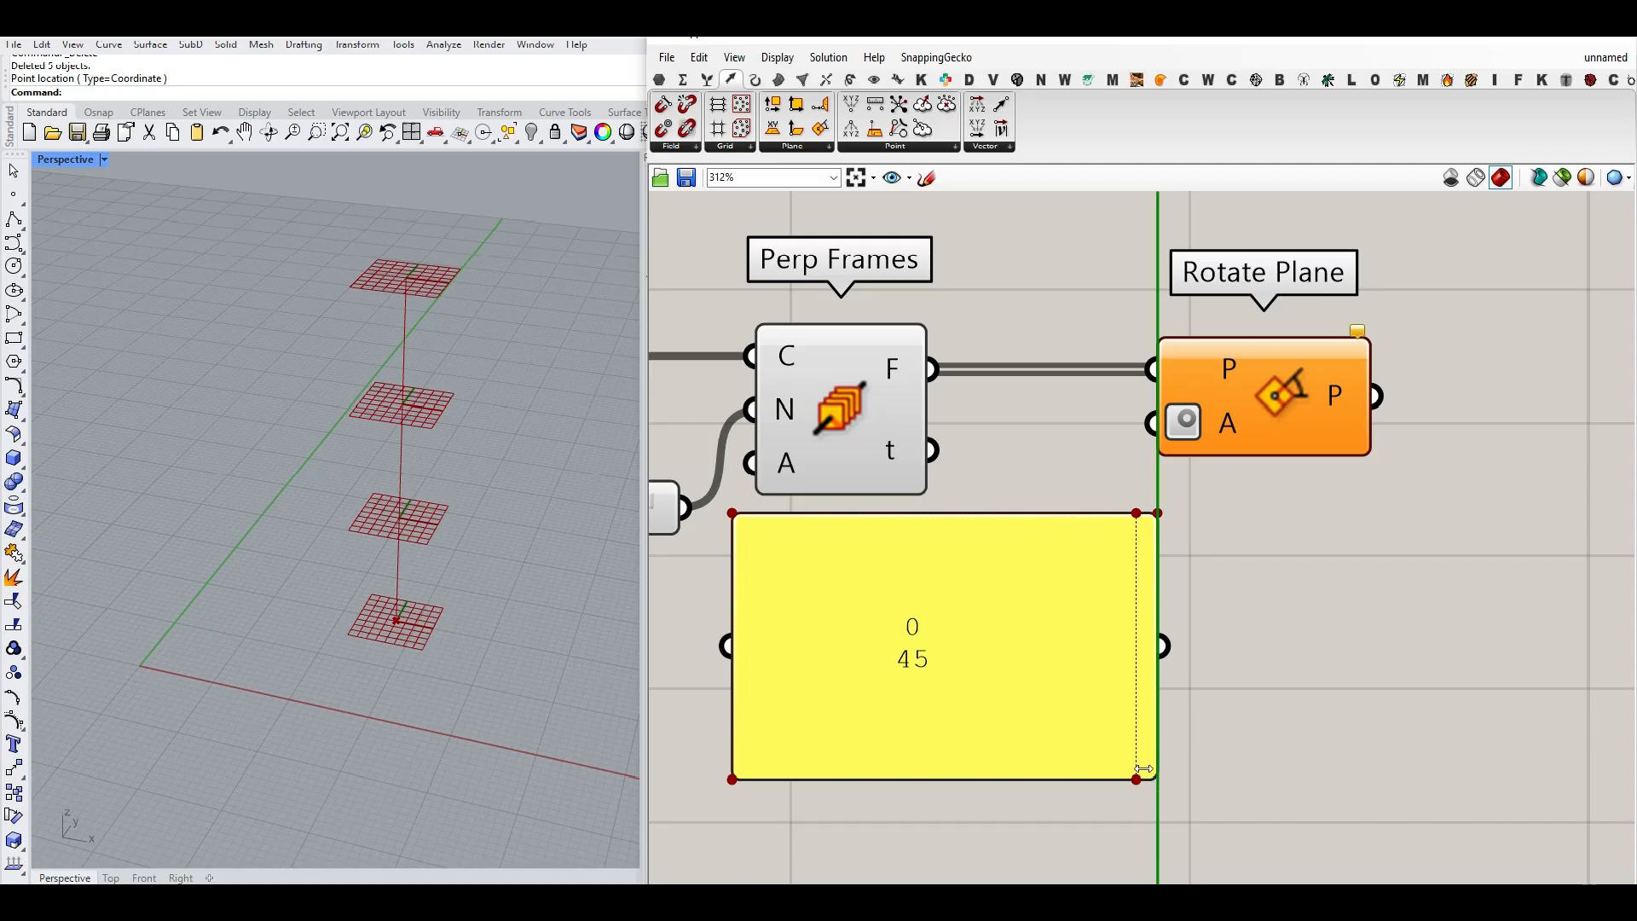
{"action": "right_click", "coordinate": [913, 649]}
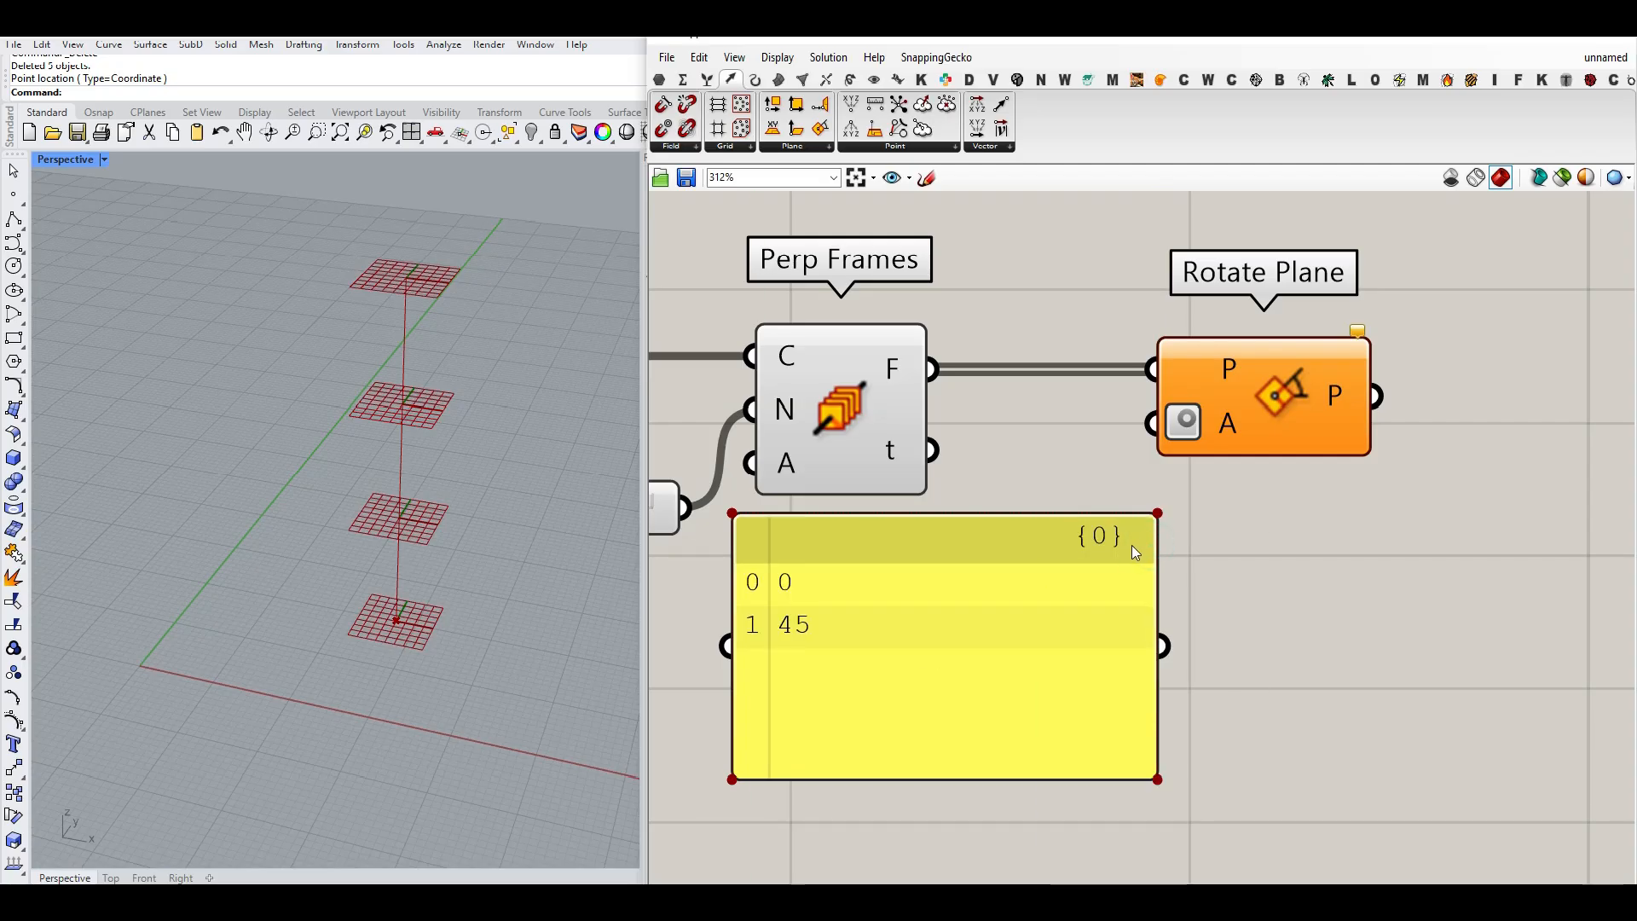
{"action": "mouse_move", "coordinate": [1074, 663]}
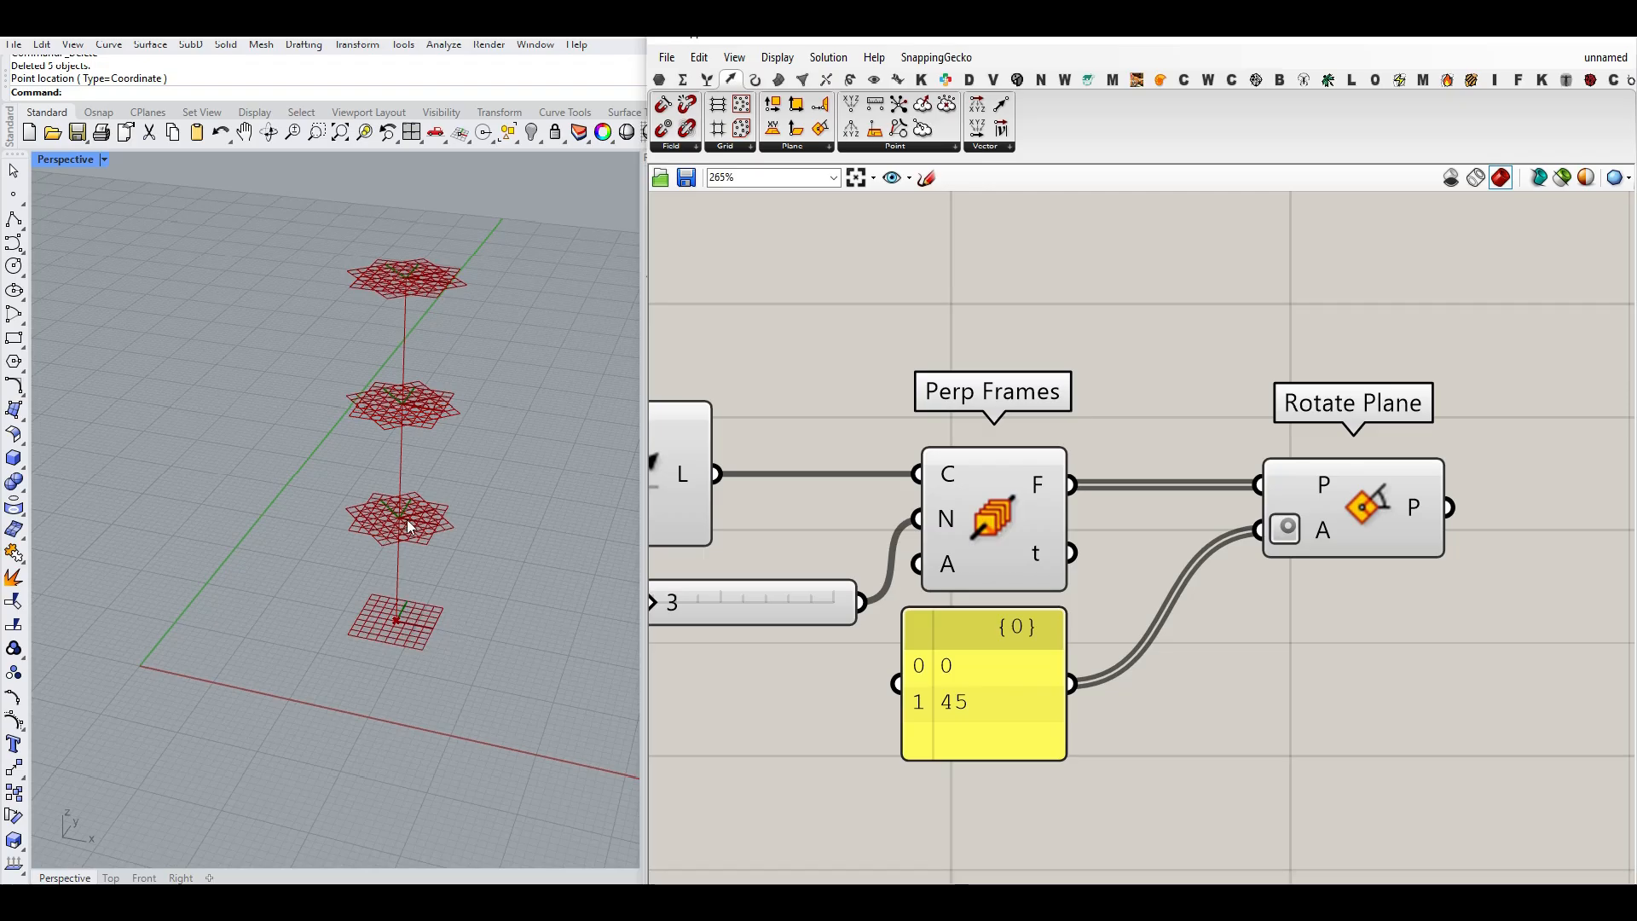
{"action": "mouse_move", "coordinate": [582, 509]}
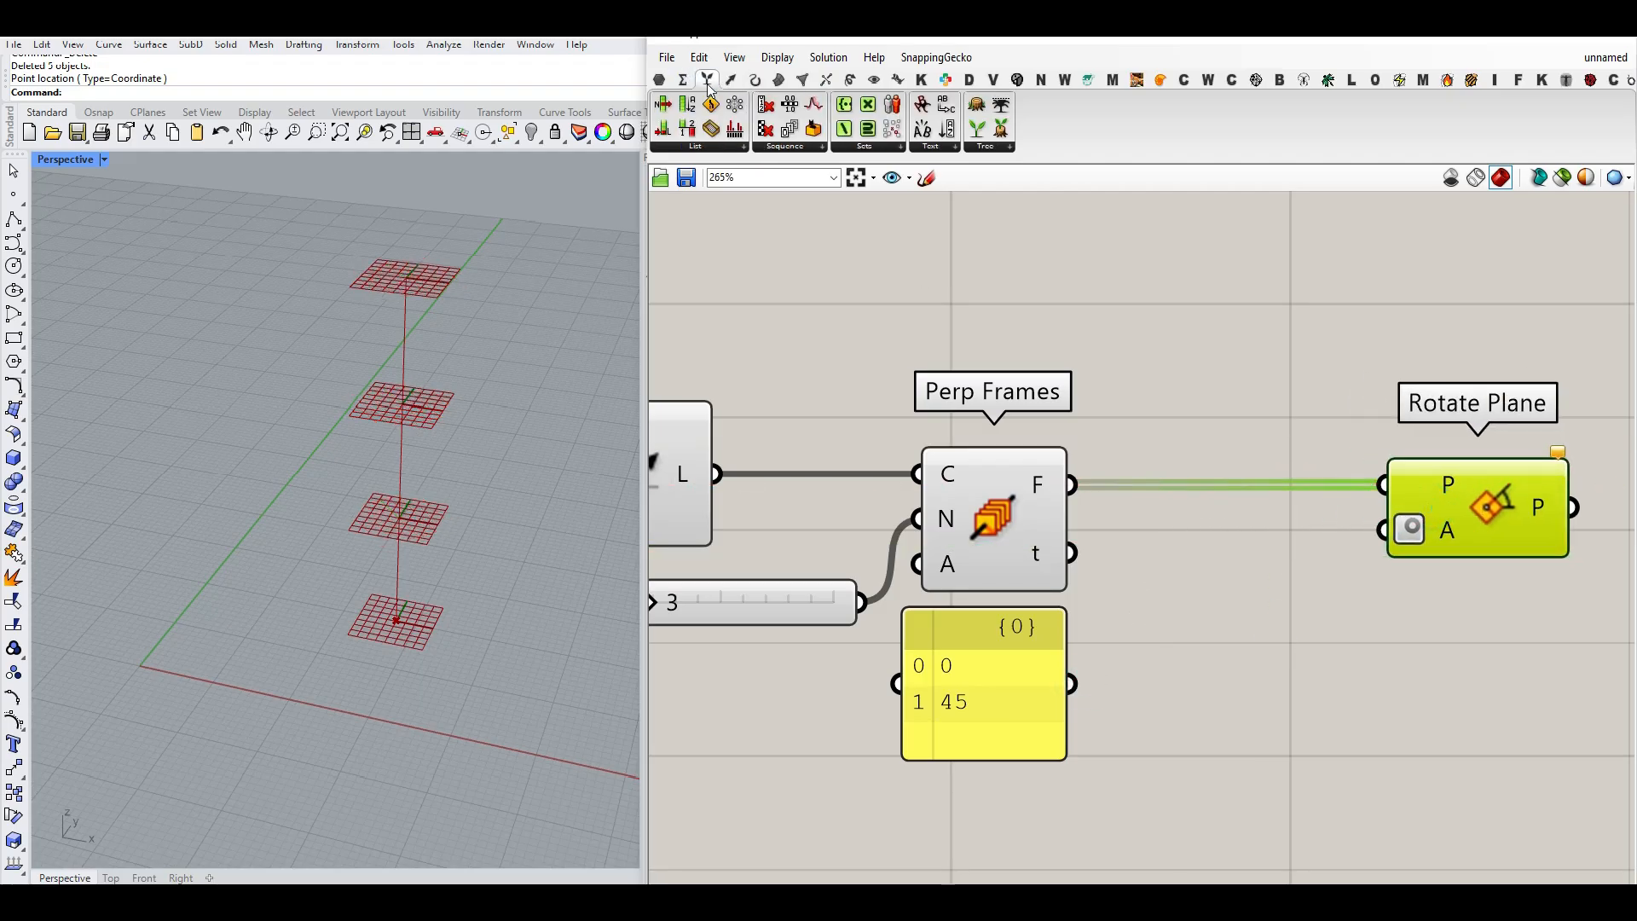
- Repeat the 0 and 45 angles by List Length of the frames and feed them to Rotate Plane
{"action": "left_click", "coordinate": [822, 147]}
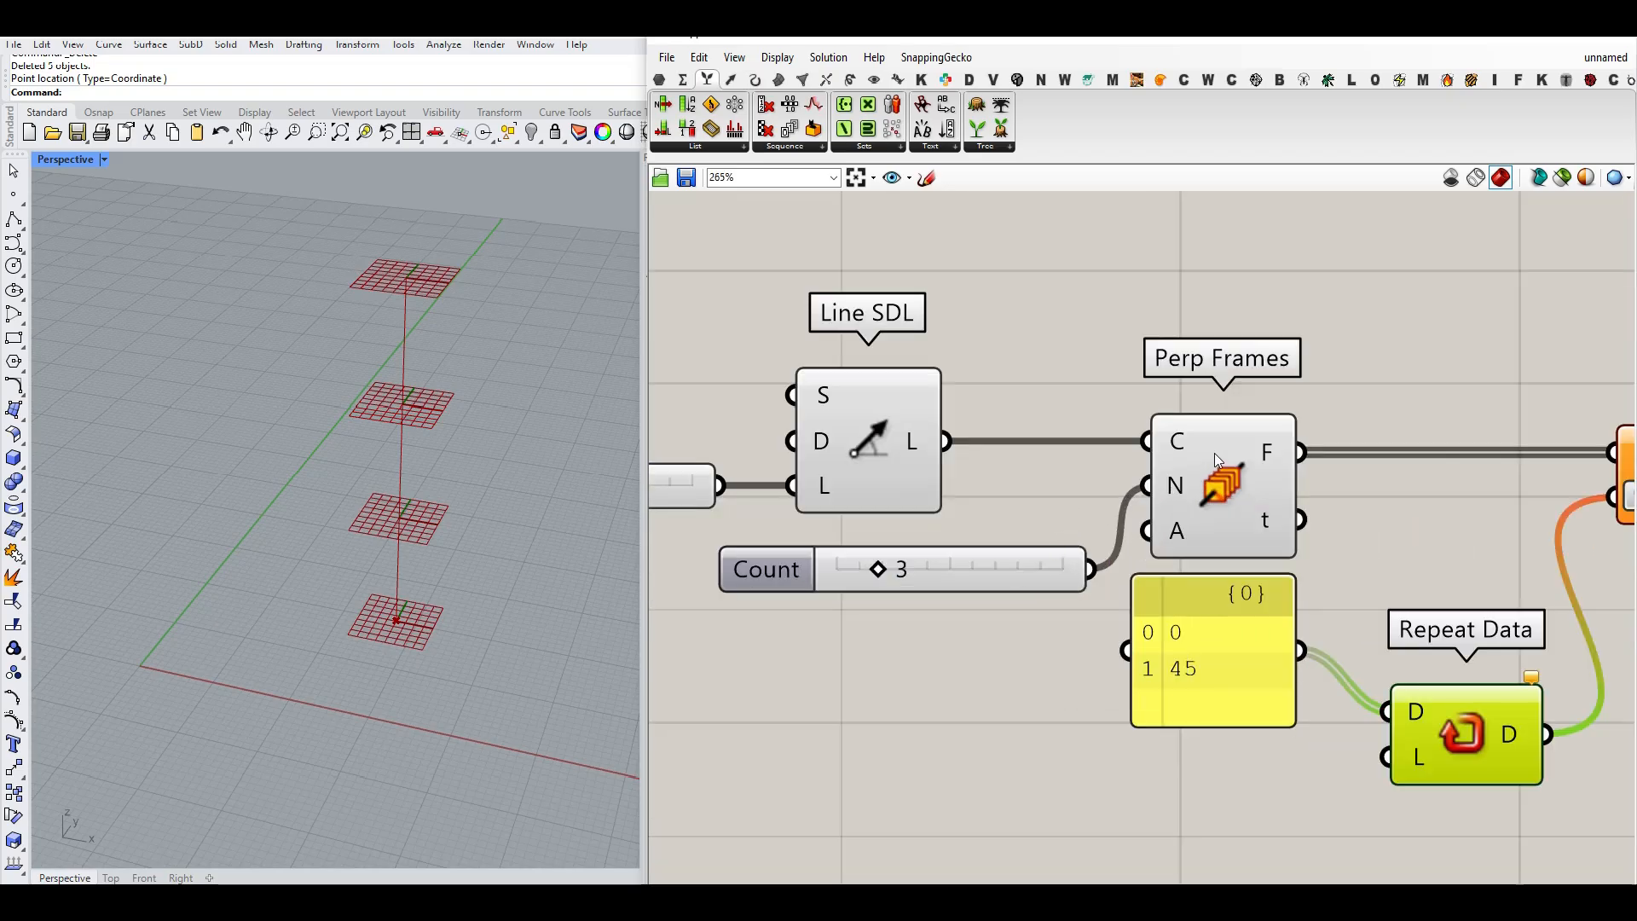
{"action": "scroll", "scroll_direction": "down", "scroll_amount": 3}
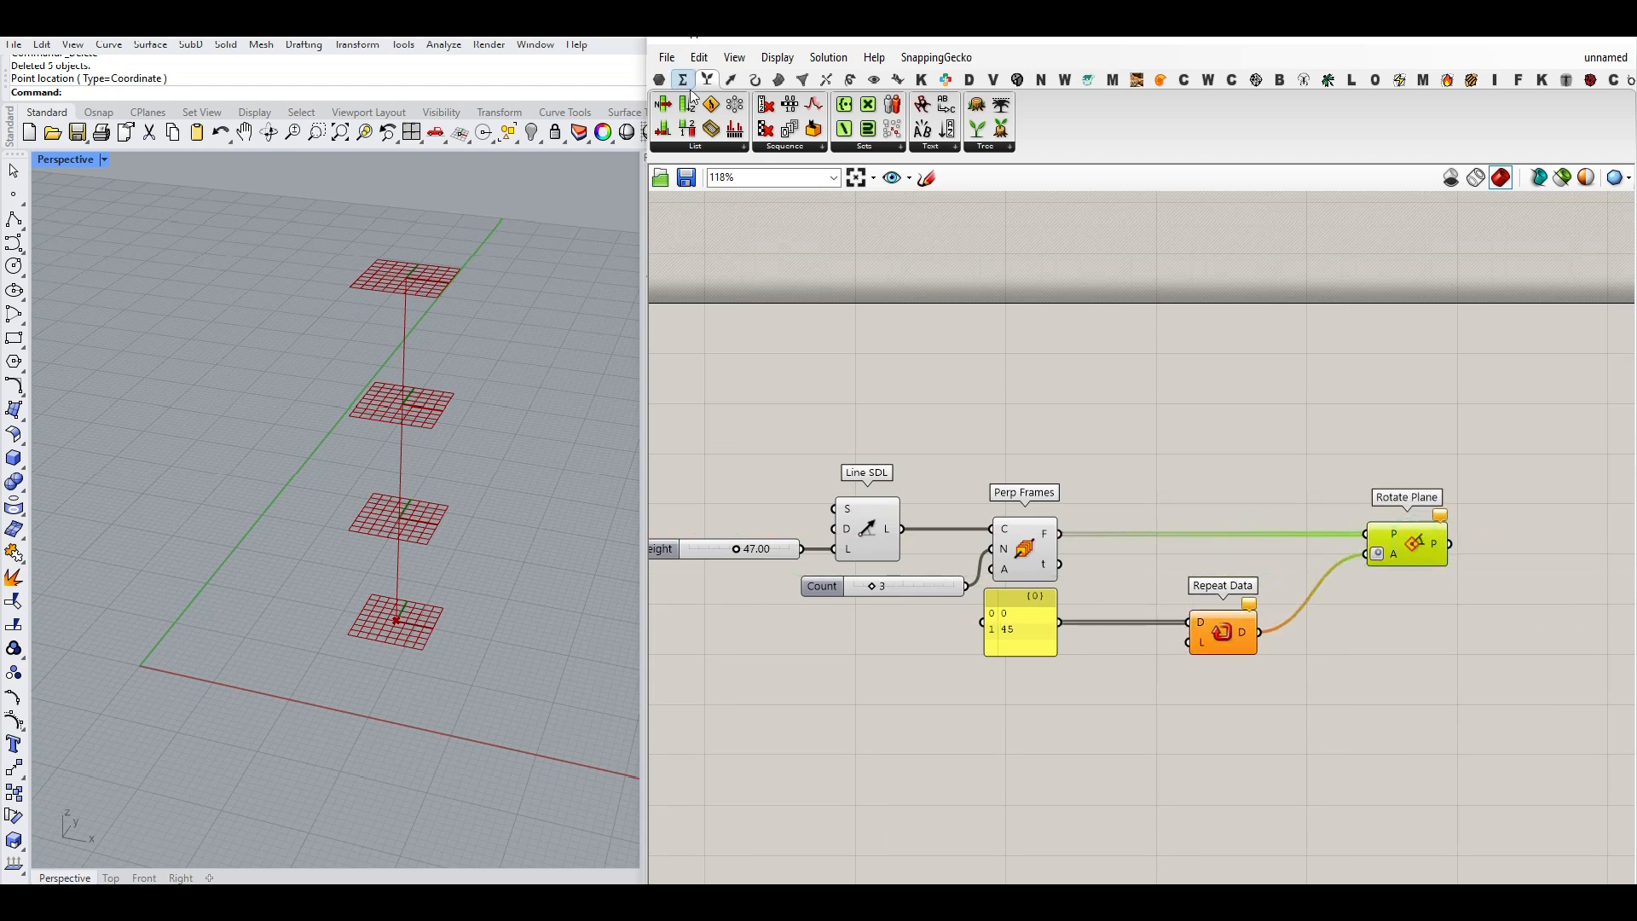
{"action": "left_click", "coordinate": [706, 78]}
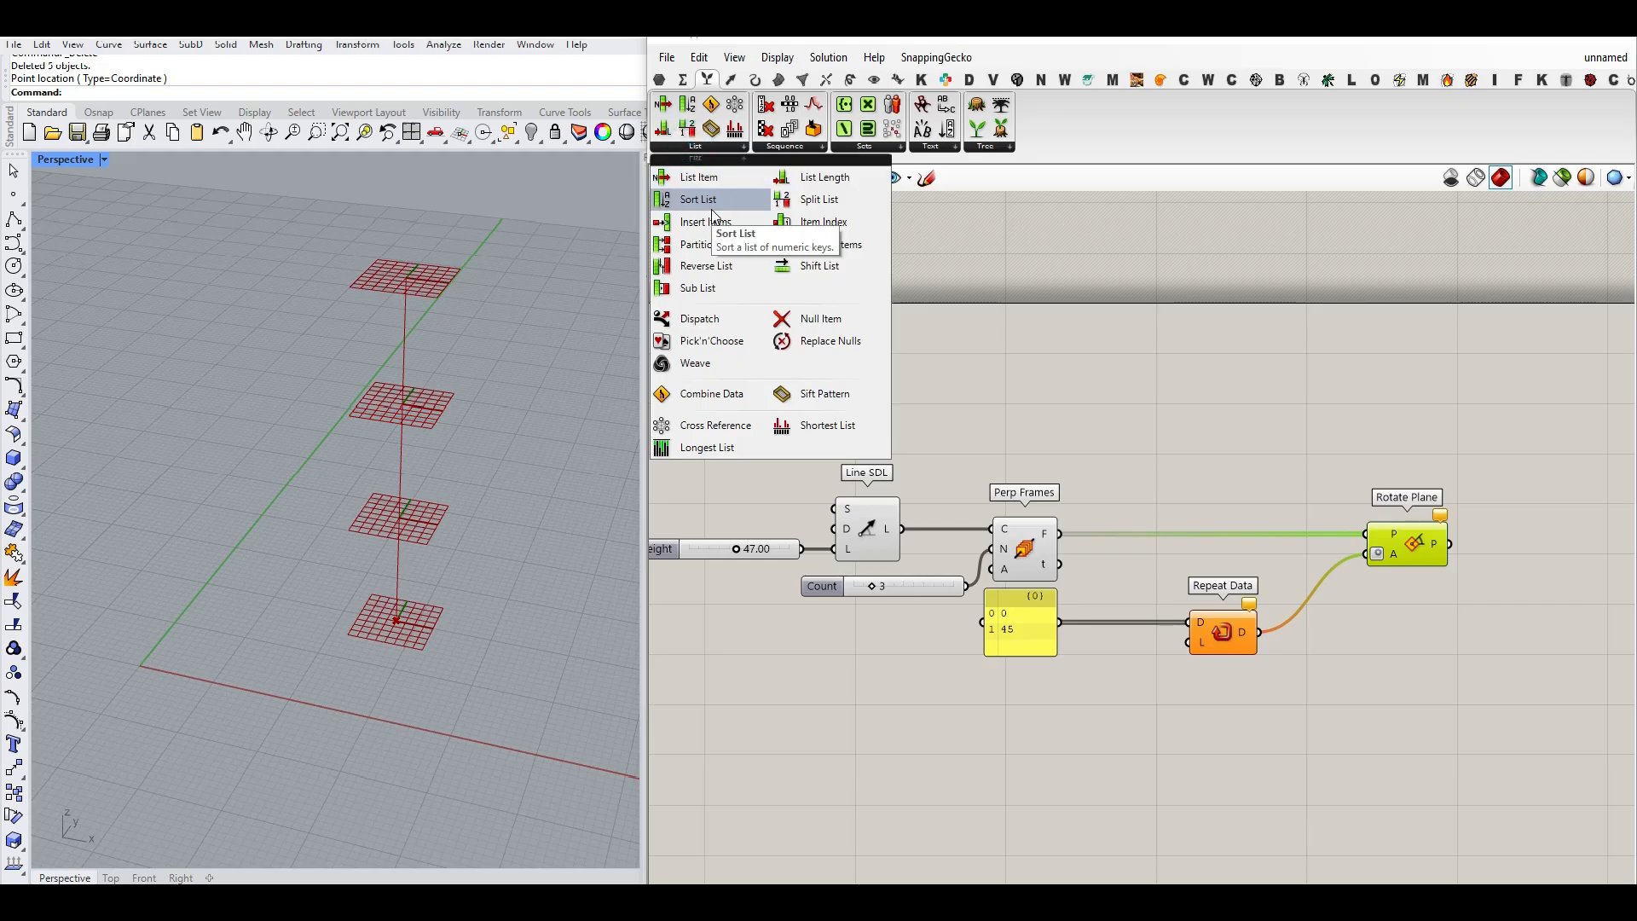
{"action": "mouse_move", "coordinate": [836, 266]}
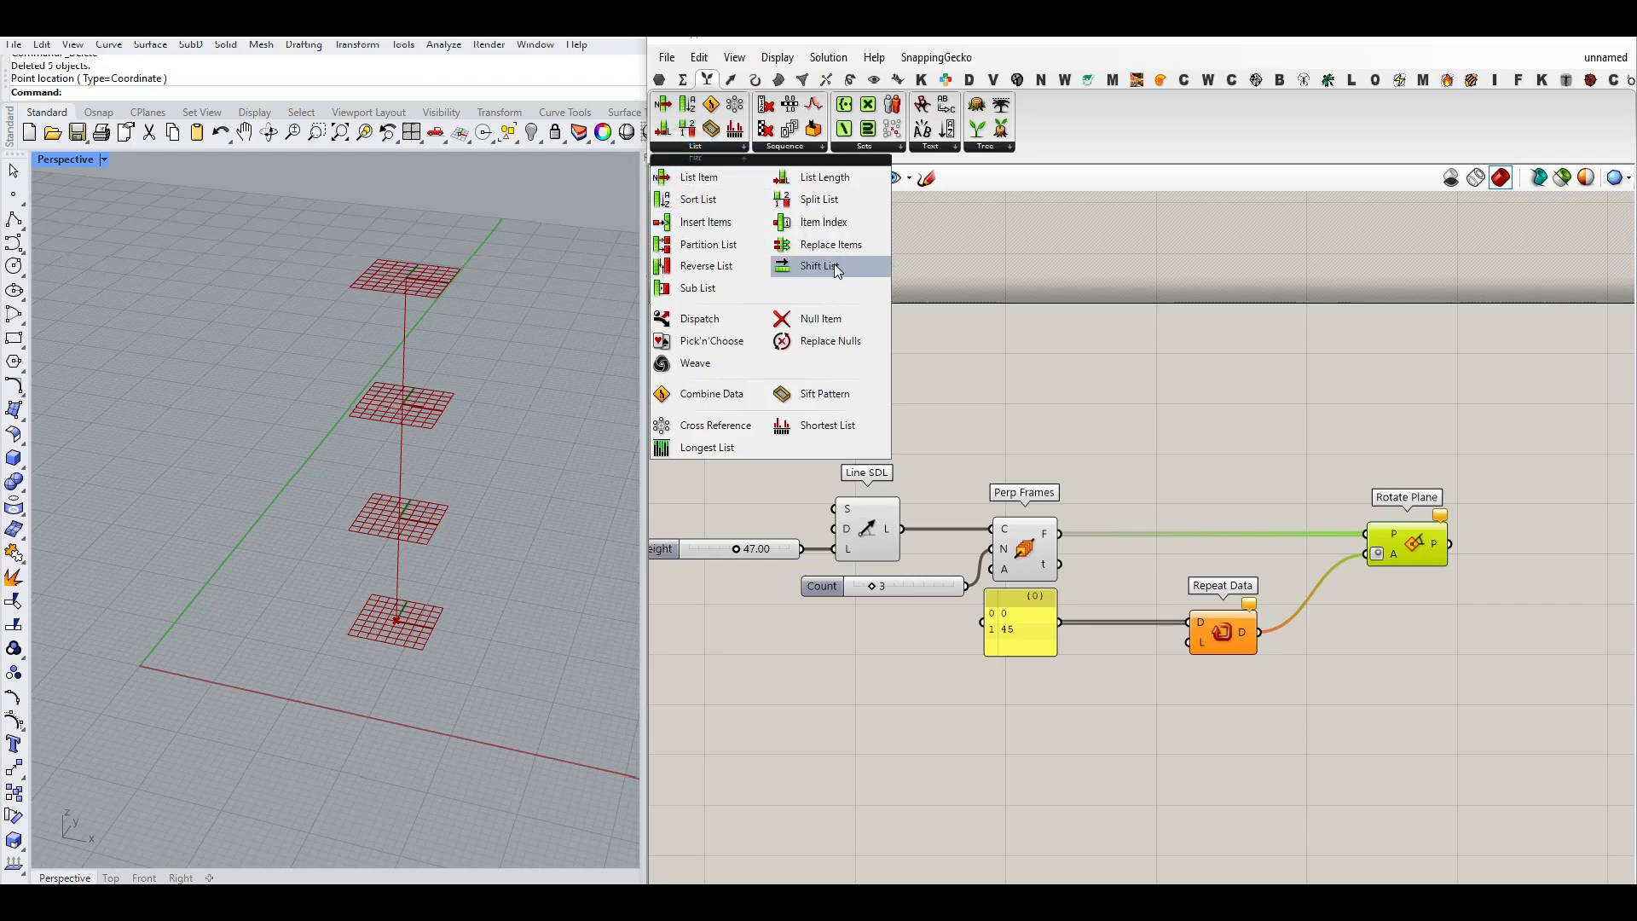
{"action": "left_click", "coordinate": [813, 178]}
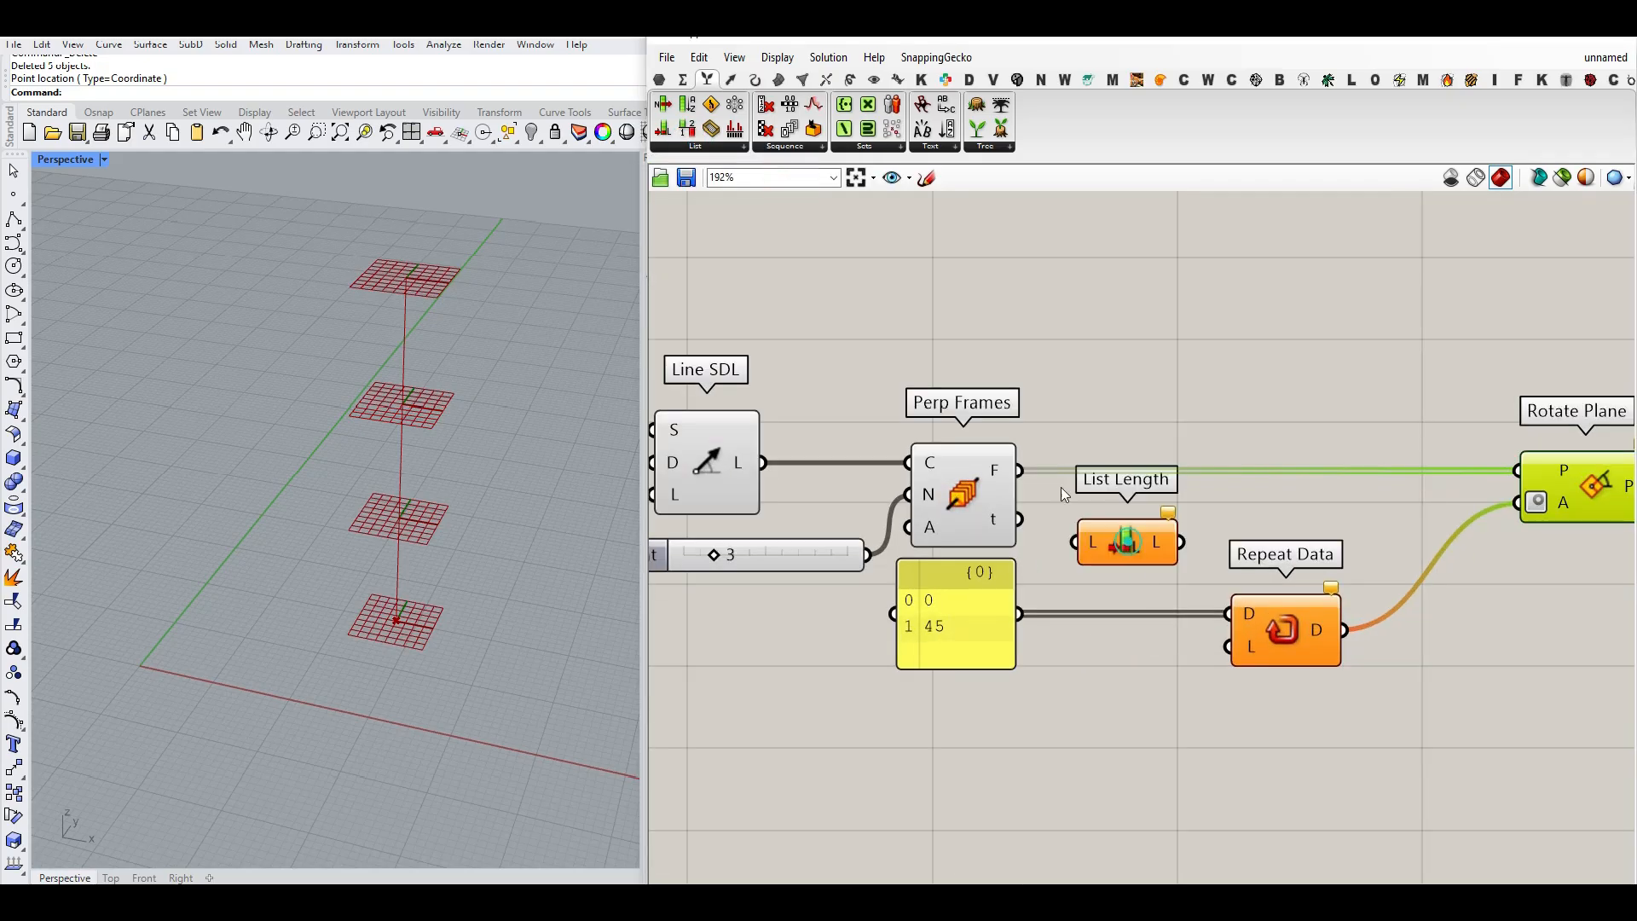
{"action": "mouse_move", "coordinate": [1013, 471]}
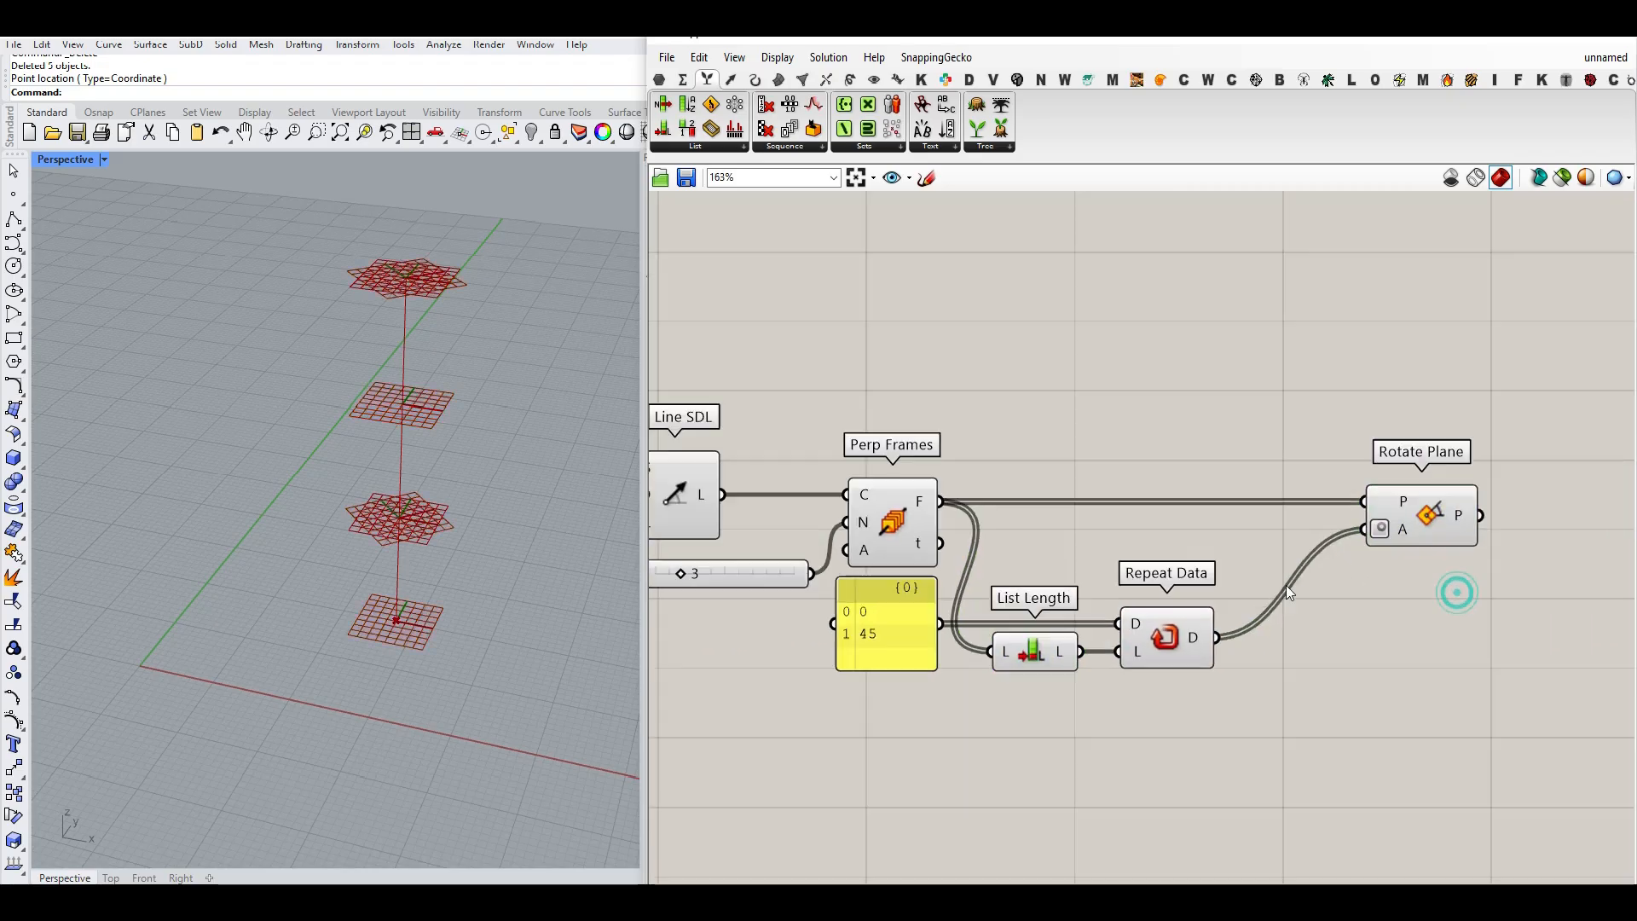
{"action": "scroll", "scroll_direction": "down", "scroll_amount": 3}
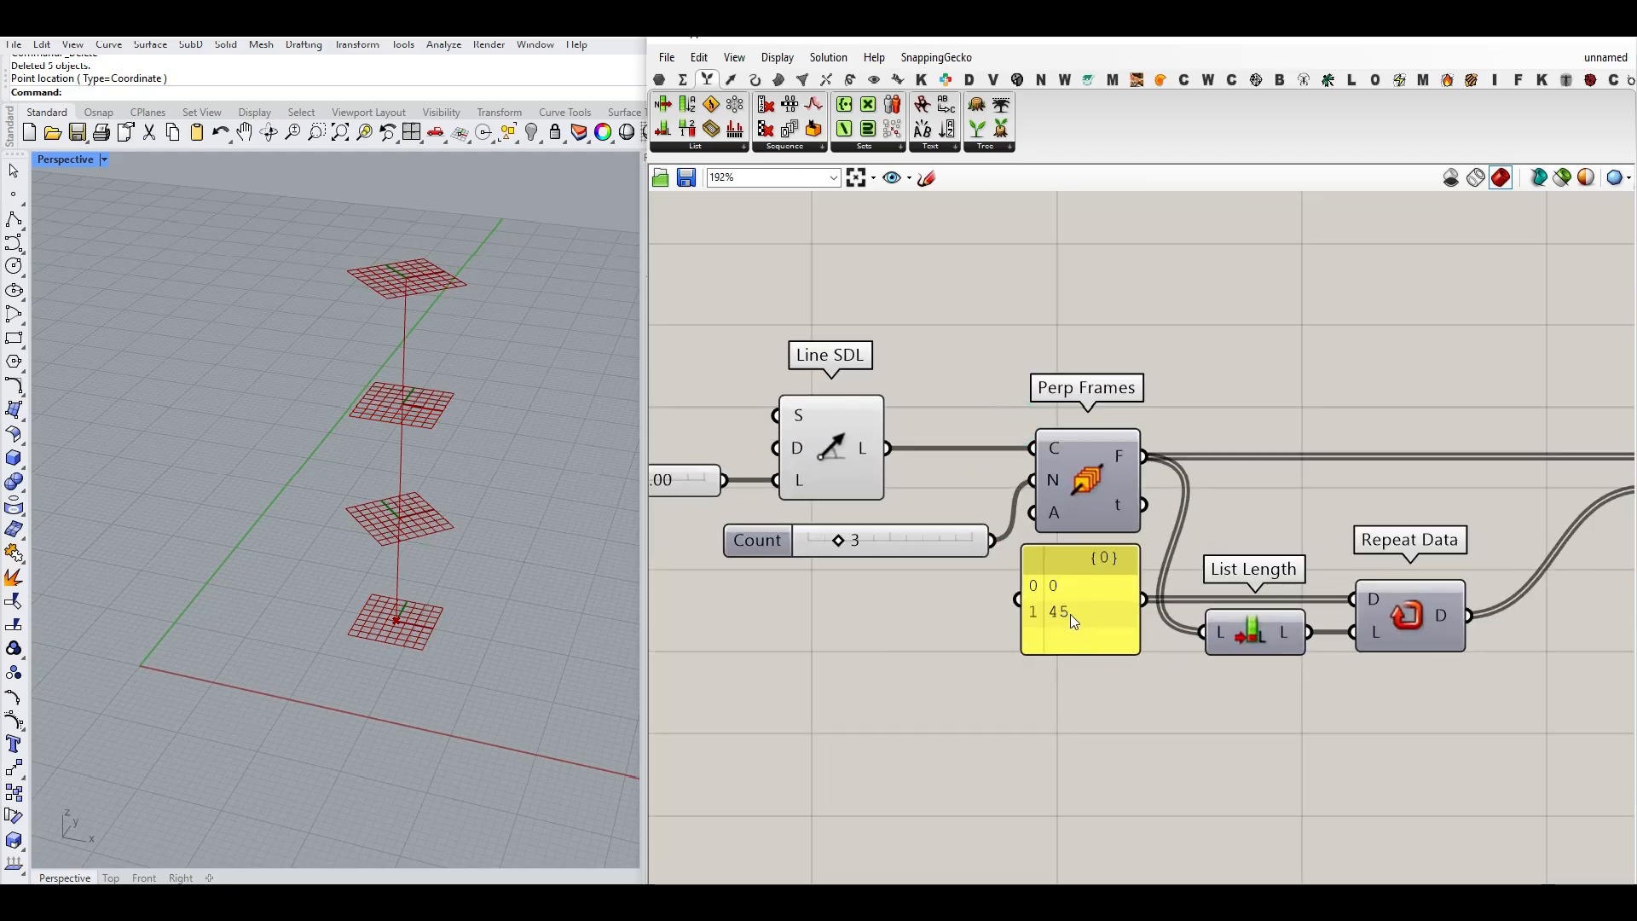
{"action": "mouse_move", "coordinate": [1068, 631]}
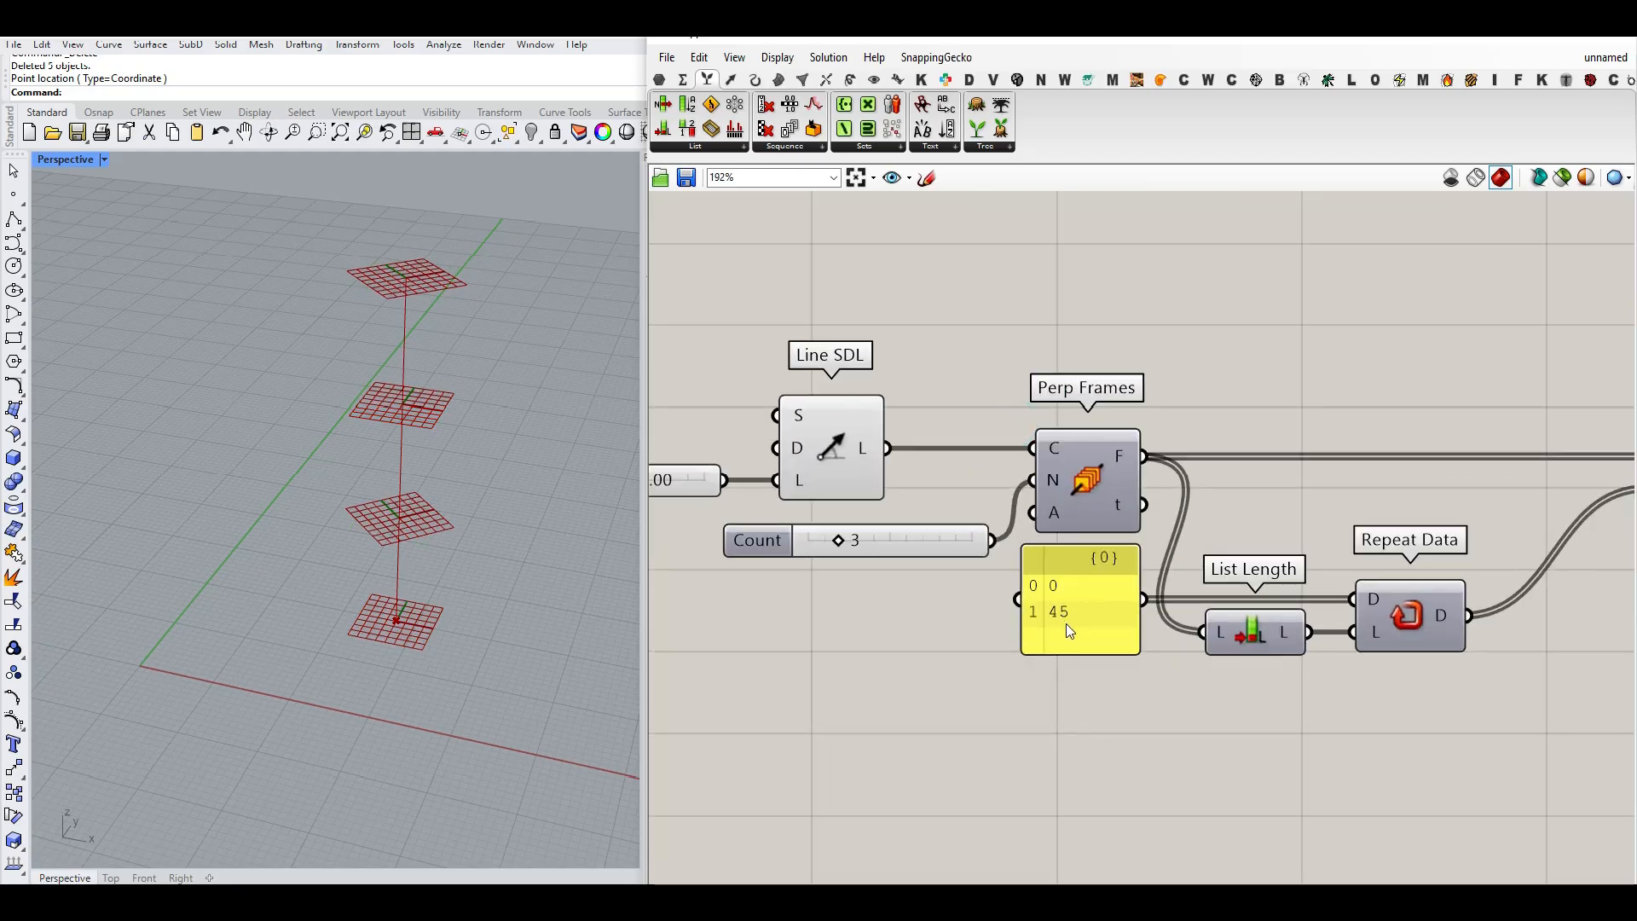
{"action": "mouse_move", "coordinate": [996, 713]}
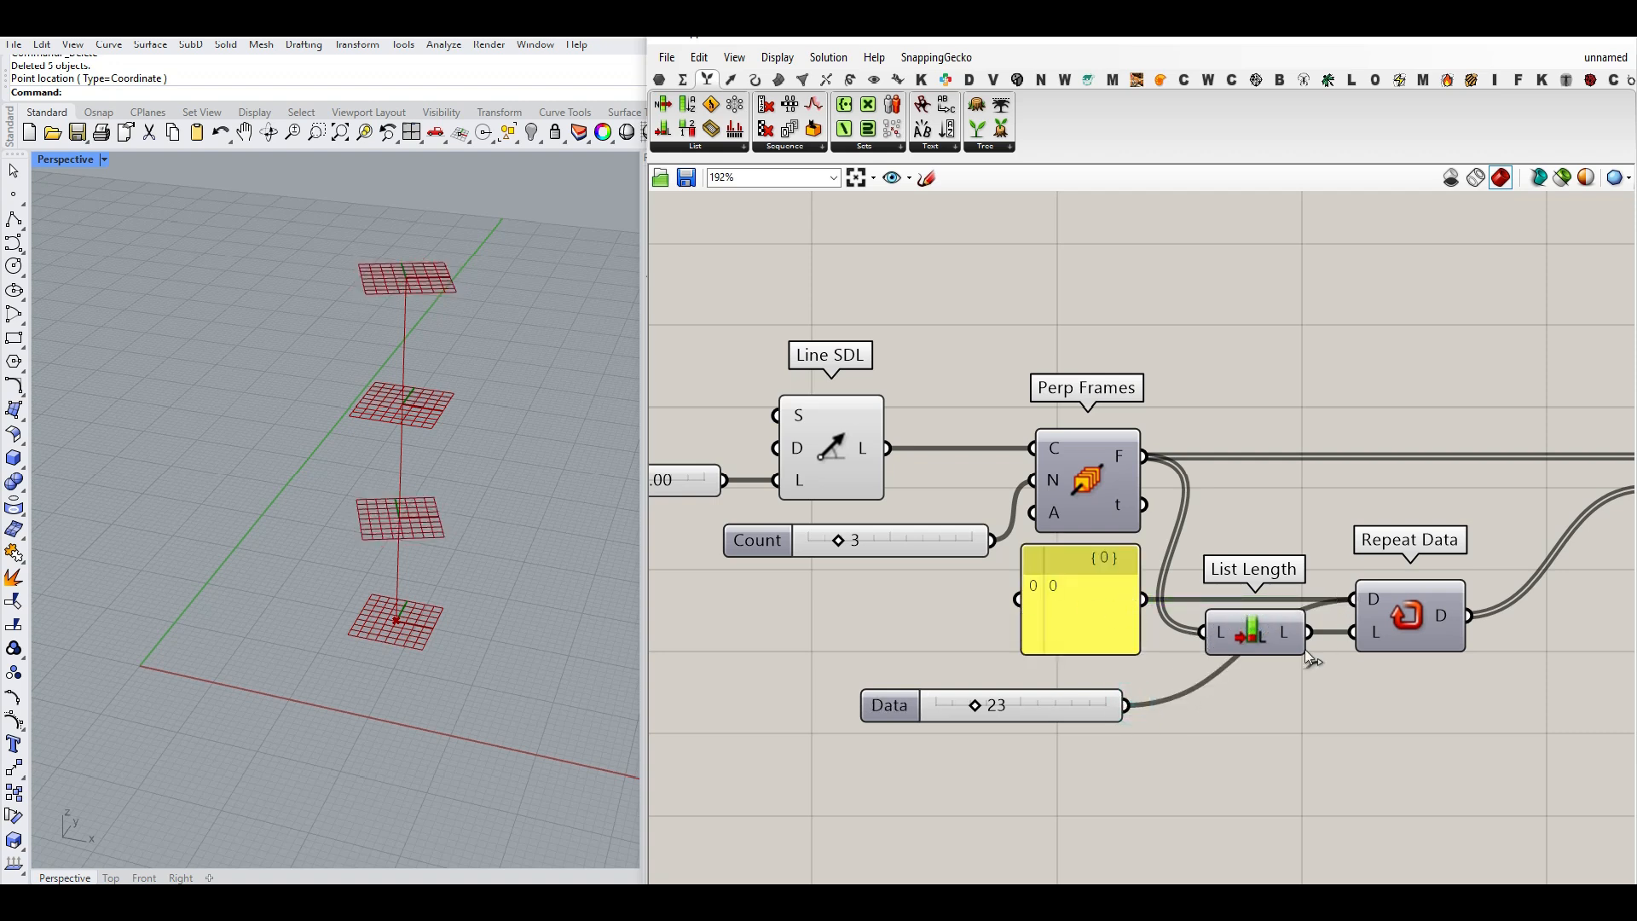
- Set the Data slider to about 44, raise the plane count and enter 45 in the panel
{"action": "left_click", "coordinate": [982, 708]}
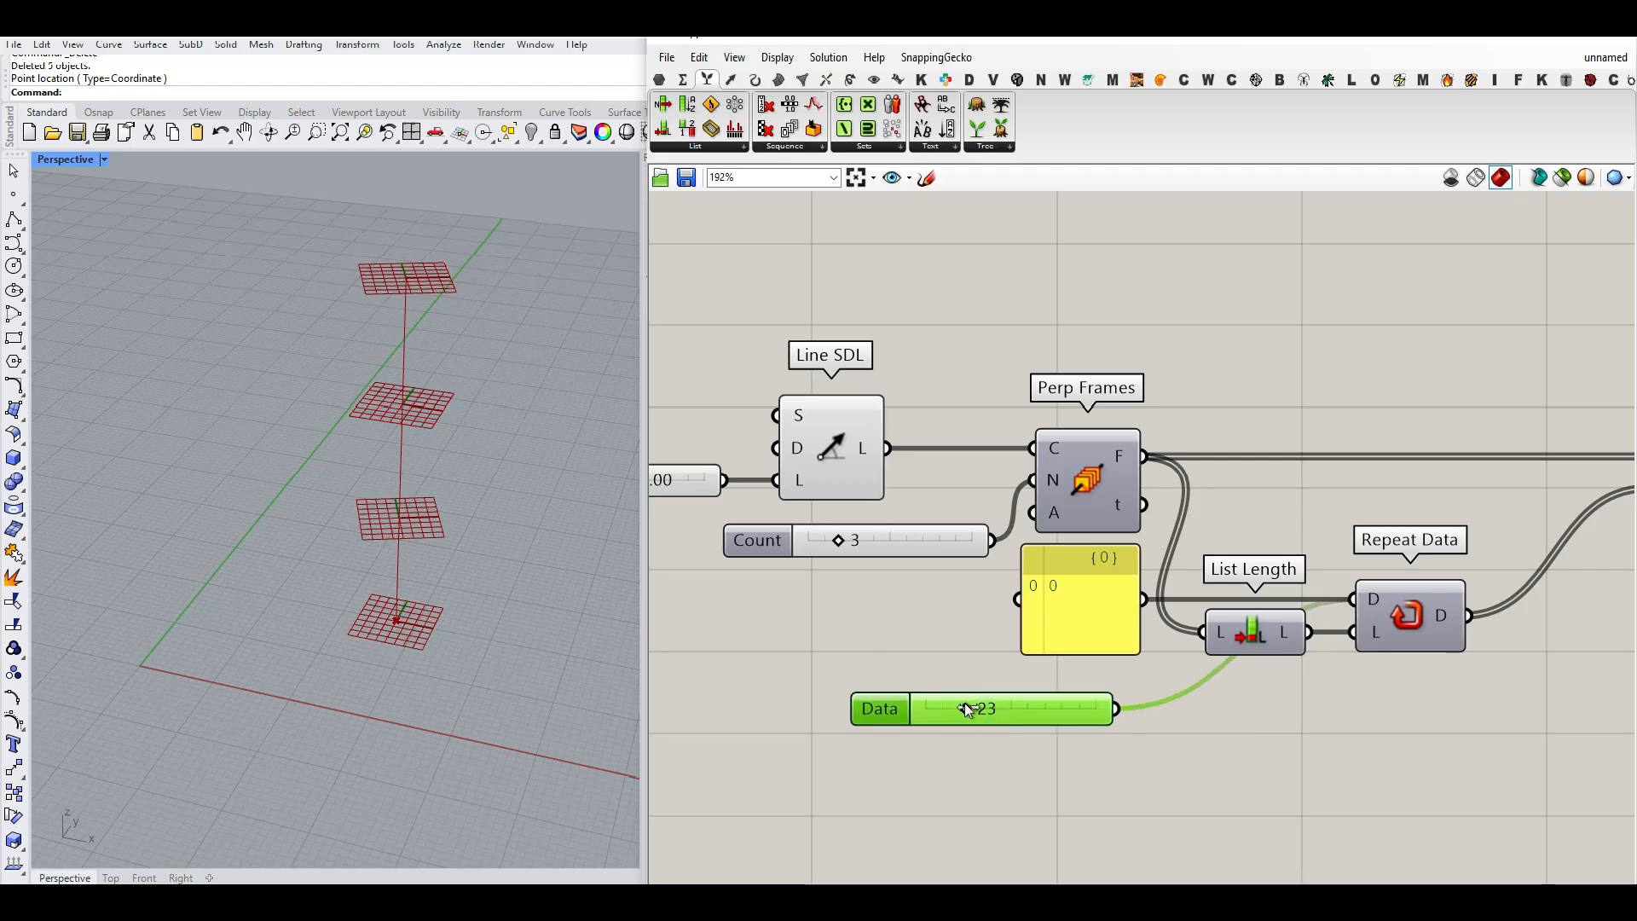
{"action": "left_click_drag", "start_coordinate": [962, 710], "coordinate": [1012, 715]}
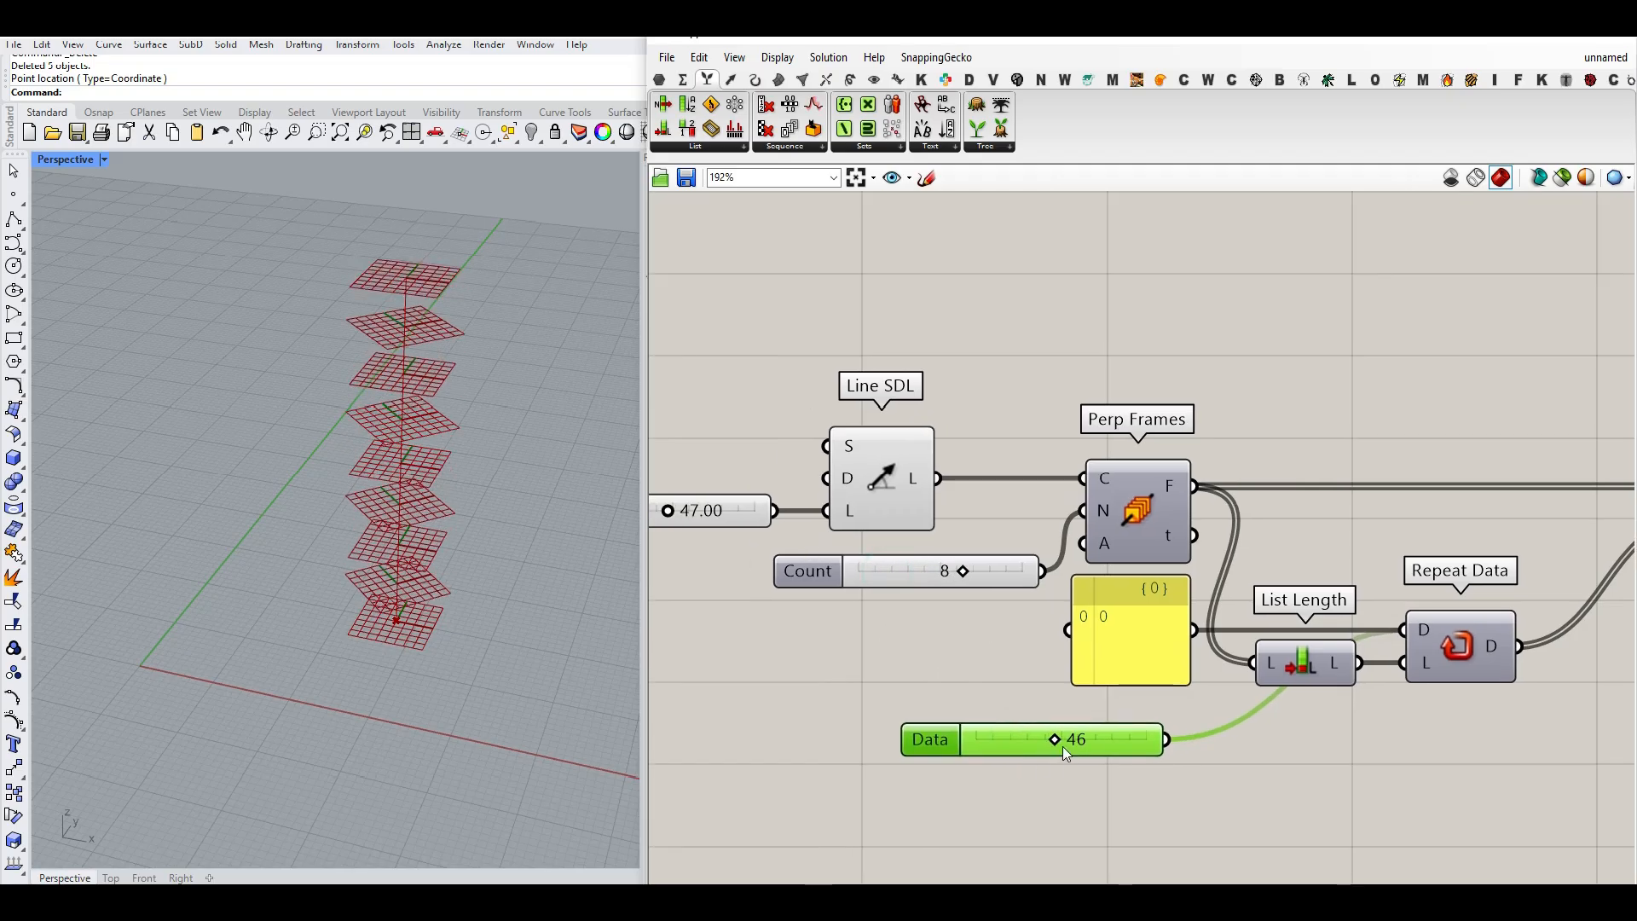
{"action": "left_click_drag", "start_coordinate": [1054, 738], "coordinate": [1047, 739]}
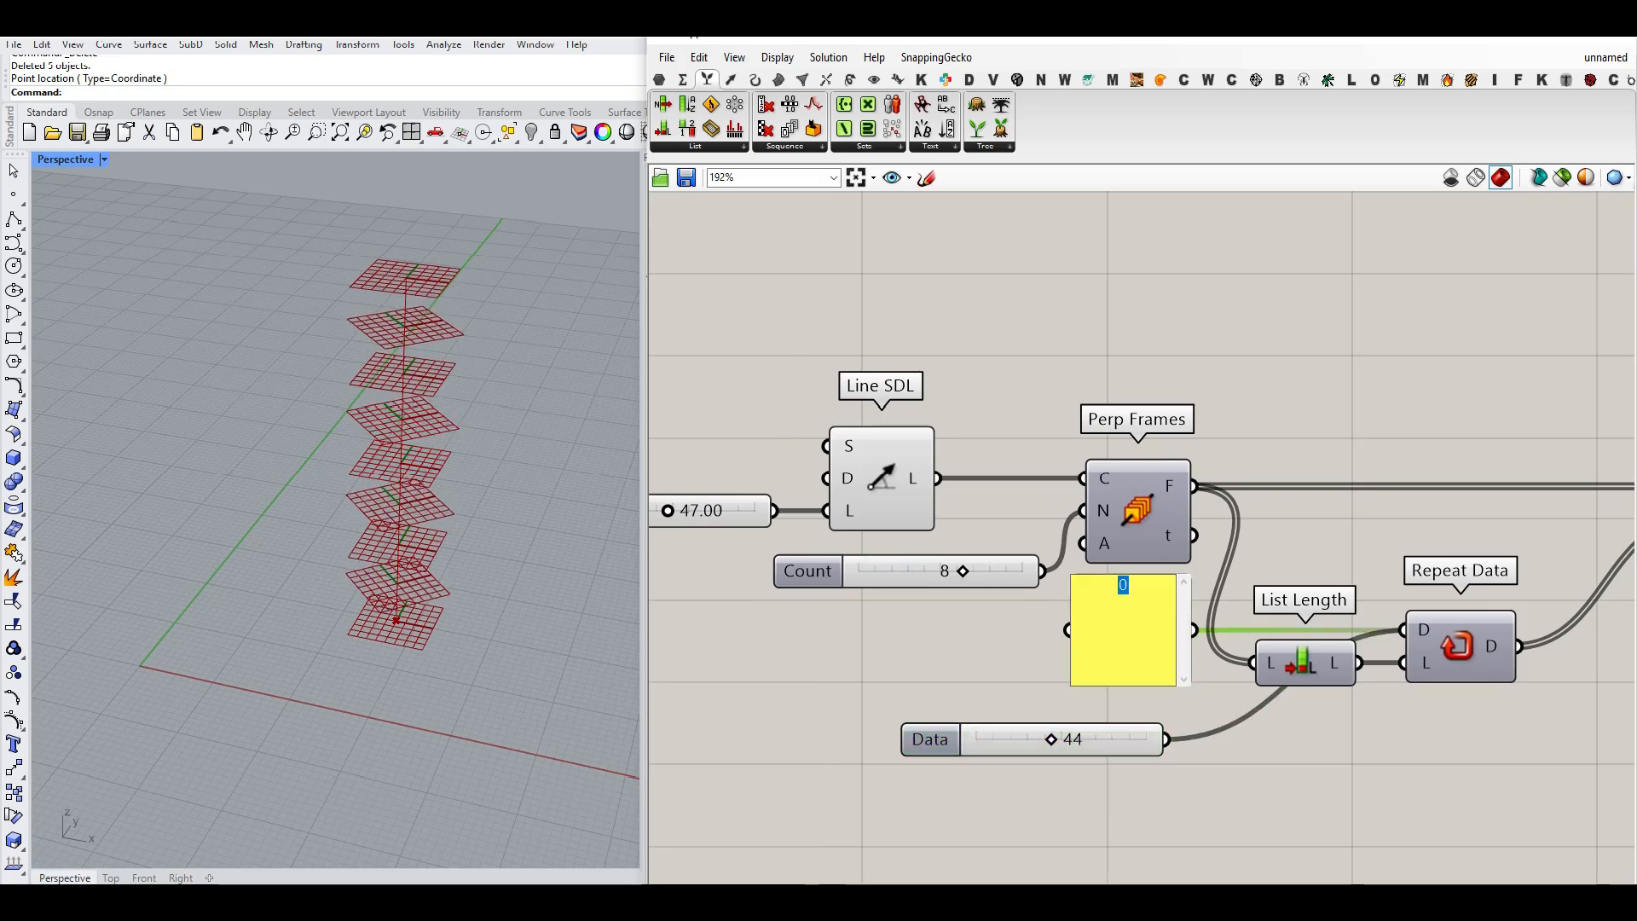
{"action": "type", "text": "45"}
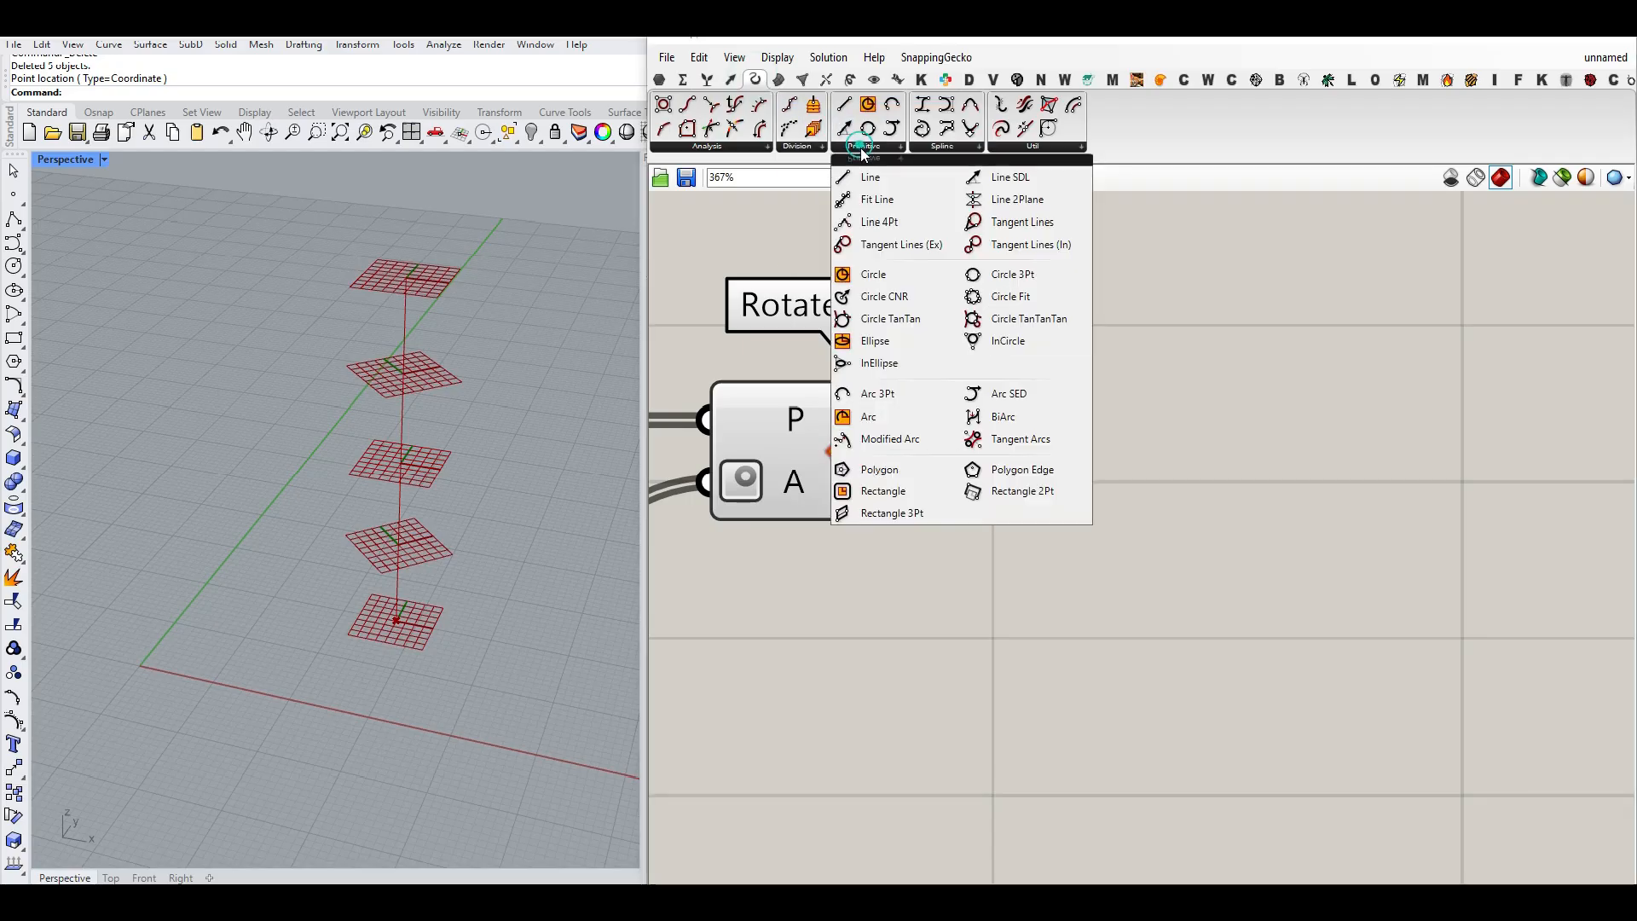
- Draw Rectangles on the rotated planes sized by Construct Domain with expression -x and a Square Size slider at 12.55
{"action": "left_click", "coordinate": [883, 491]}
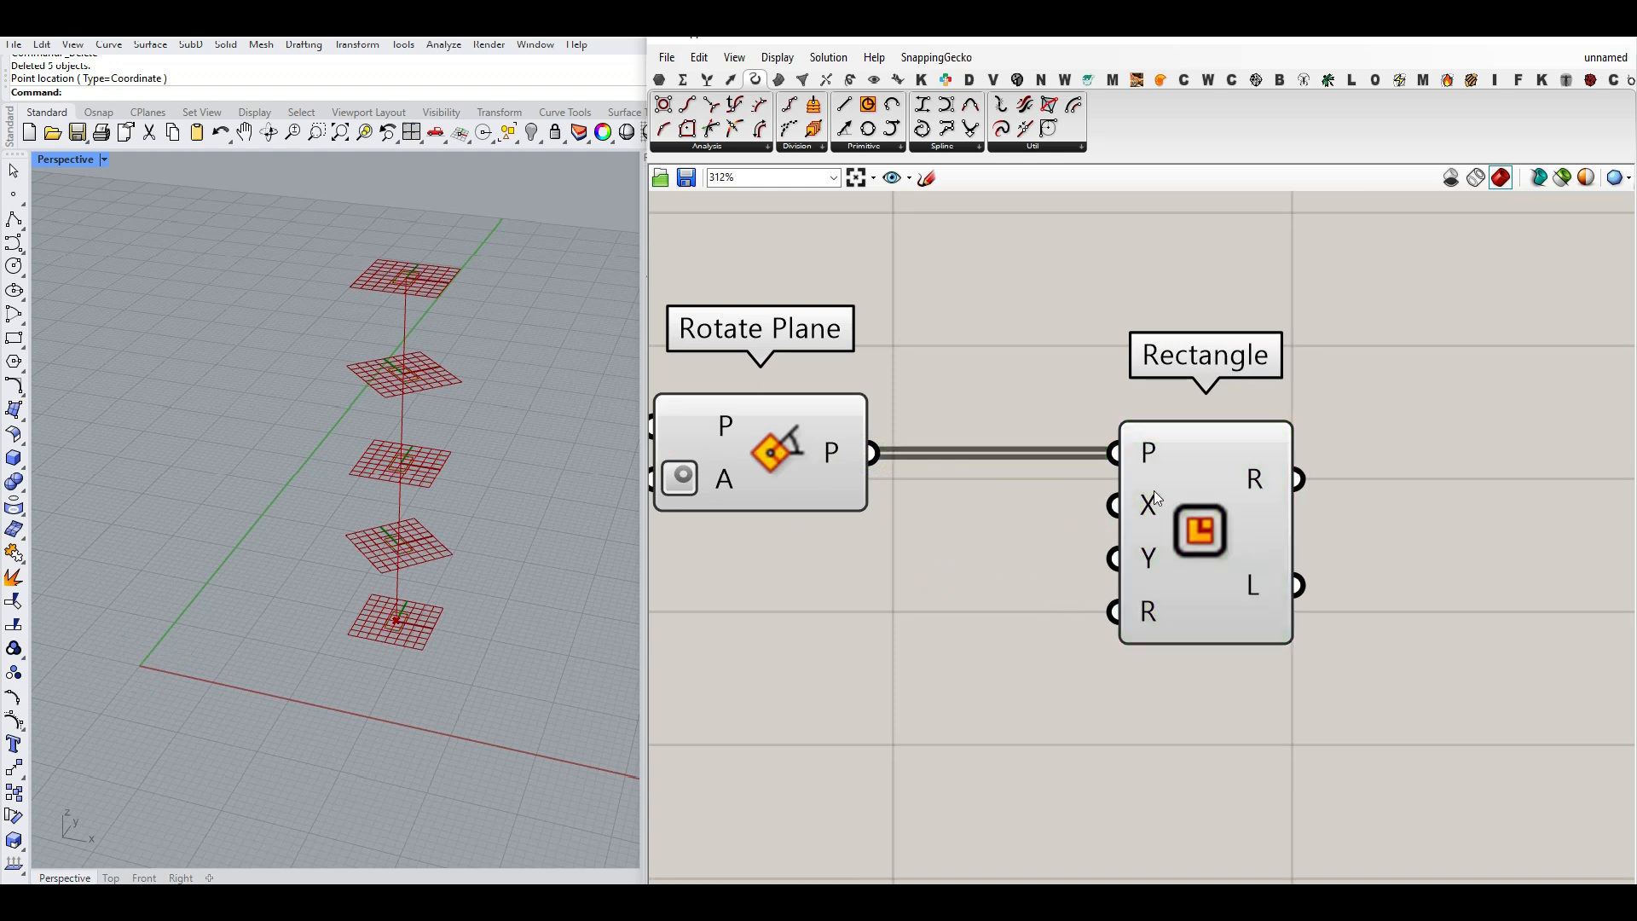
{"action": "mouse_move", "coordinate": [1140, 508]}
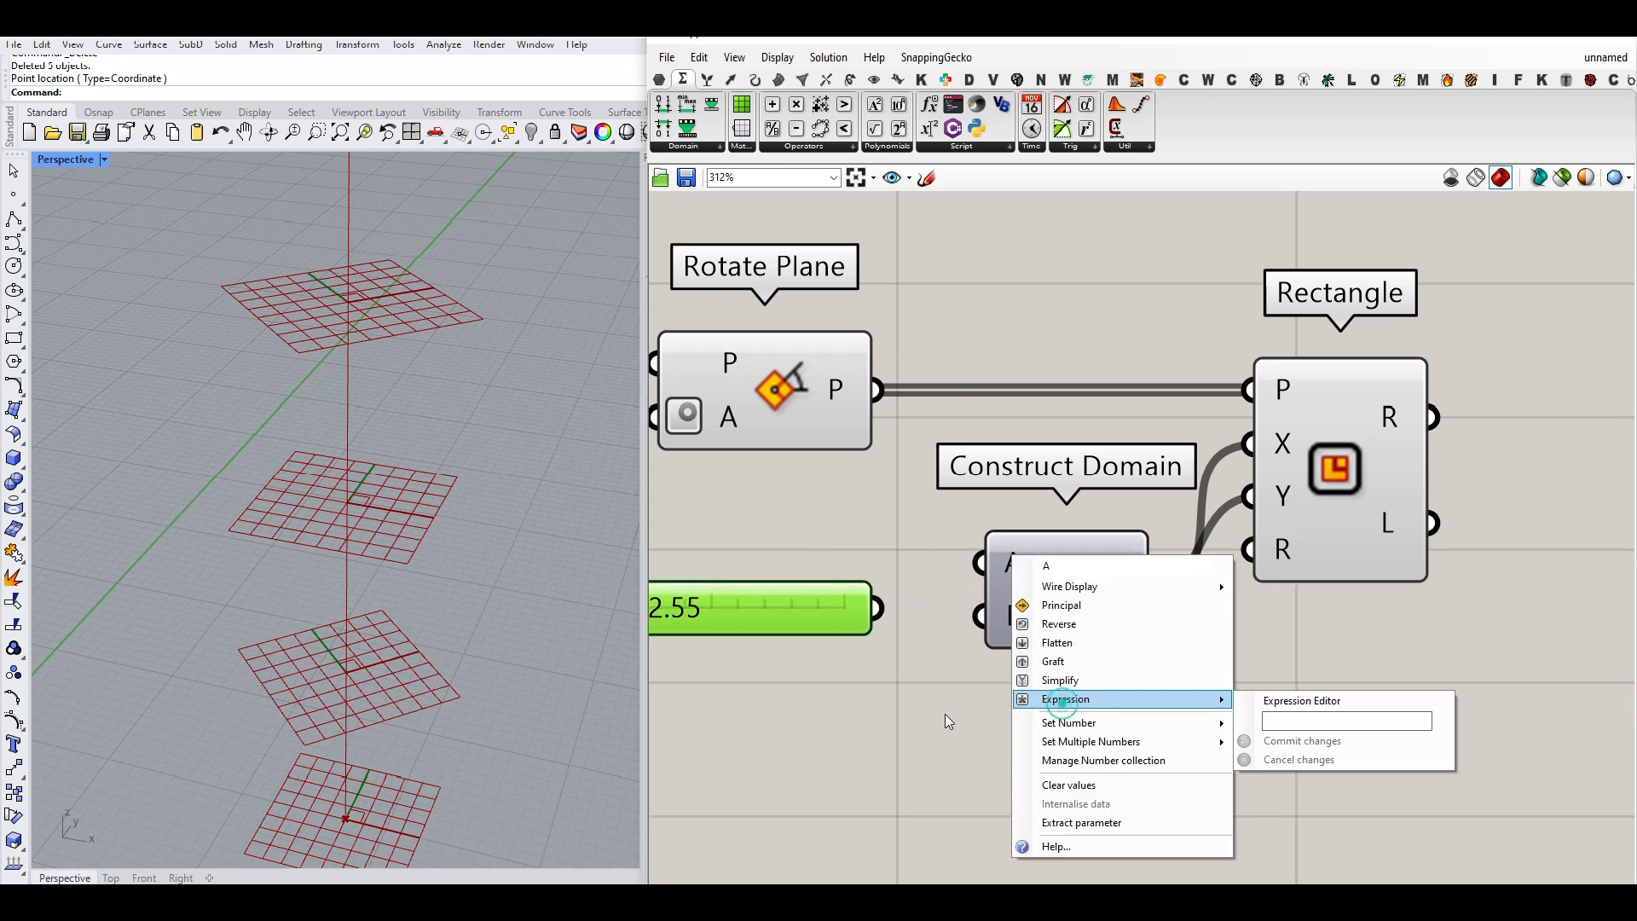
{"action": "type", "text": "-x"}
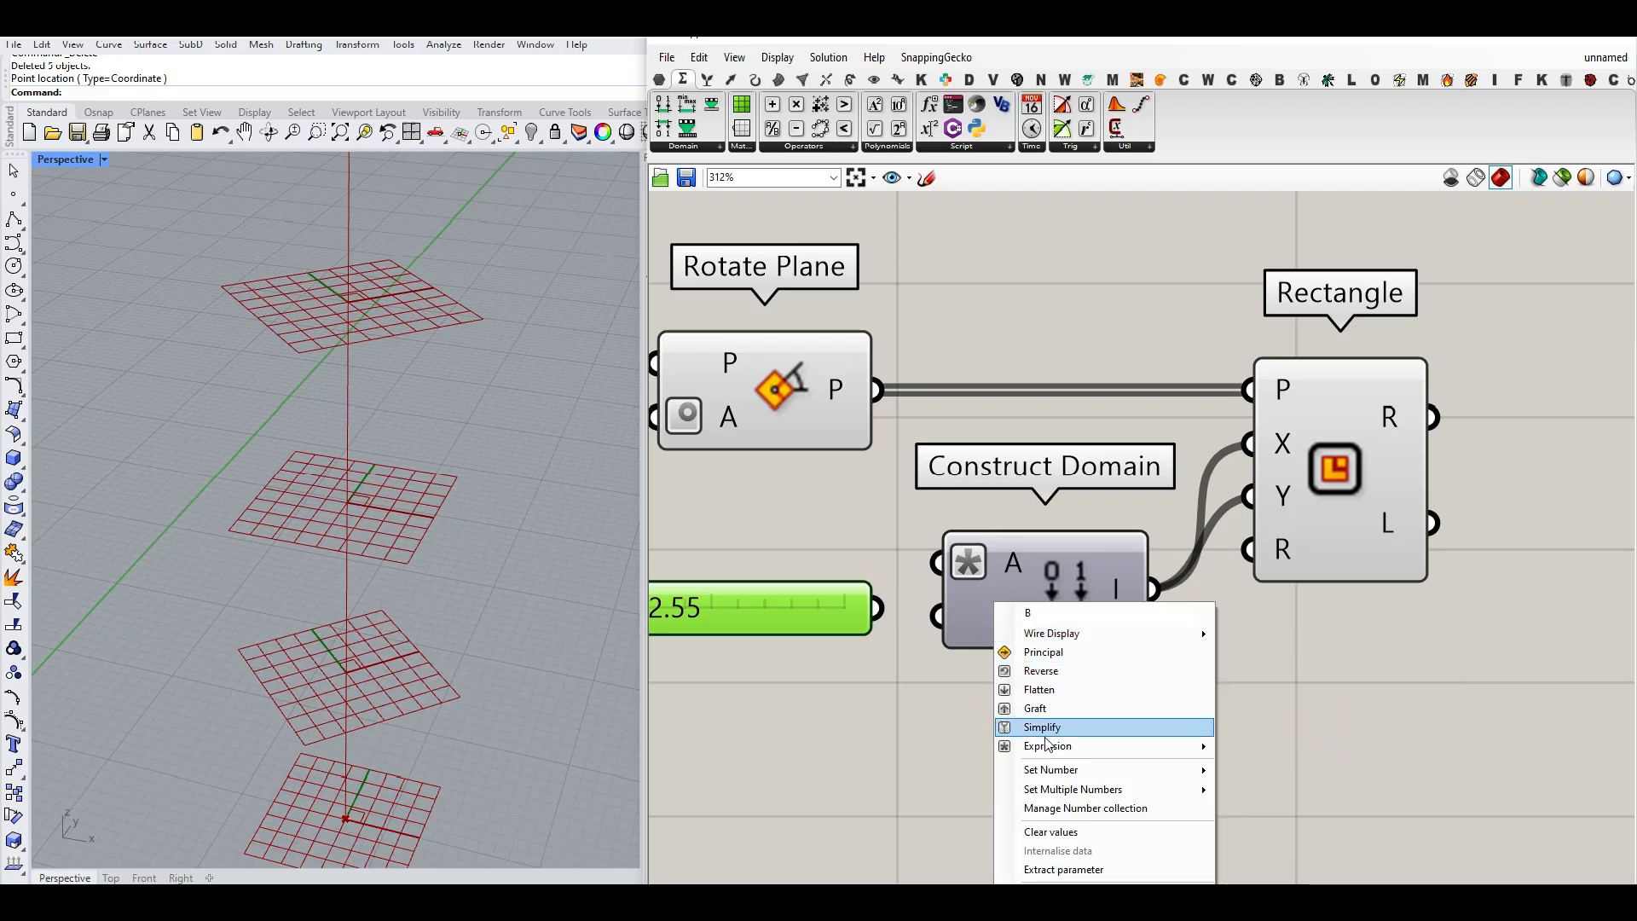
{"action": "left_click", "coordinate": [1048, 745]}
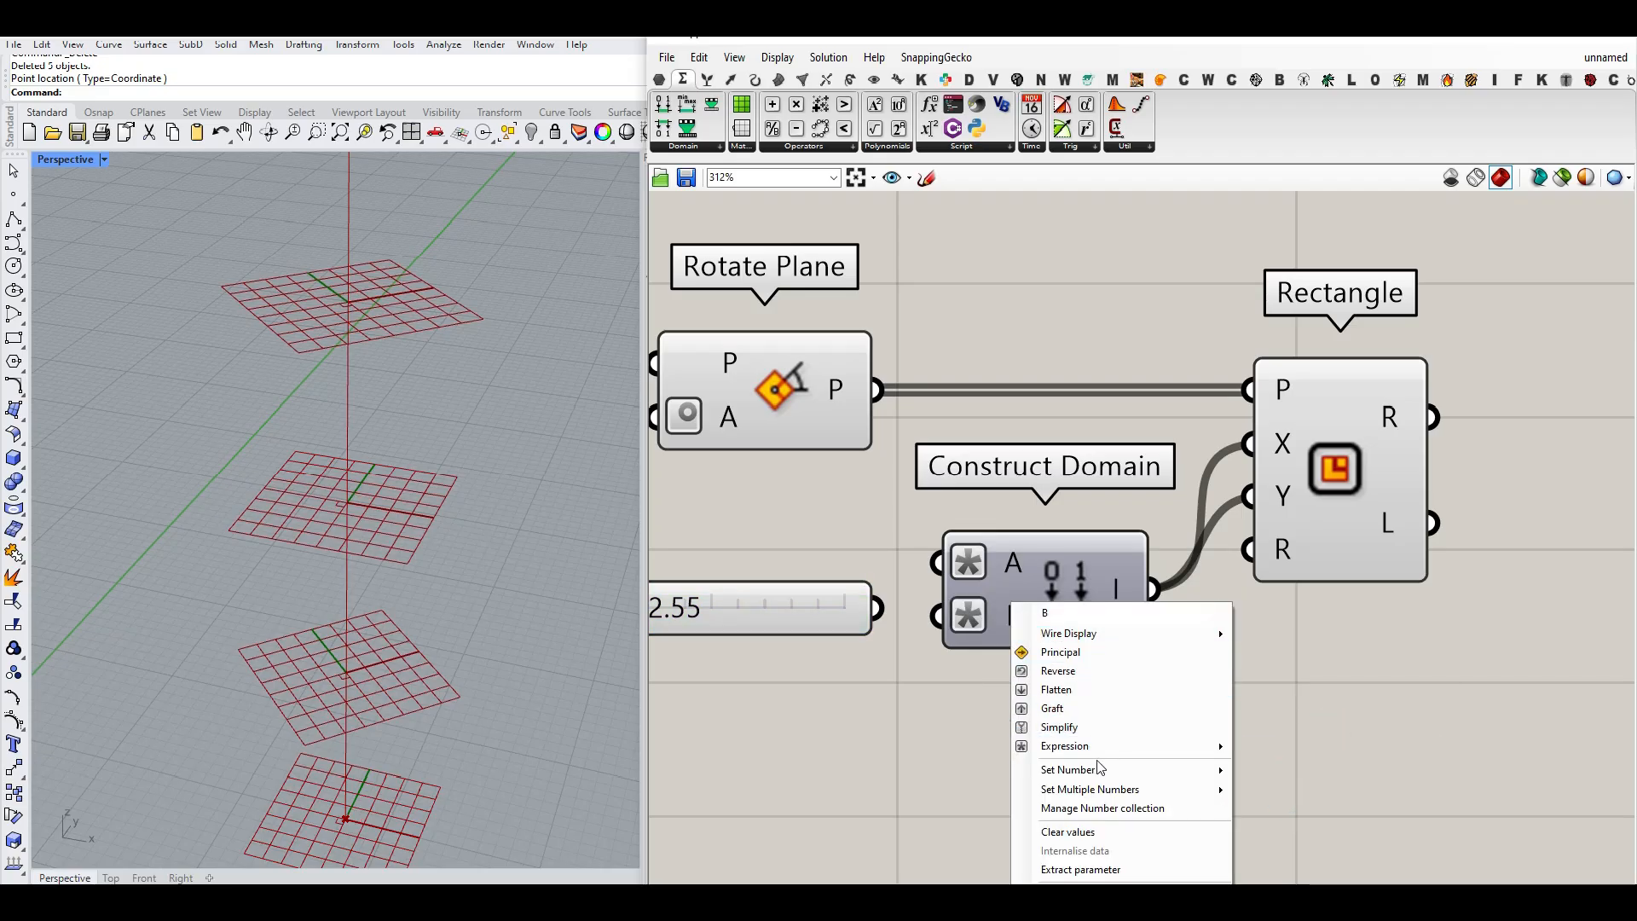
{"action": "mouse_move", "coordinate": [1090, 754]}
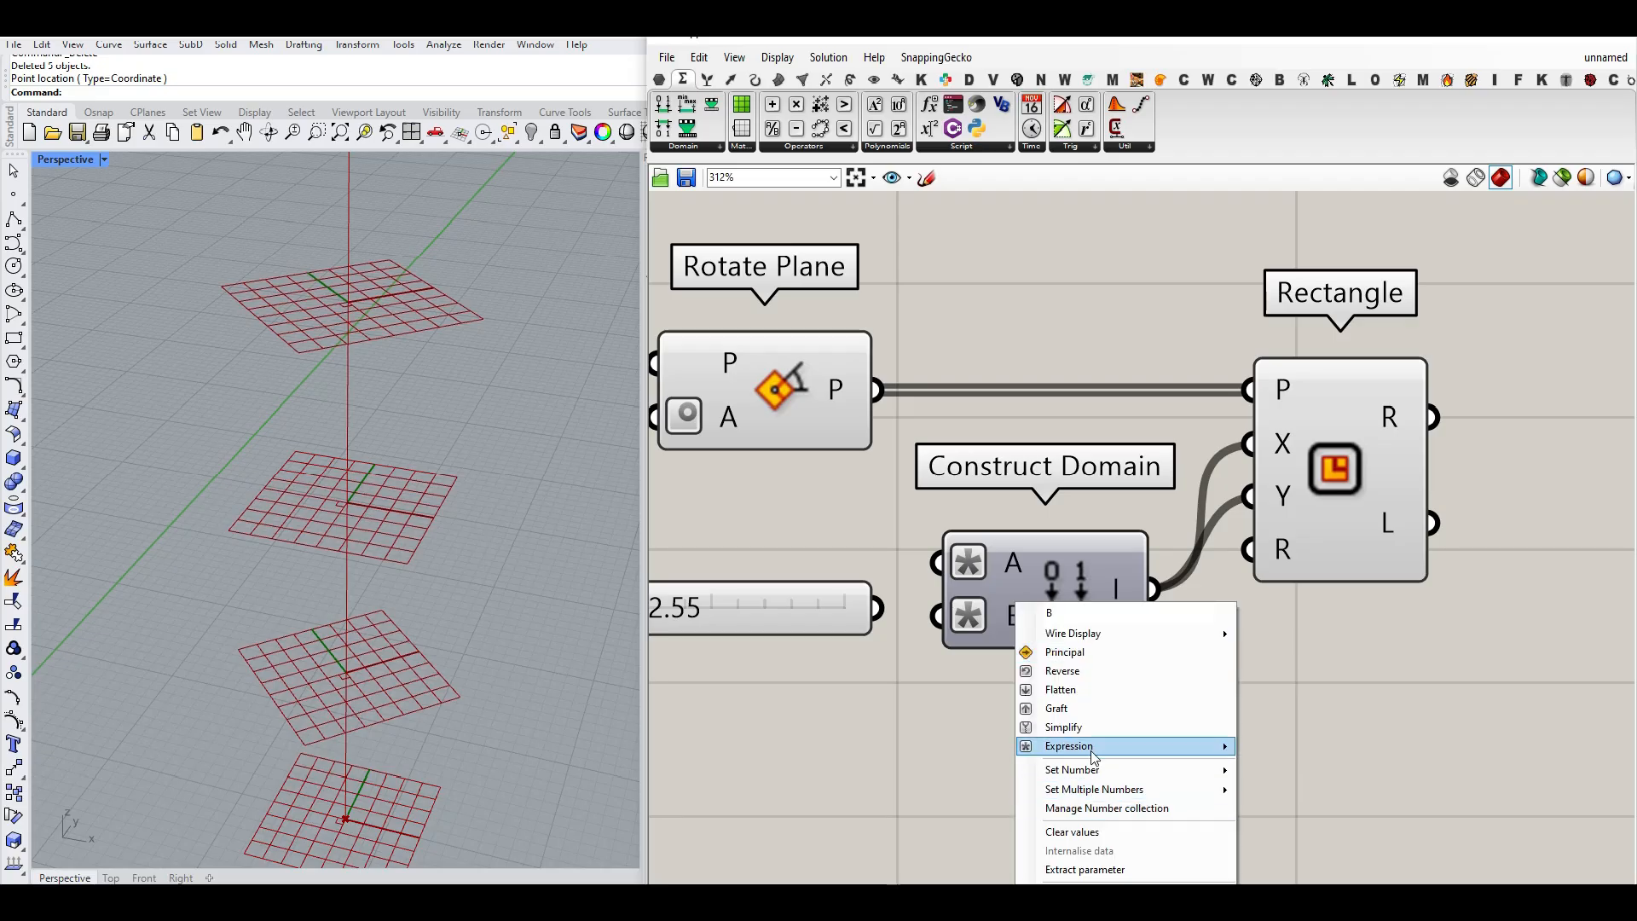
{"action": "left_click", "coordinate": [1068, 745]}
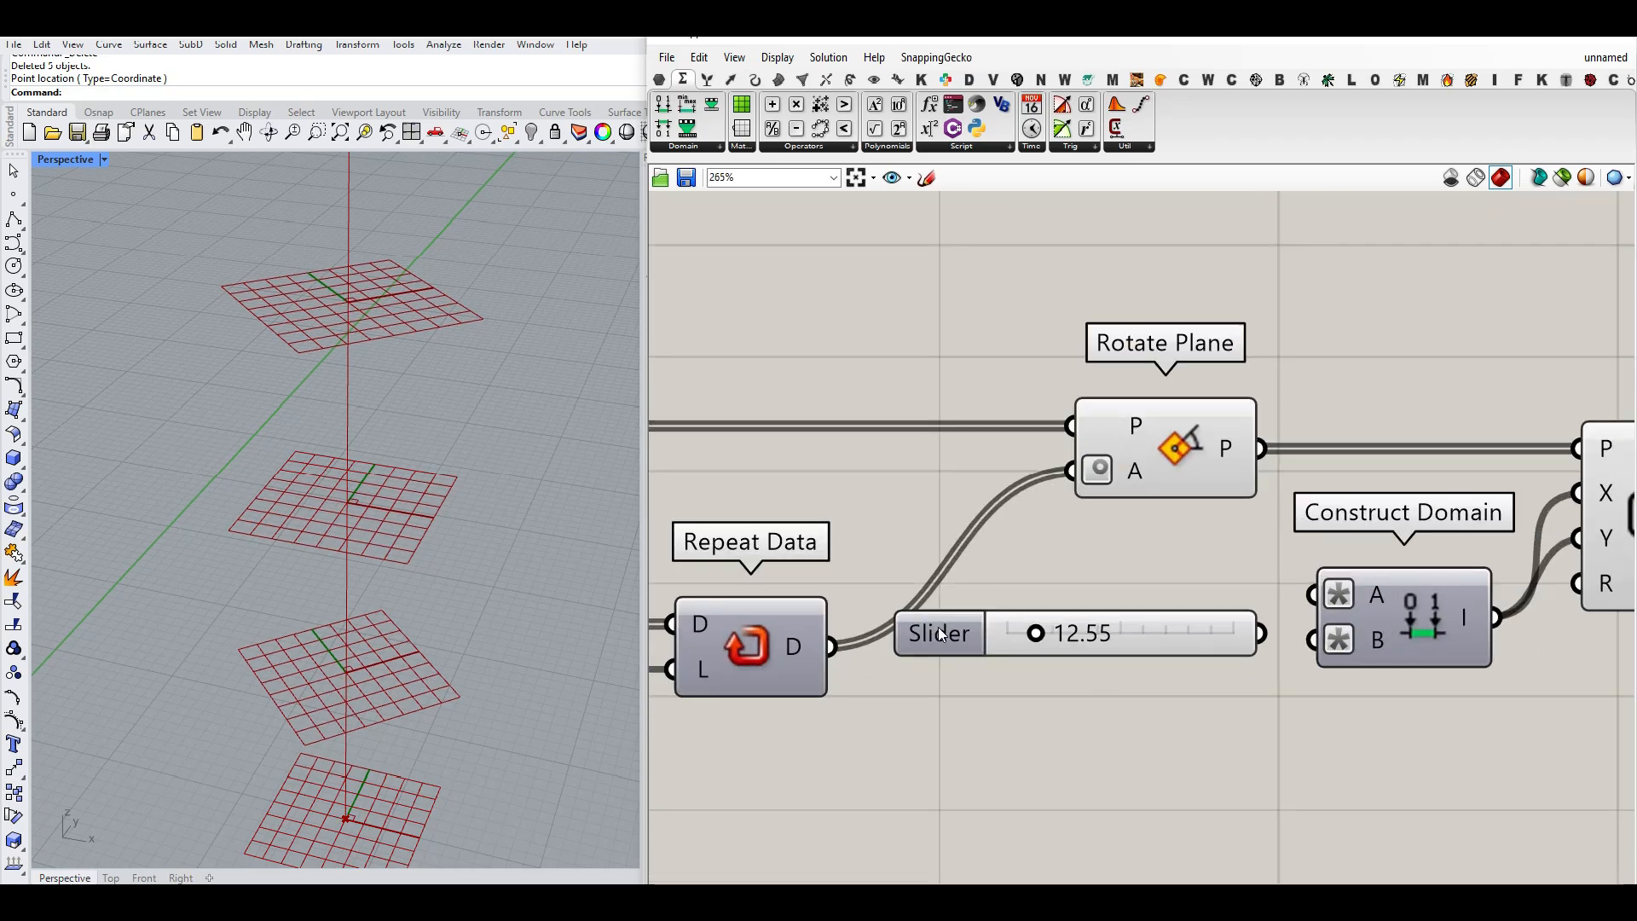
{"action": "right_click", "coordinate": [938, 633]}
{"action": "type", "text": "quare Siz"}
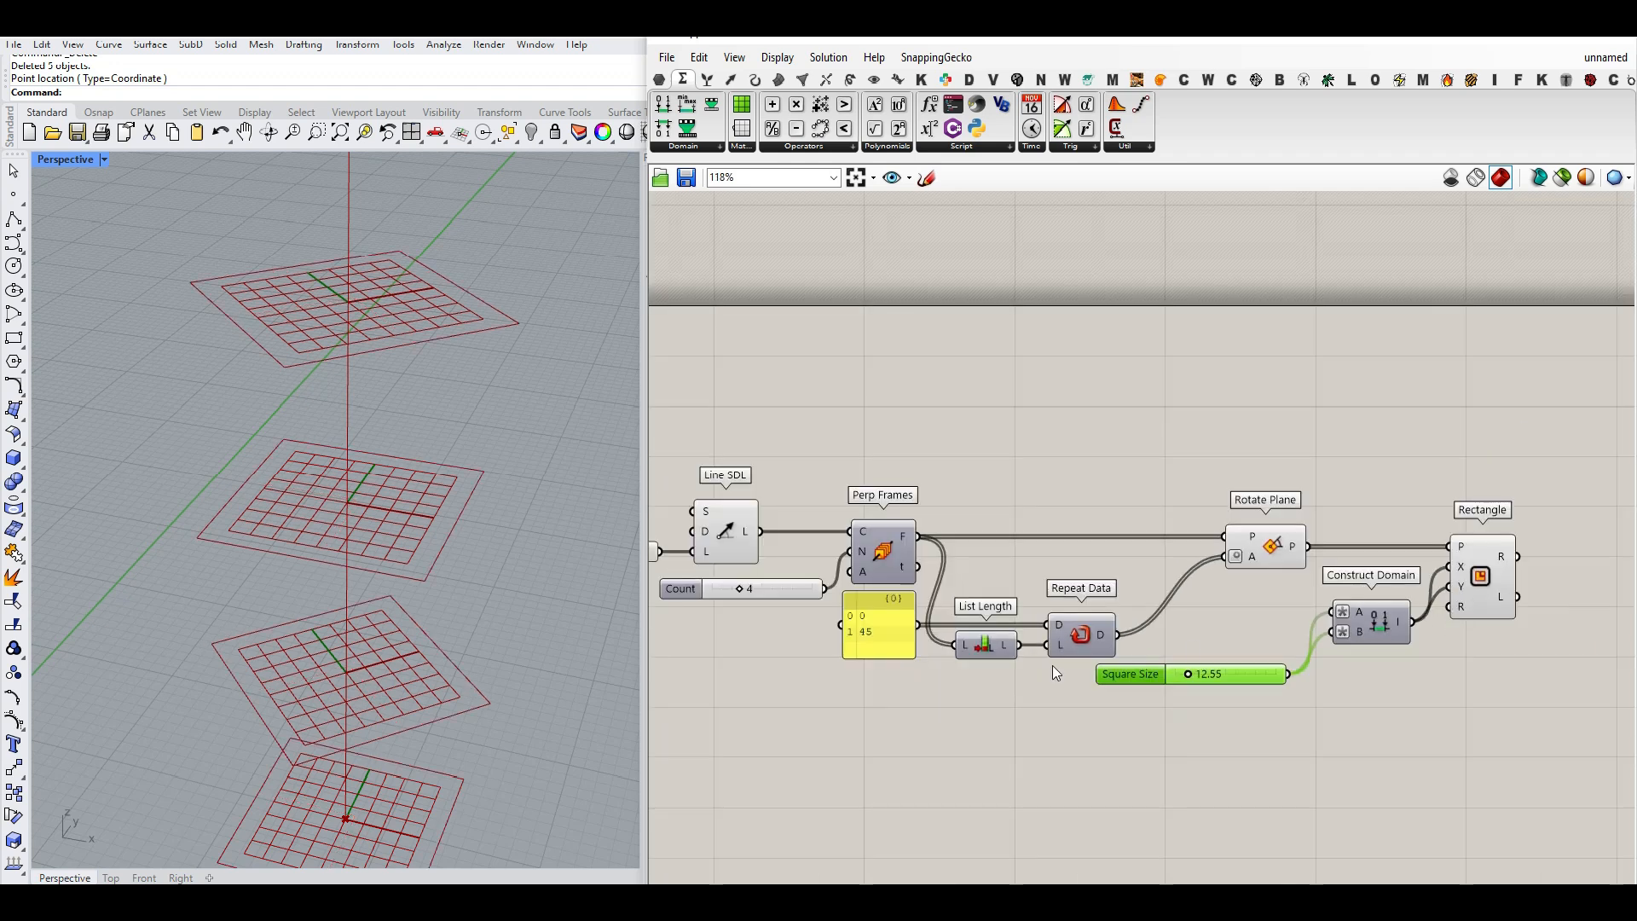
{"action": "left_click_drag", "start_coordinate": [1187, 674], "coordinate": [1187, 674]}
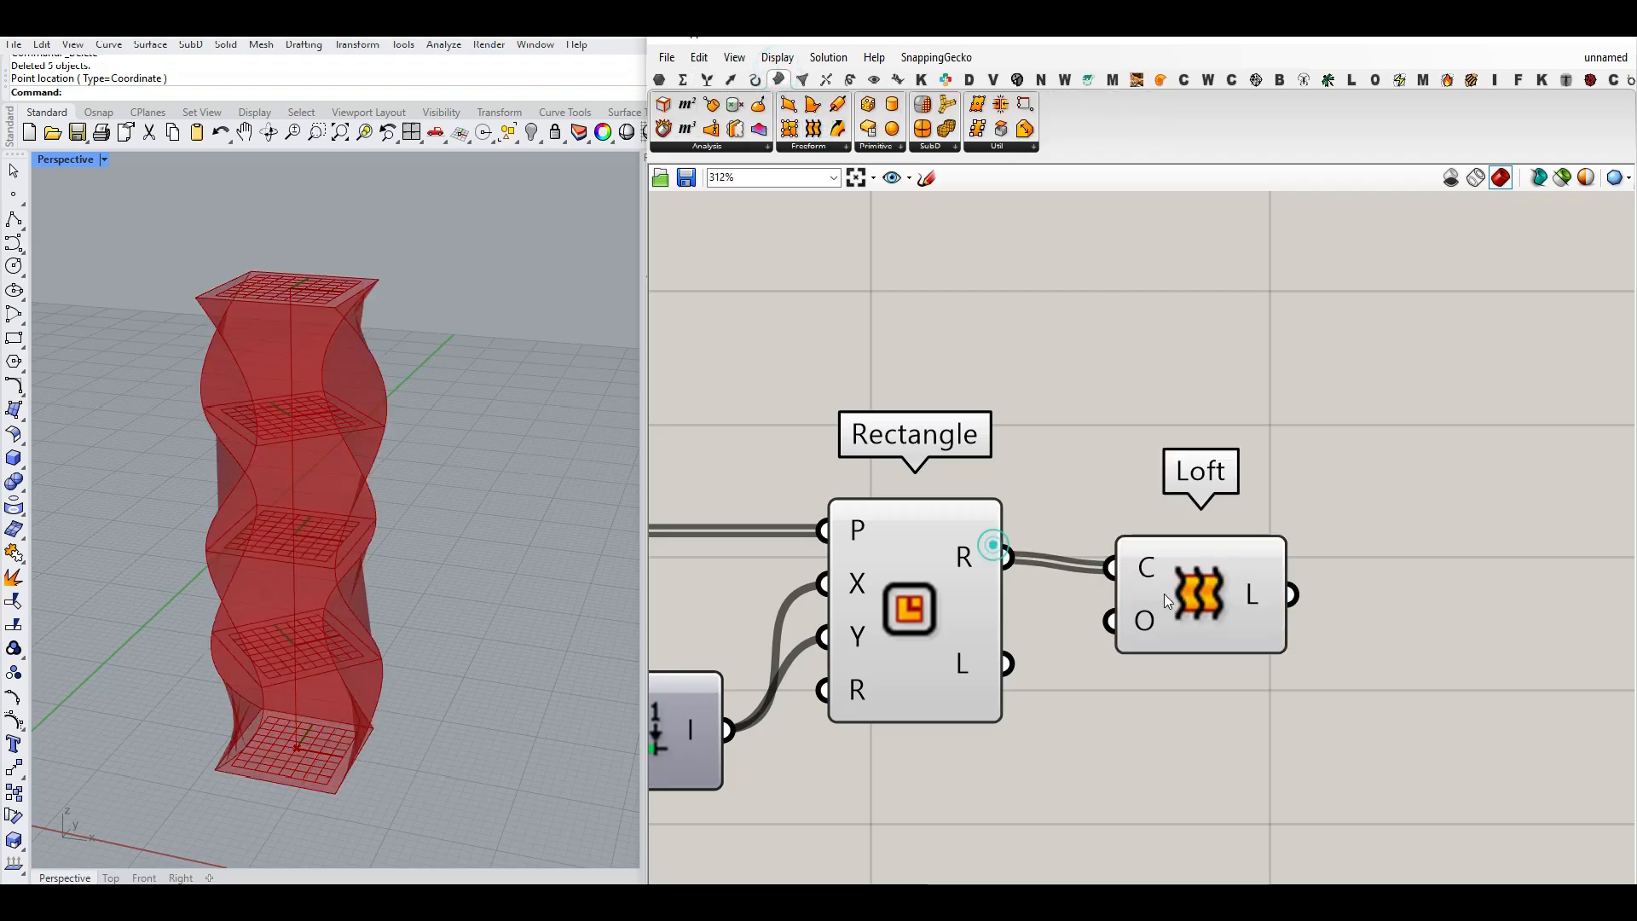
- Loft the rectangles into a twisted tower and wire Loft Options into the loft's O input
{"action": "left_click", "coordinate": [1197, 599]}
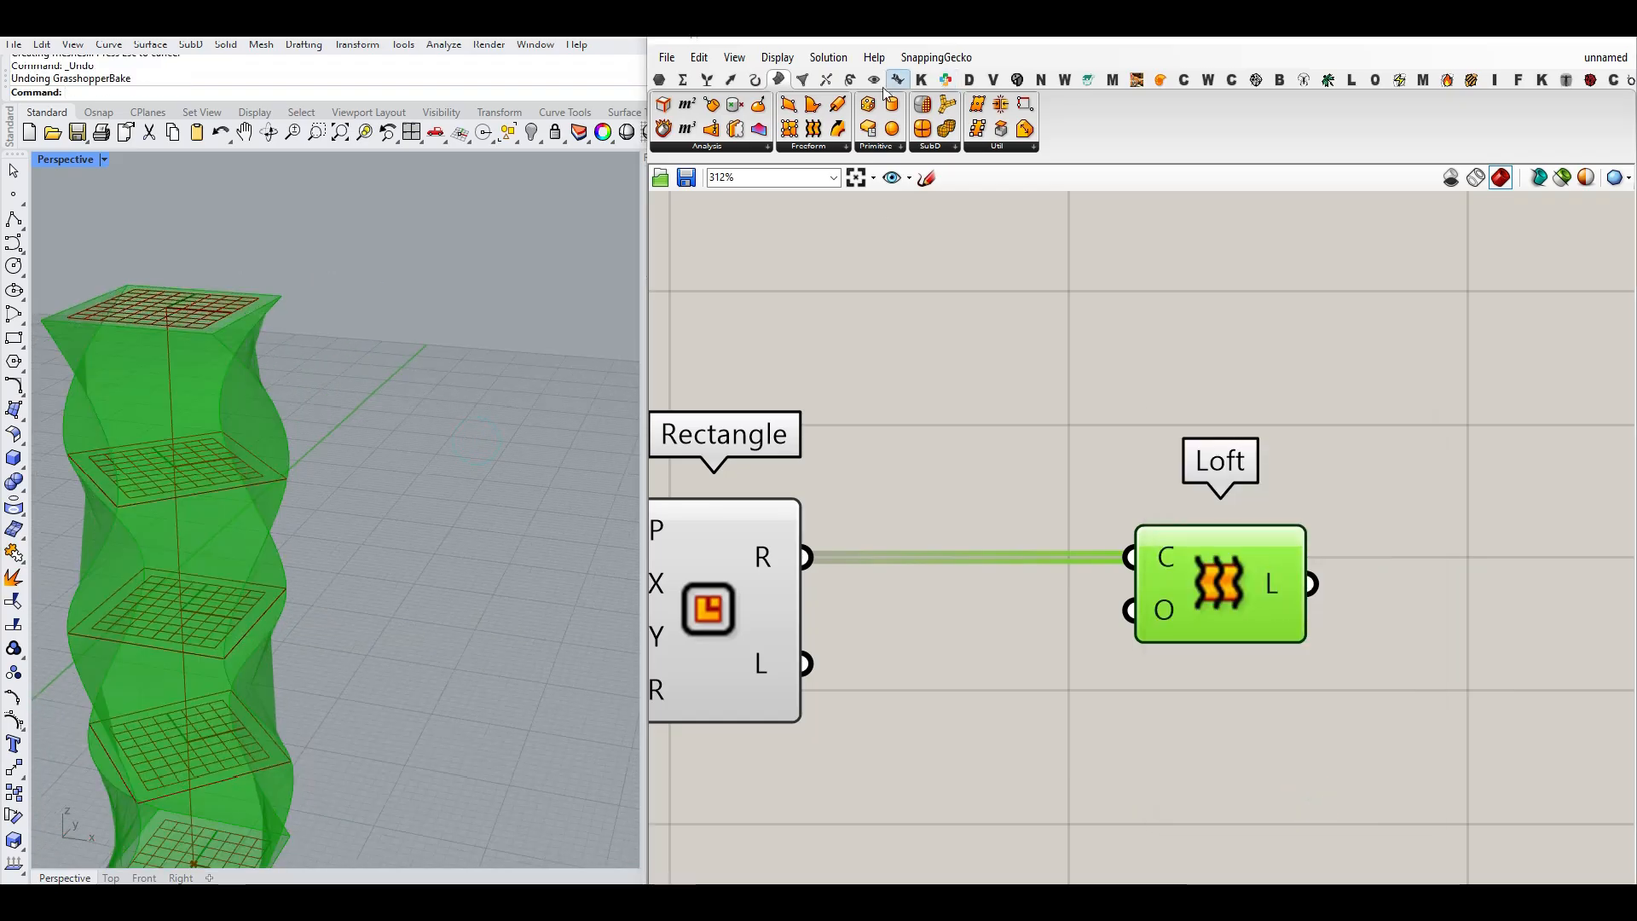
{"action": "left_click", "coordinate": [810, 147]}
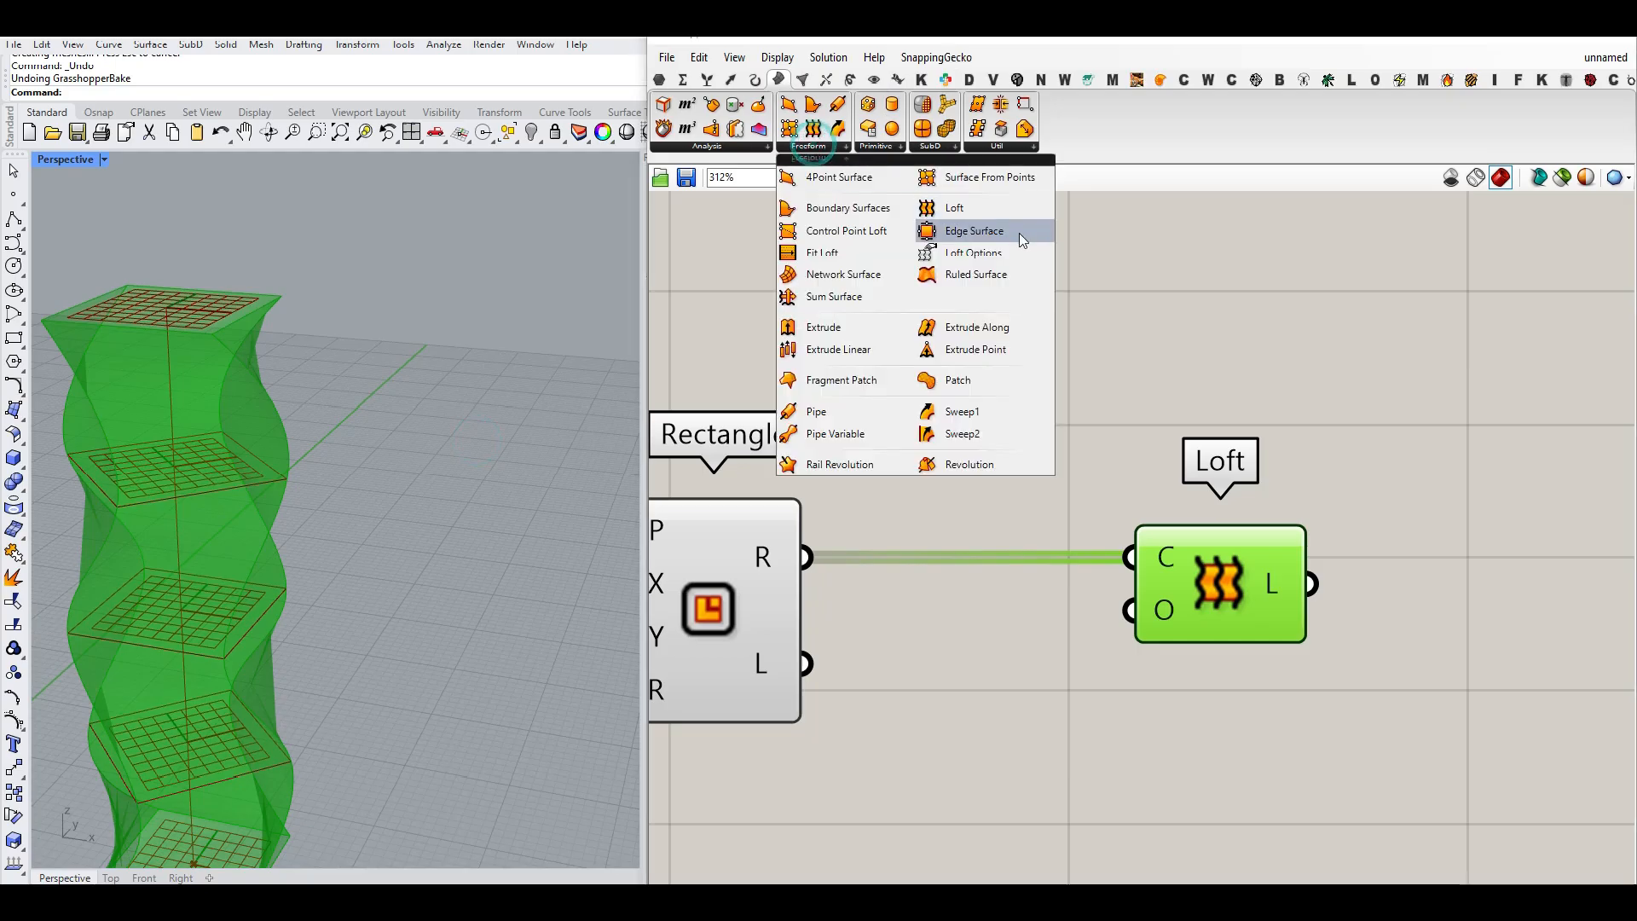
{"action": "left_click", "coordinate": [972, 252]}
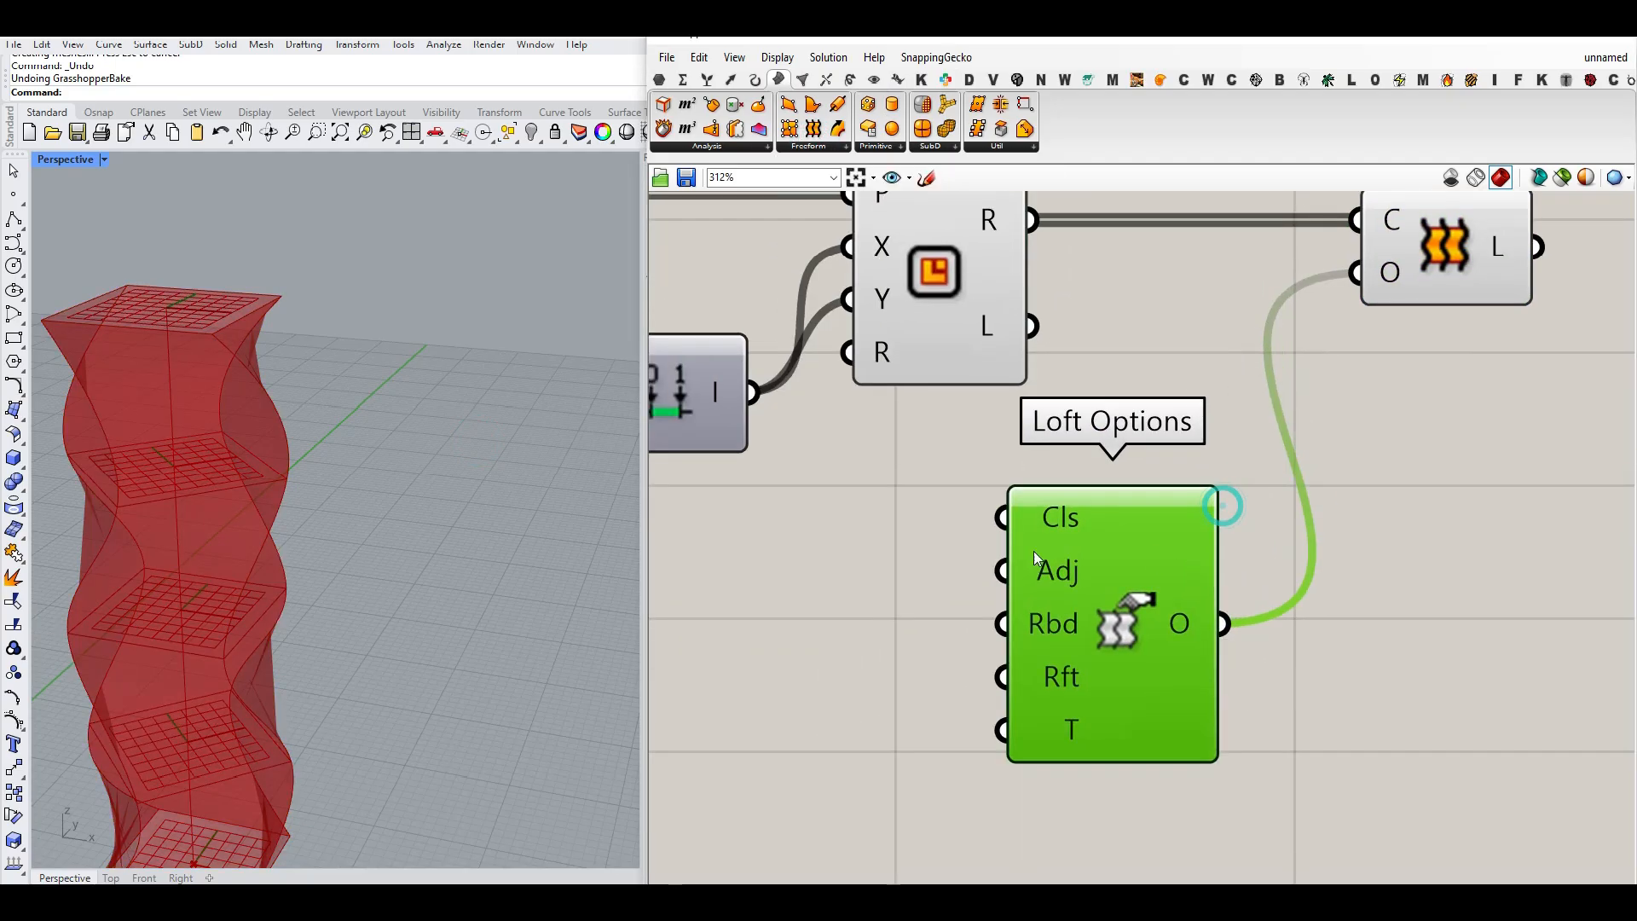
{"action": "scroll", "scroll_direction": "down", "scroll_amount": 3}
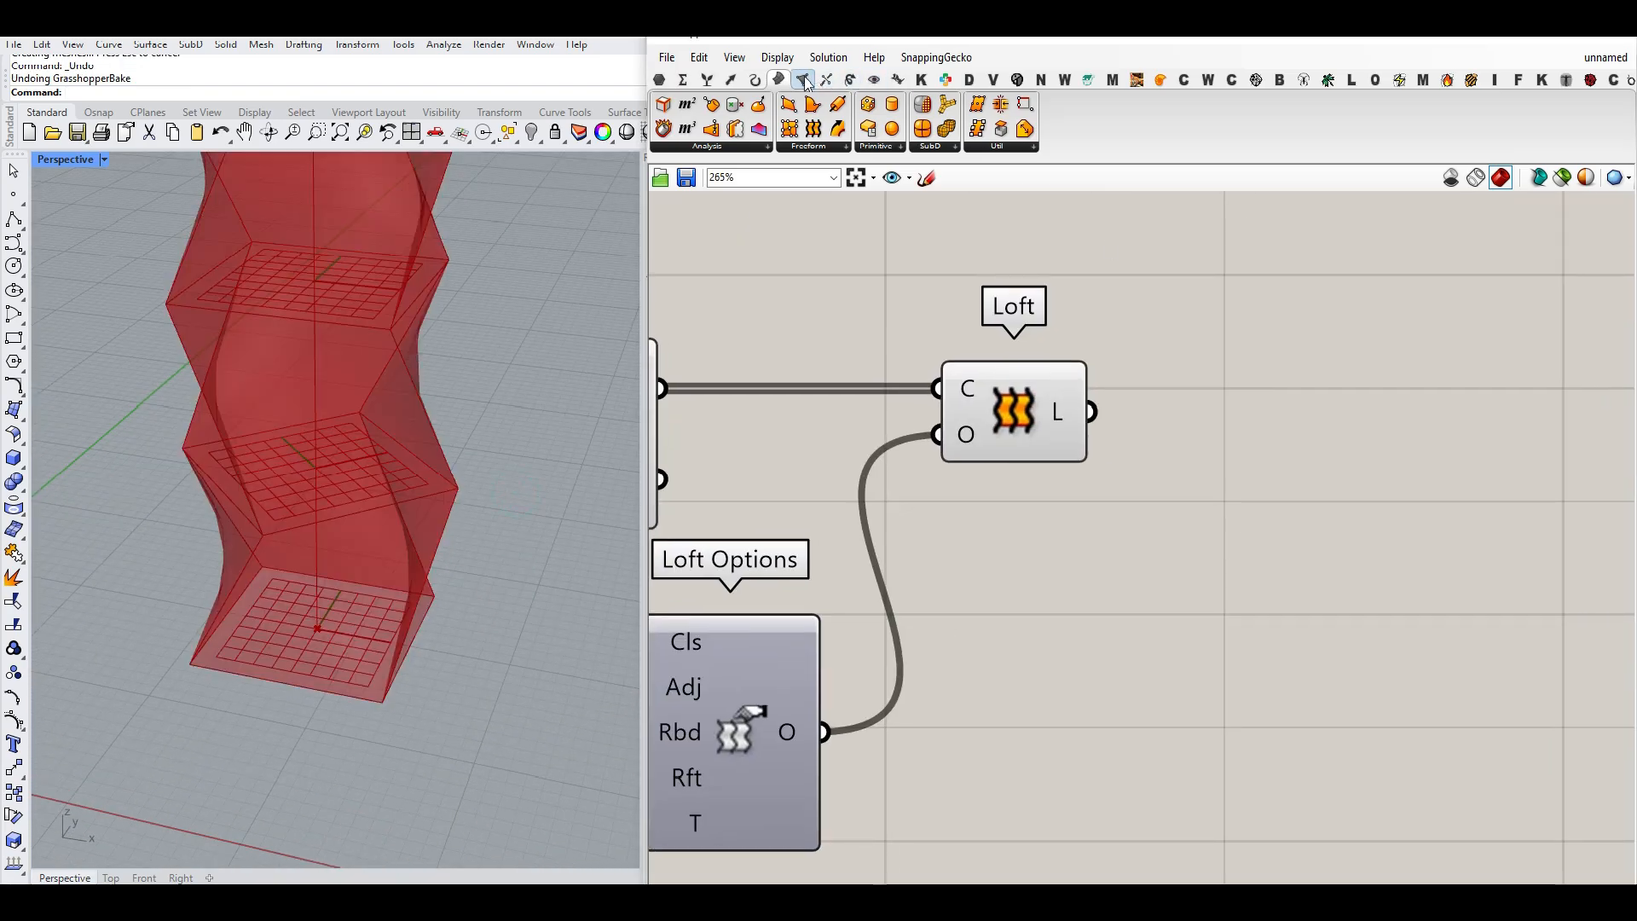
- Convert the loft to a Simple Mesh, hide the loft preview and move the baked mesh beside the tower
{"action": "left_click", "coordinate": [1289, 146]}
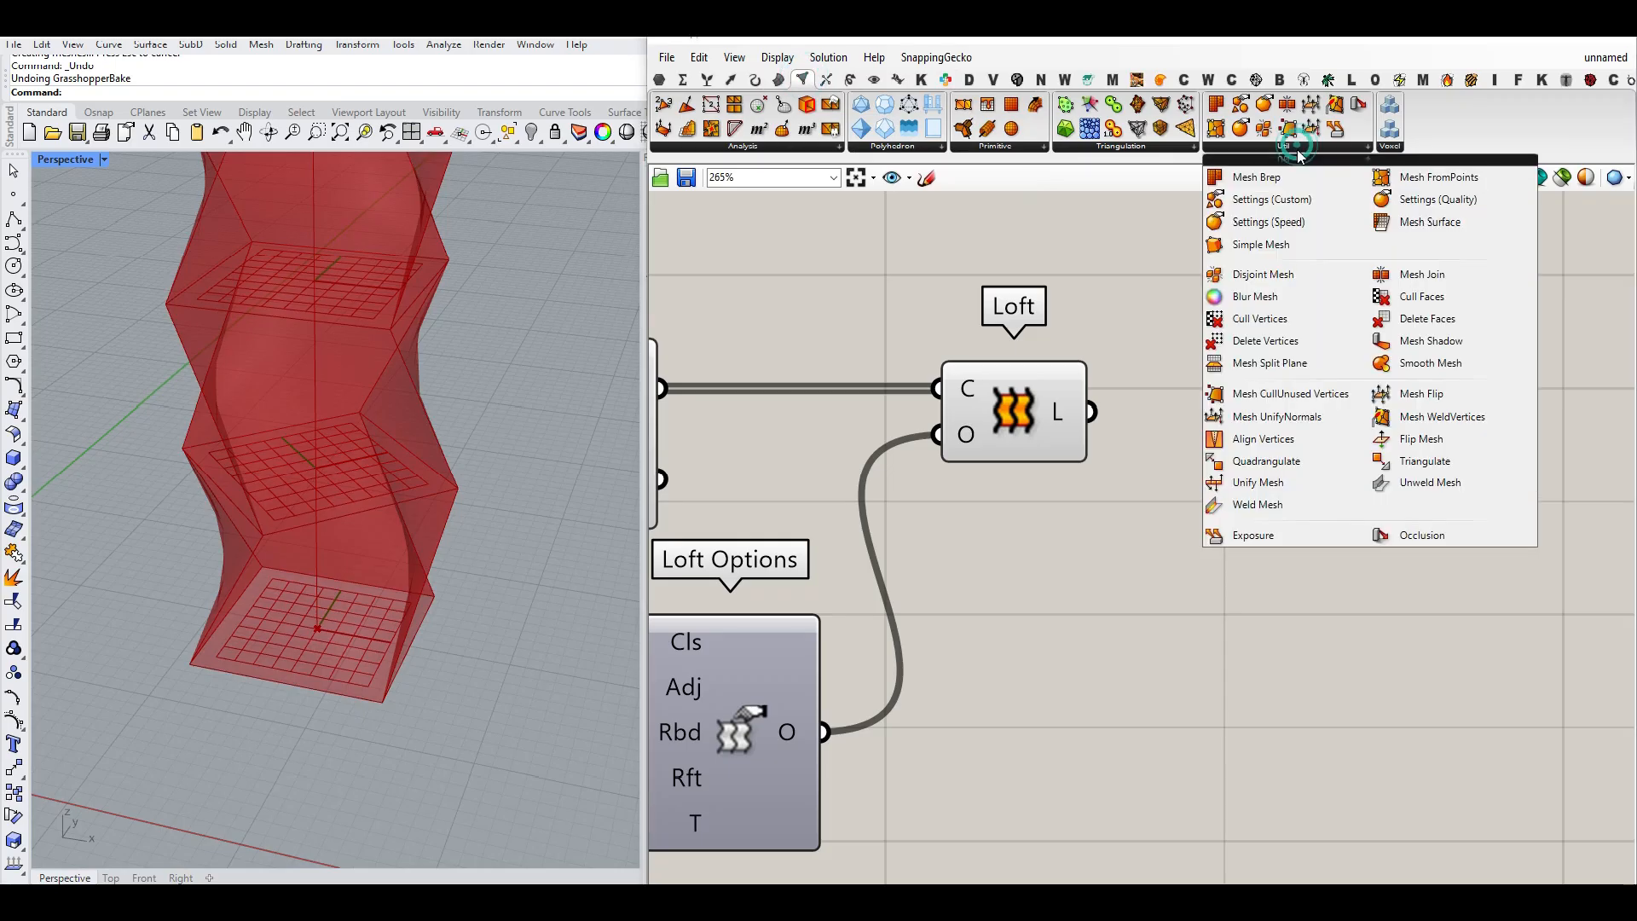
{"action": "left_click", "coordinate": [1263, 246]}
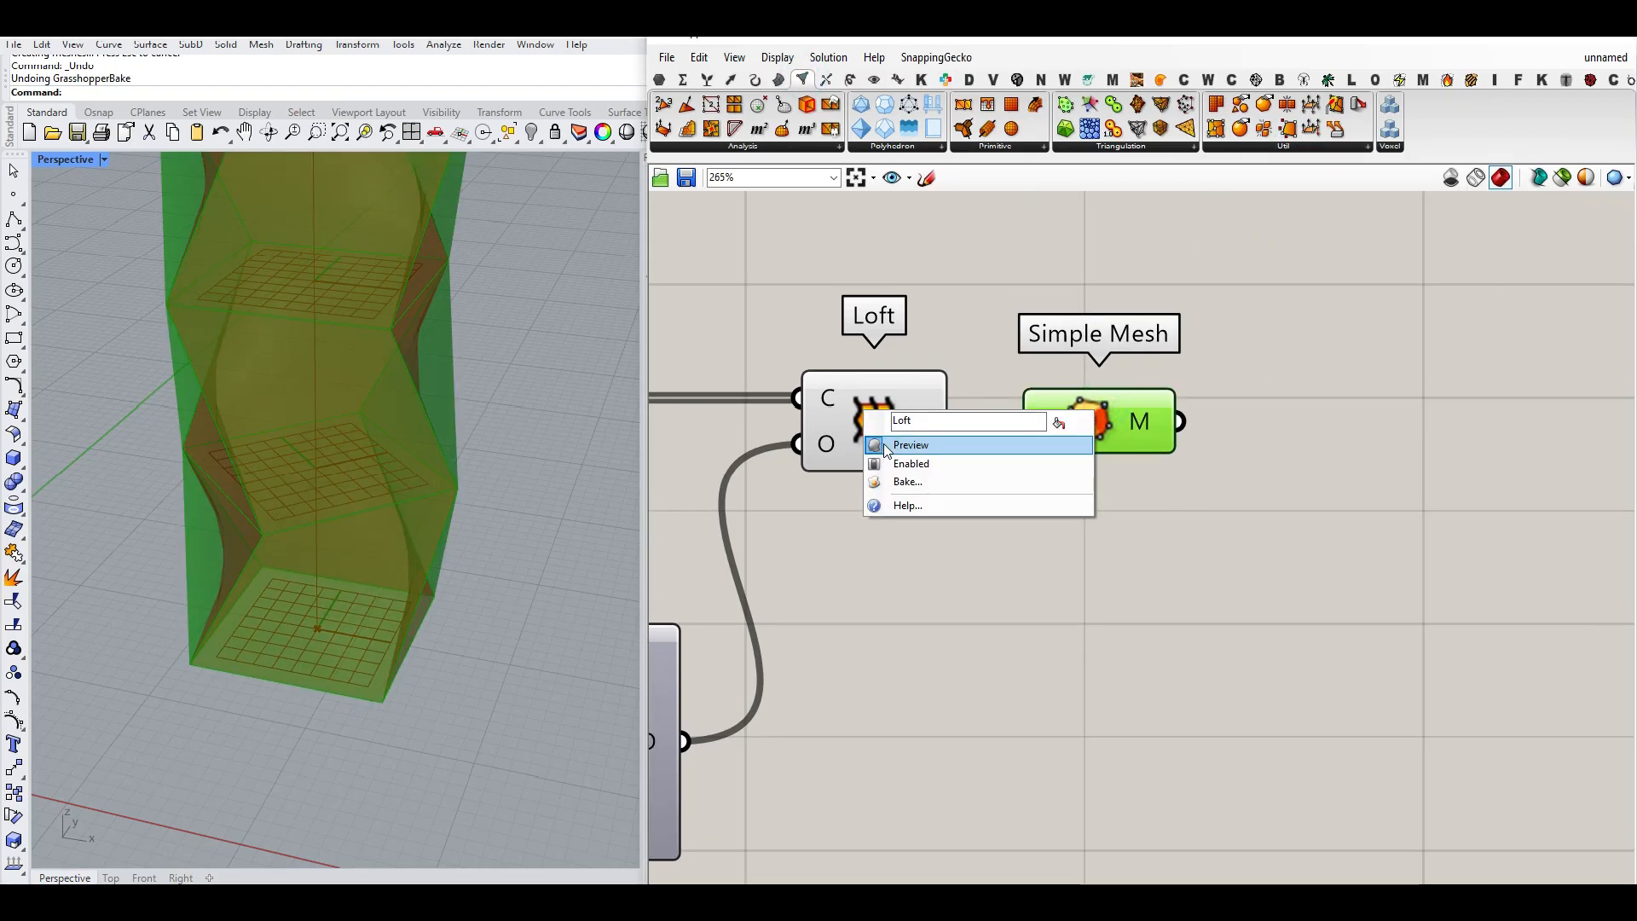
{"action": "left_click", "coordinate": [911, 445]}
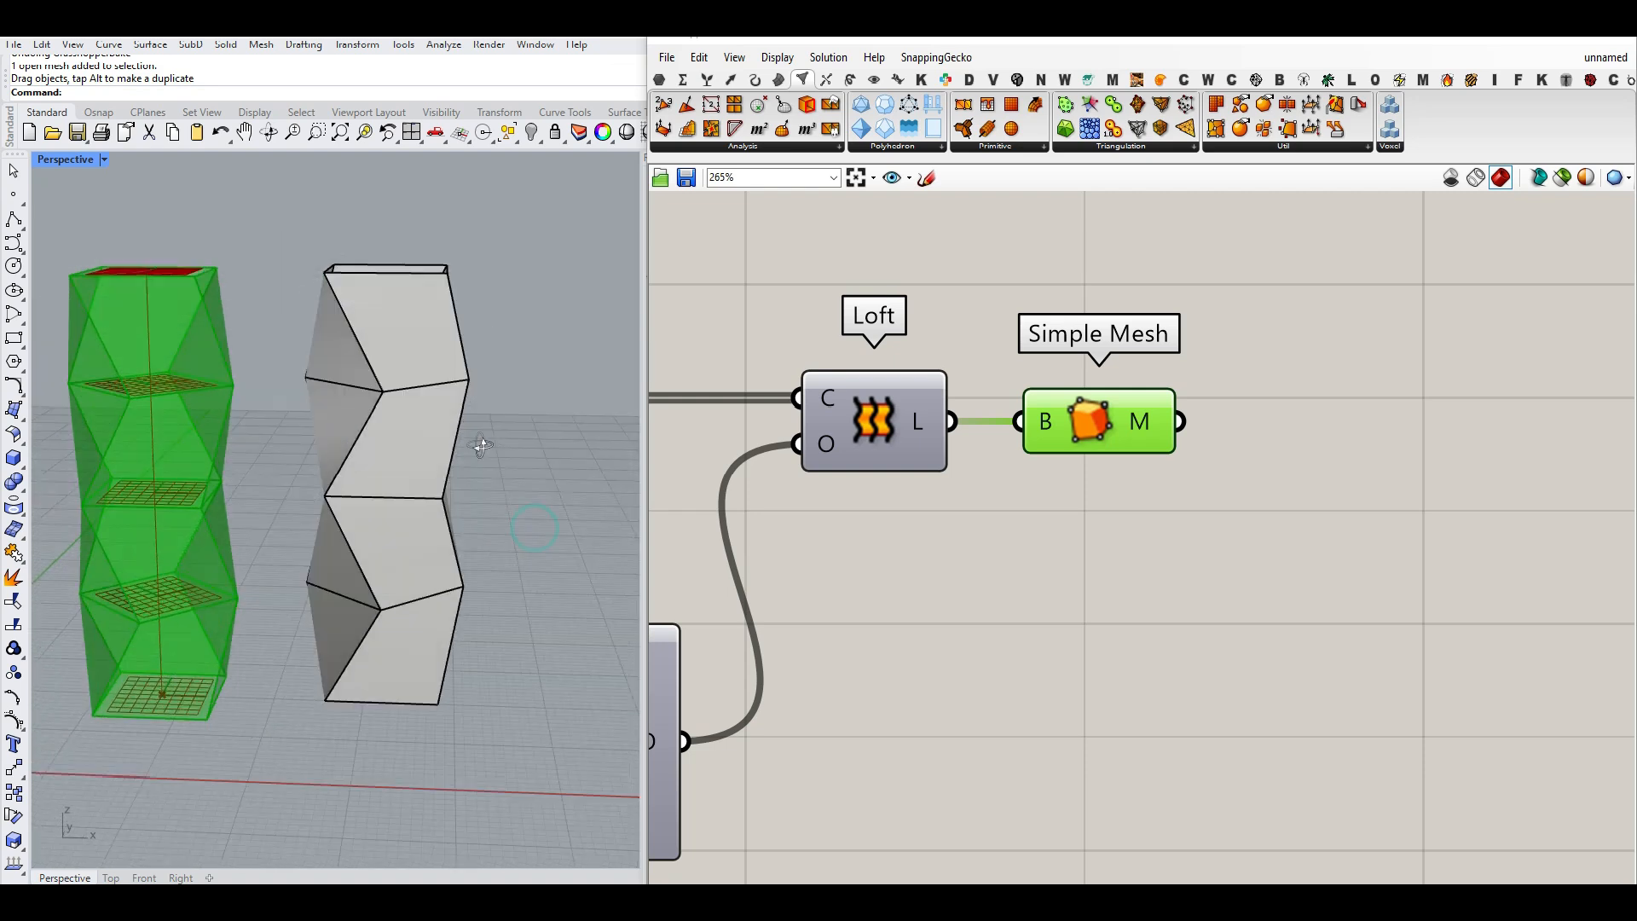
{"action": "left_click_drag", "start_coordinate": [481, 447], "coordinate": [517, 580]}
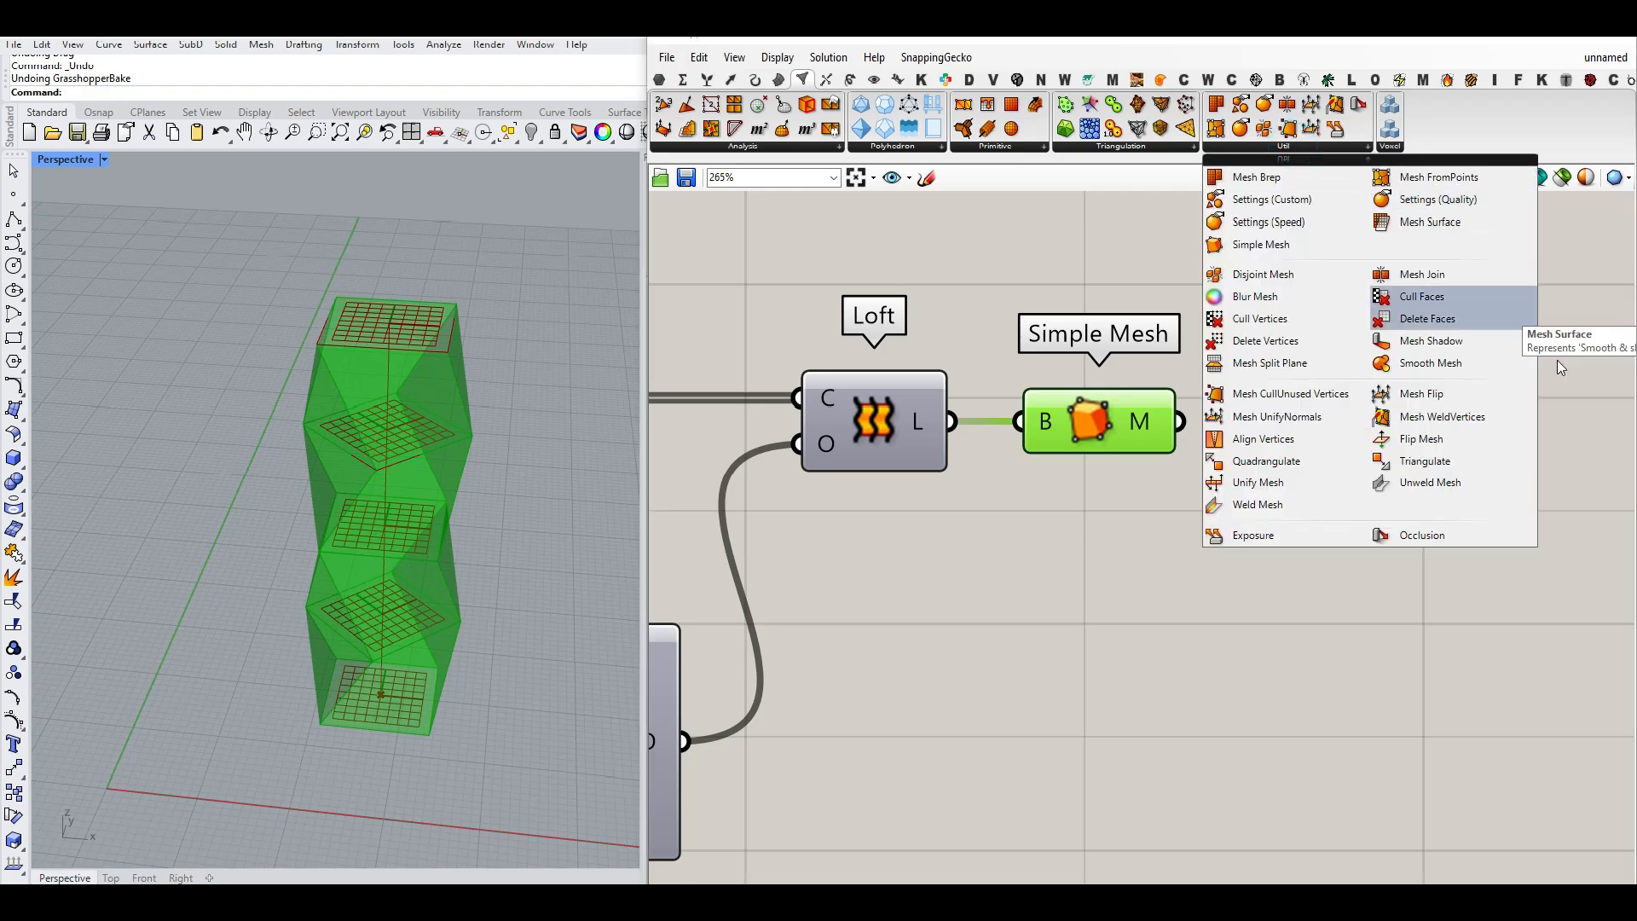
{"action": "mouse_move", "coordinate": [1424, 474]}
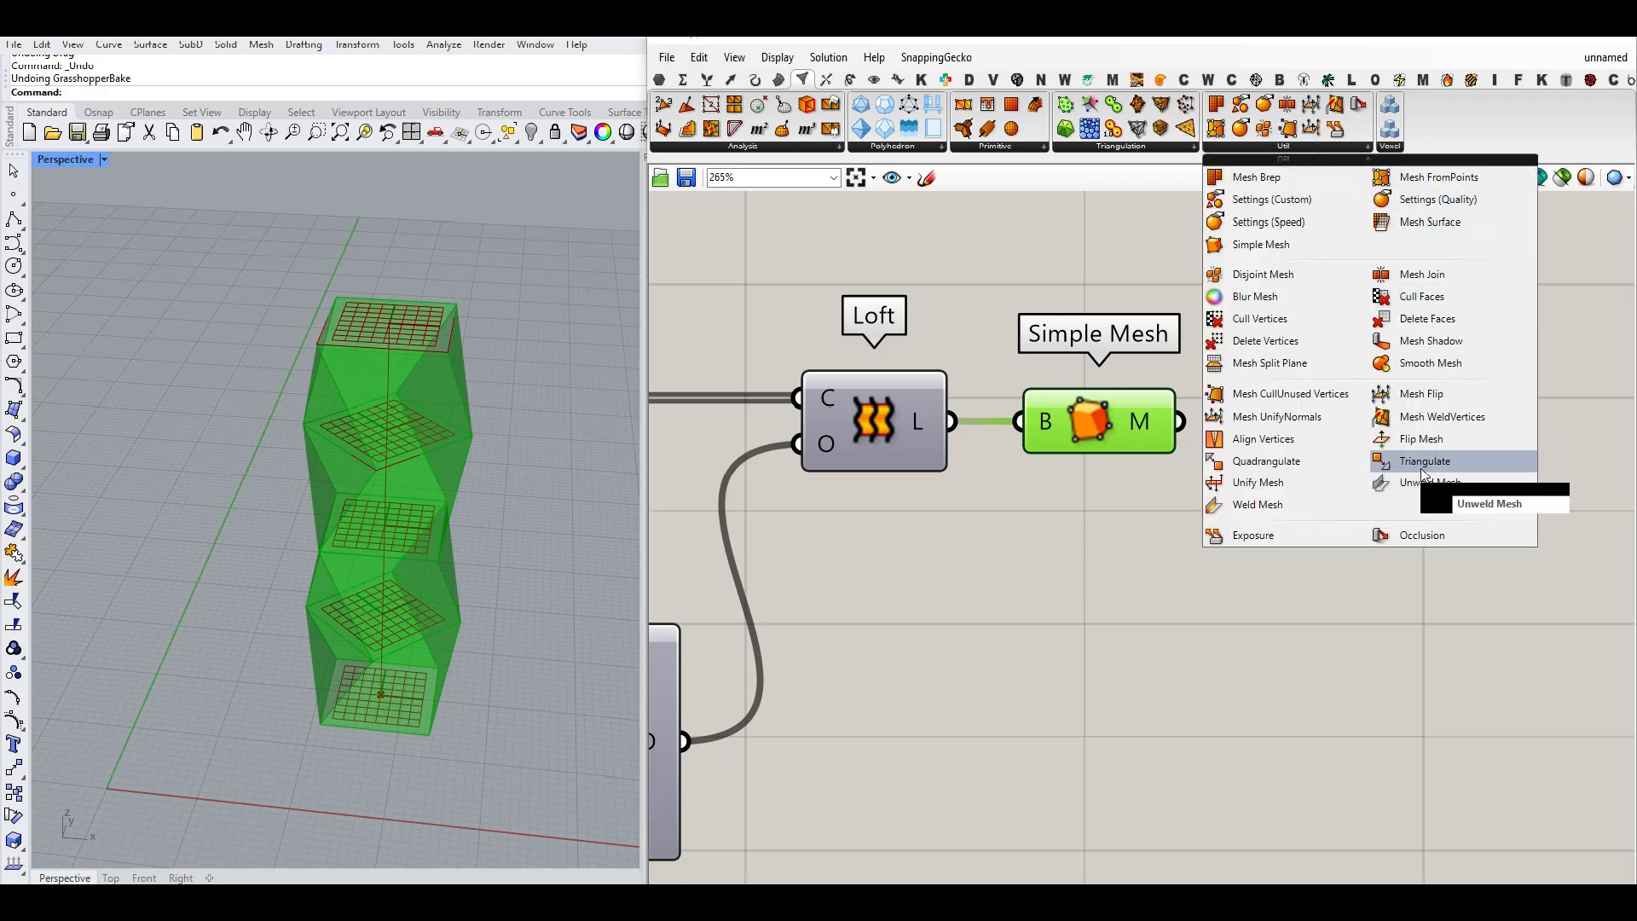
- Add a Triangulate component after Simple Mesh so the tower mesh previews with triangle edges
{"action": "left_click", "coordinate": [1424, 460]}
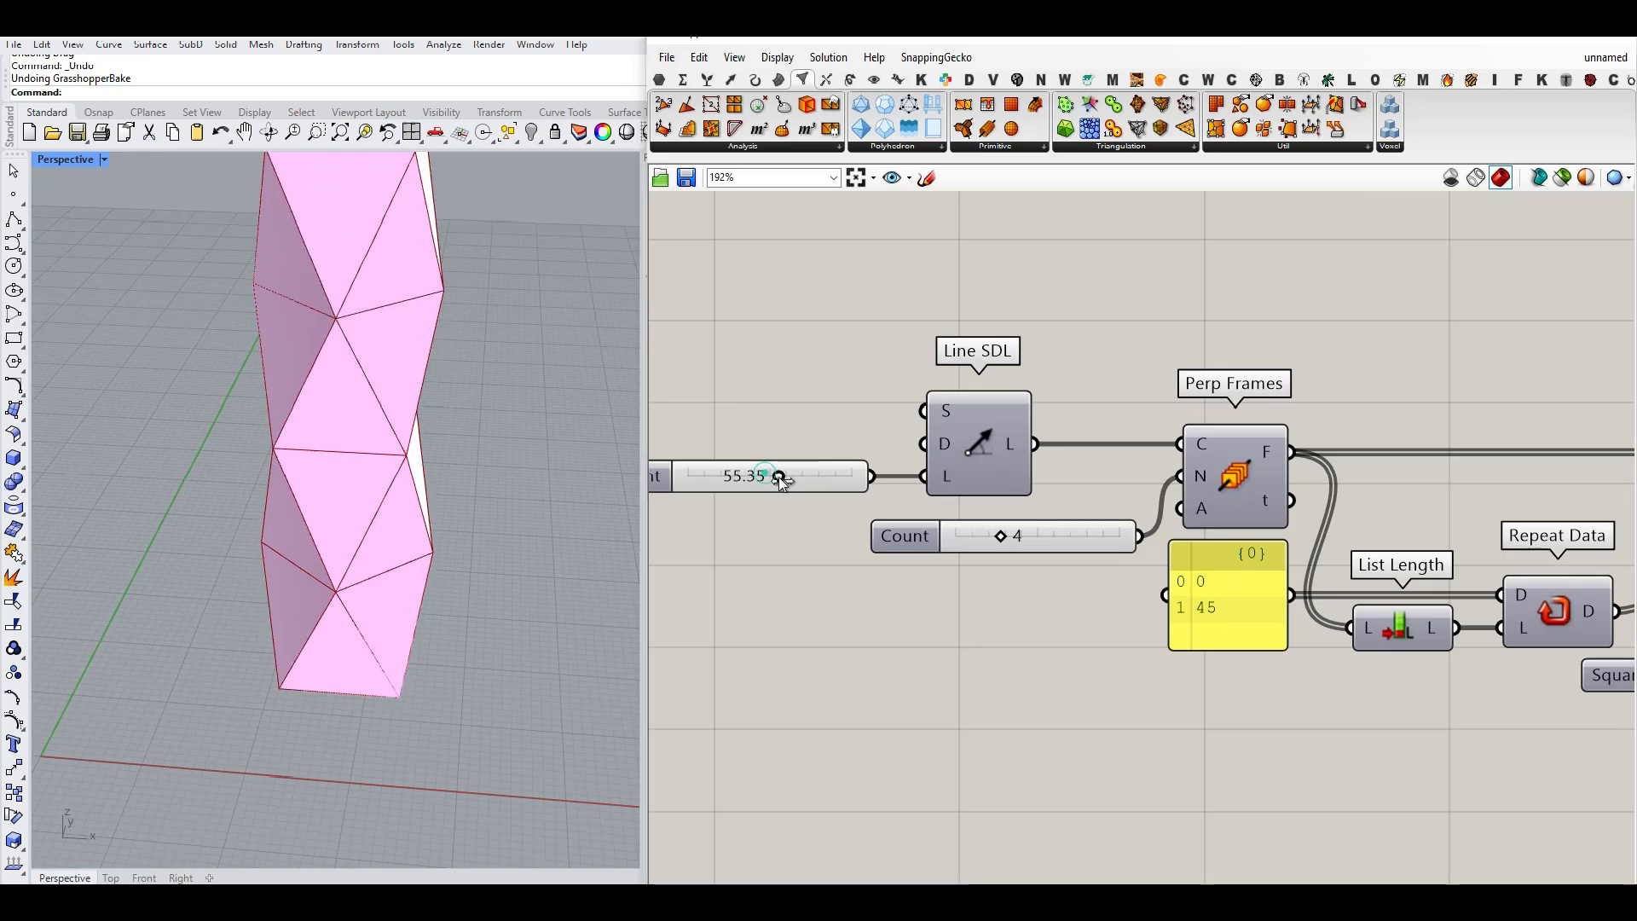
- Retune the vase with a shorter height, a new twist level count and square size 14.12
{"action": "left_click_drag", "start_coordinate": [1001, 536], "coordinate": [959, 536]}
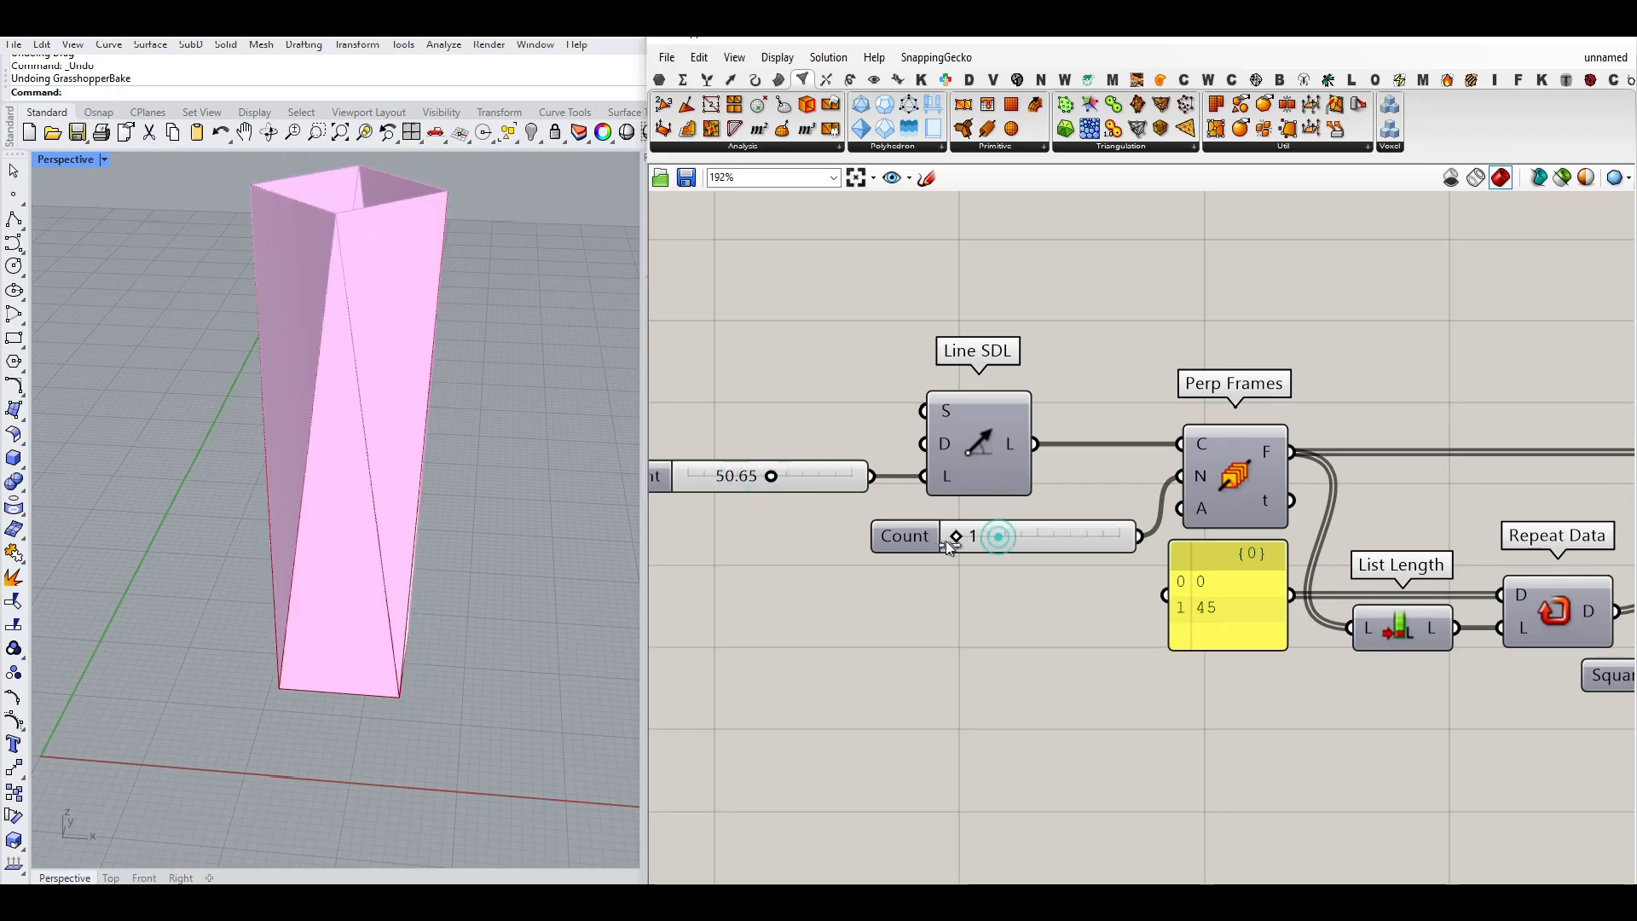
{"action": "left_click_drag", "start_coordinate": [998, 535], "coordinate": [1054, 536]}
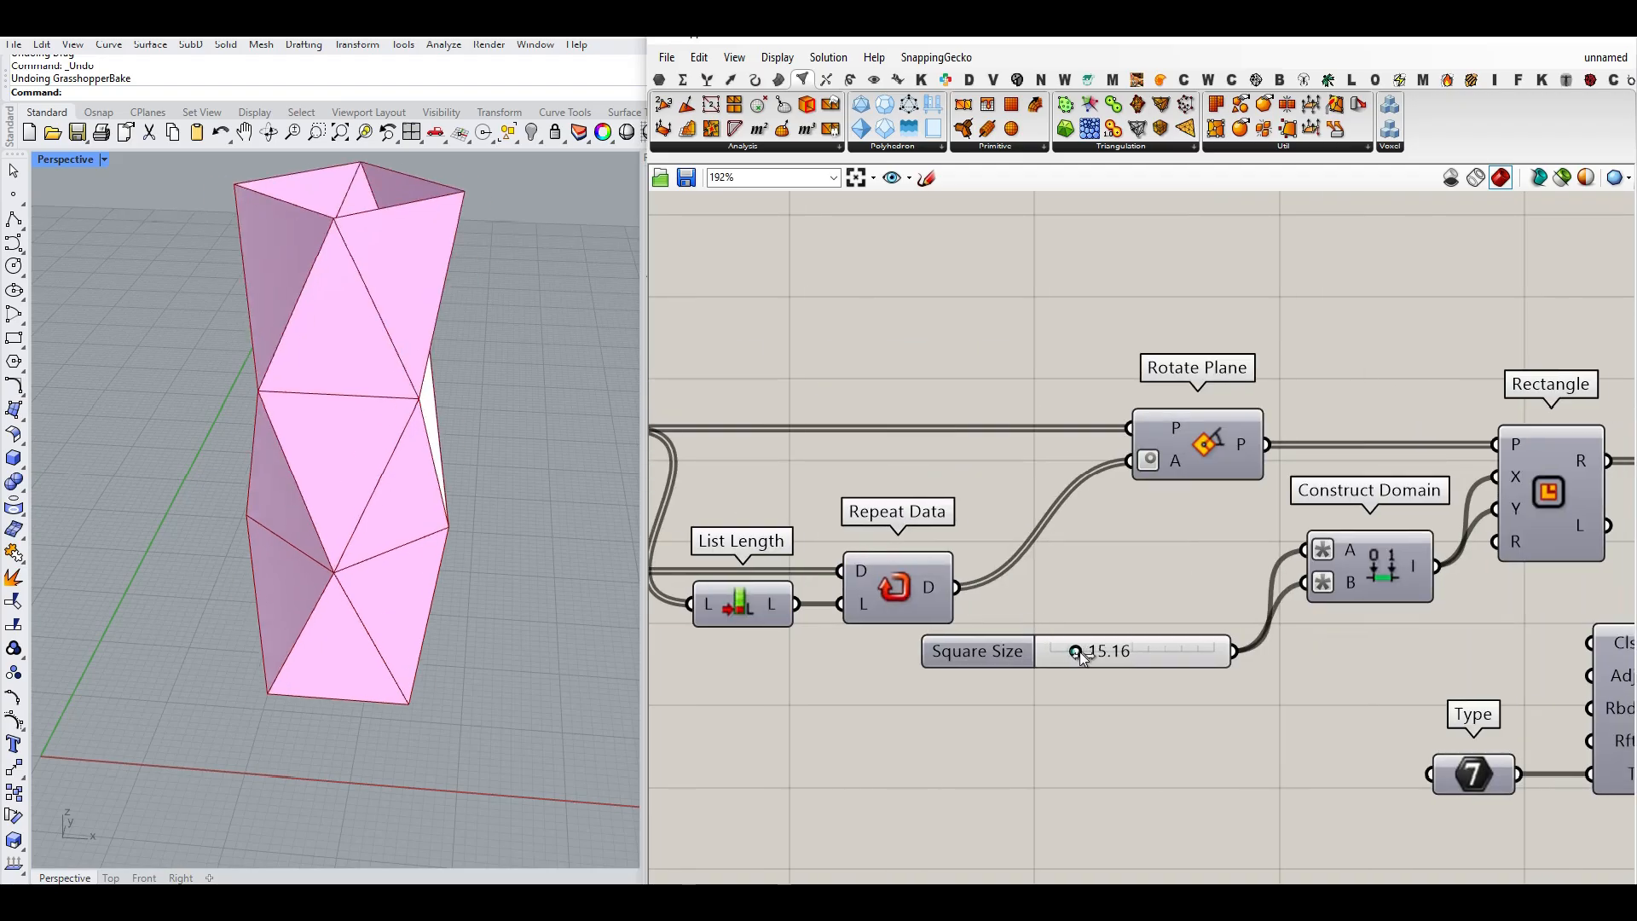
{"action": "left_click_drag", "start_coordinate": [1107, 649], "coordinate": [1076, 650]}
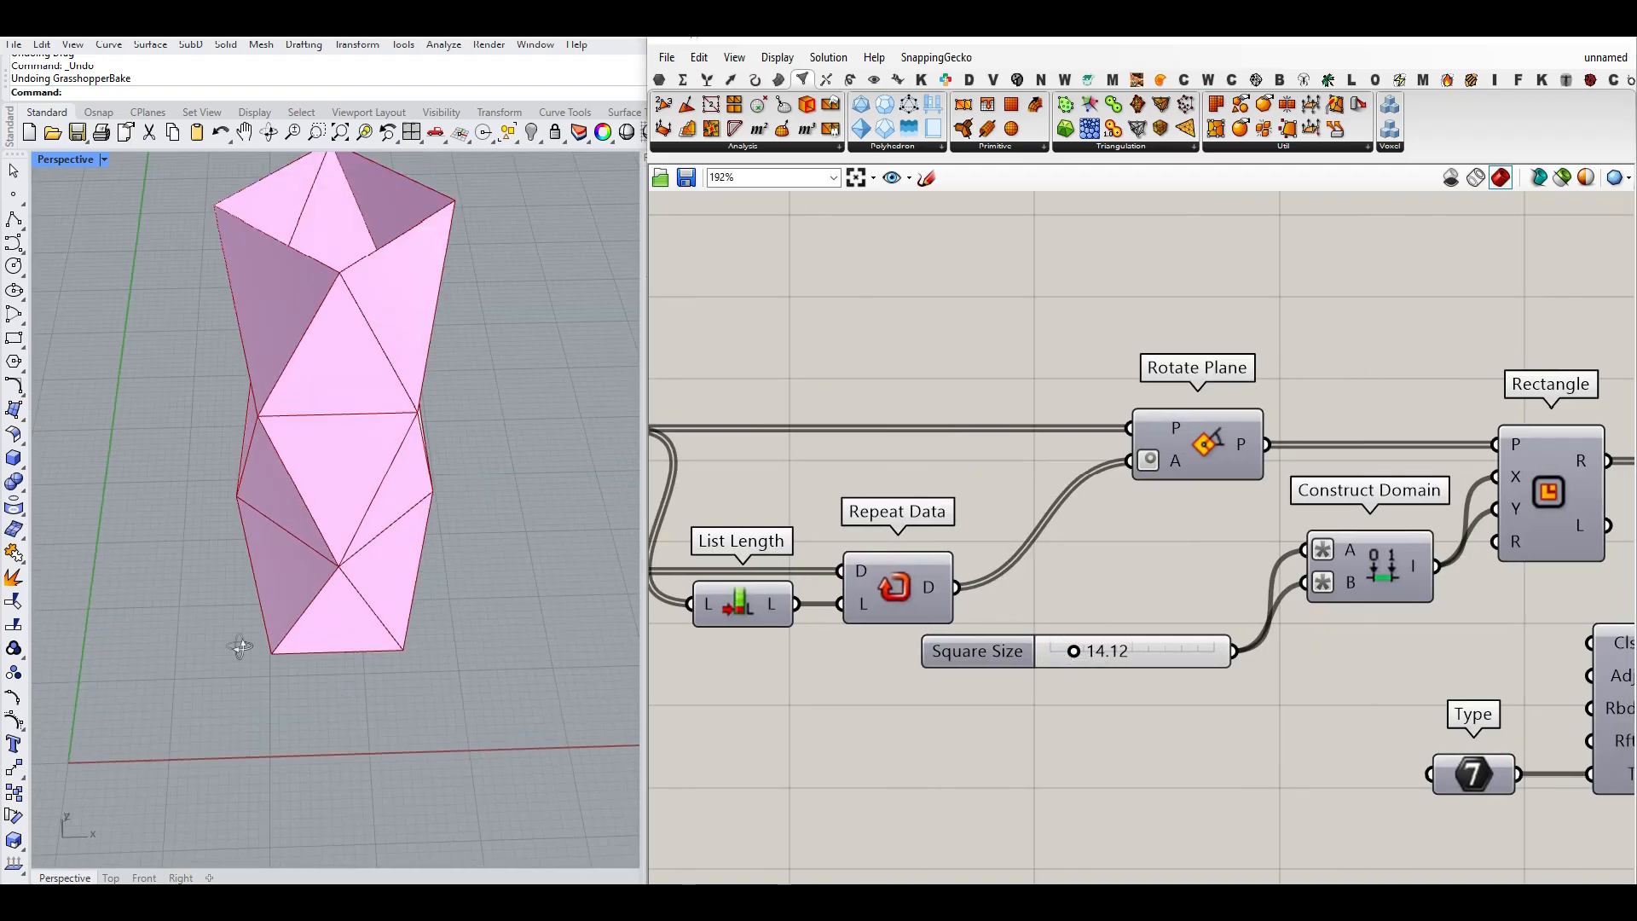
{"action": "scroll", "scroll_direction": "down", "scroll_amount": 3}
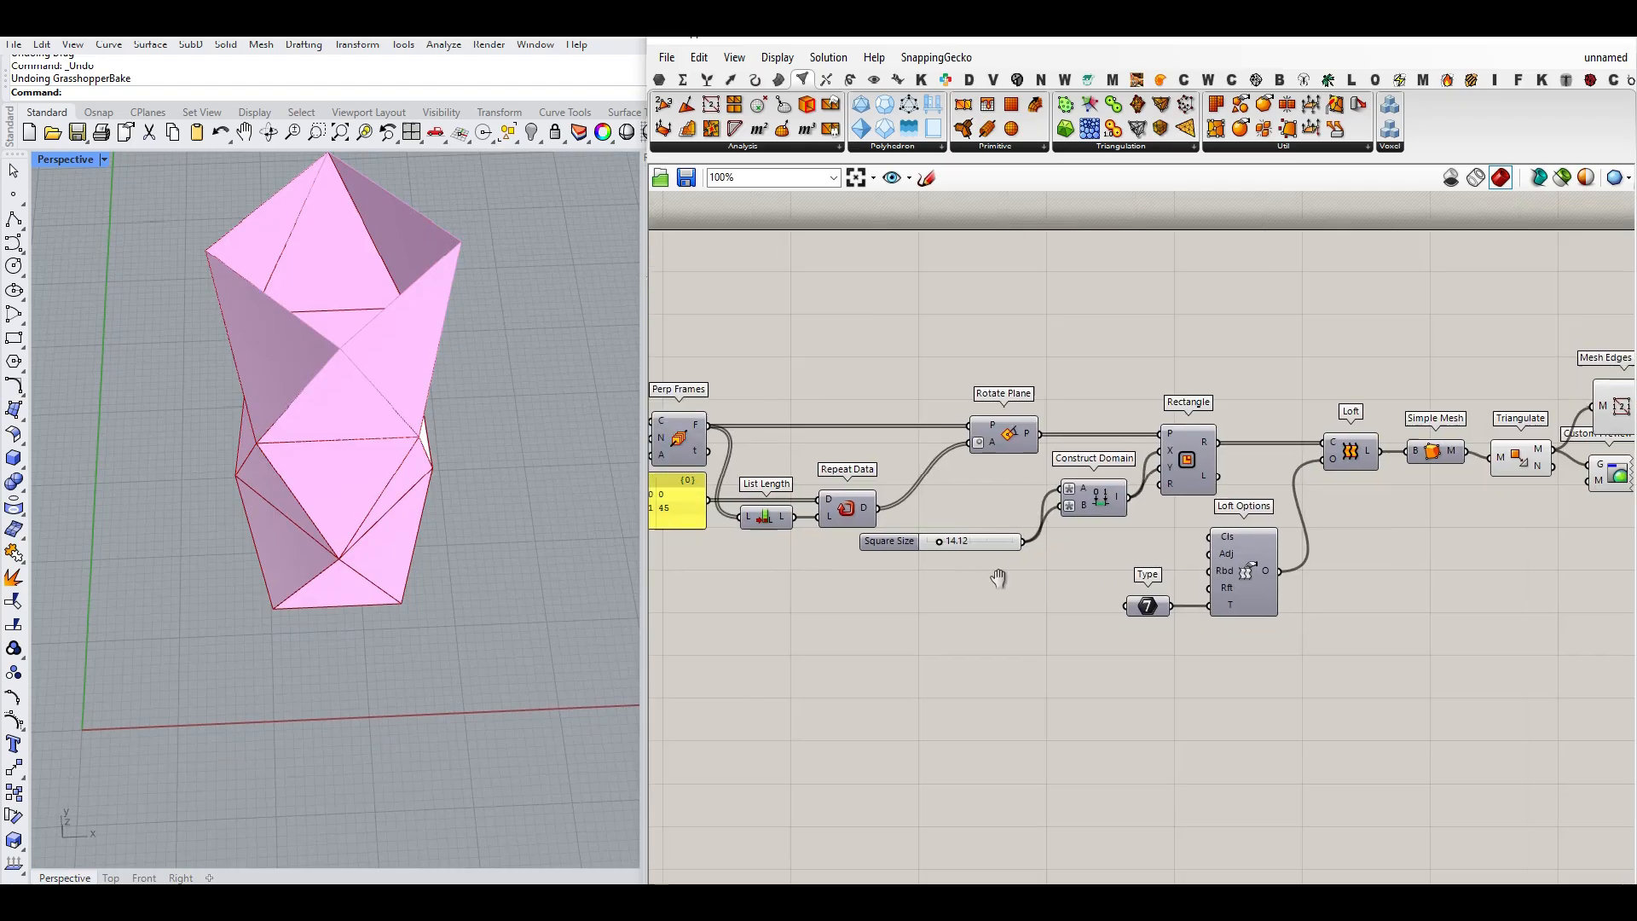
{"action": "scroll", "scroll_direction": "down", "scroll_amount": 3}
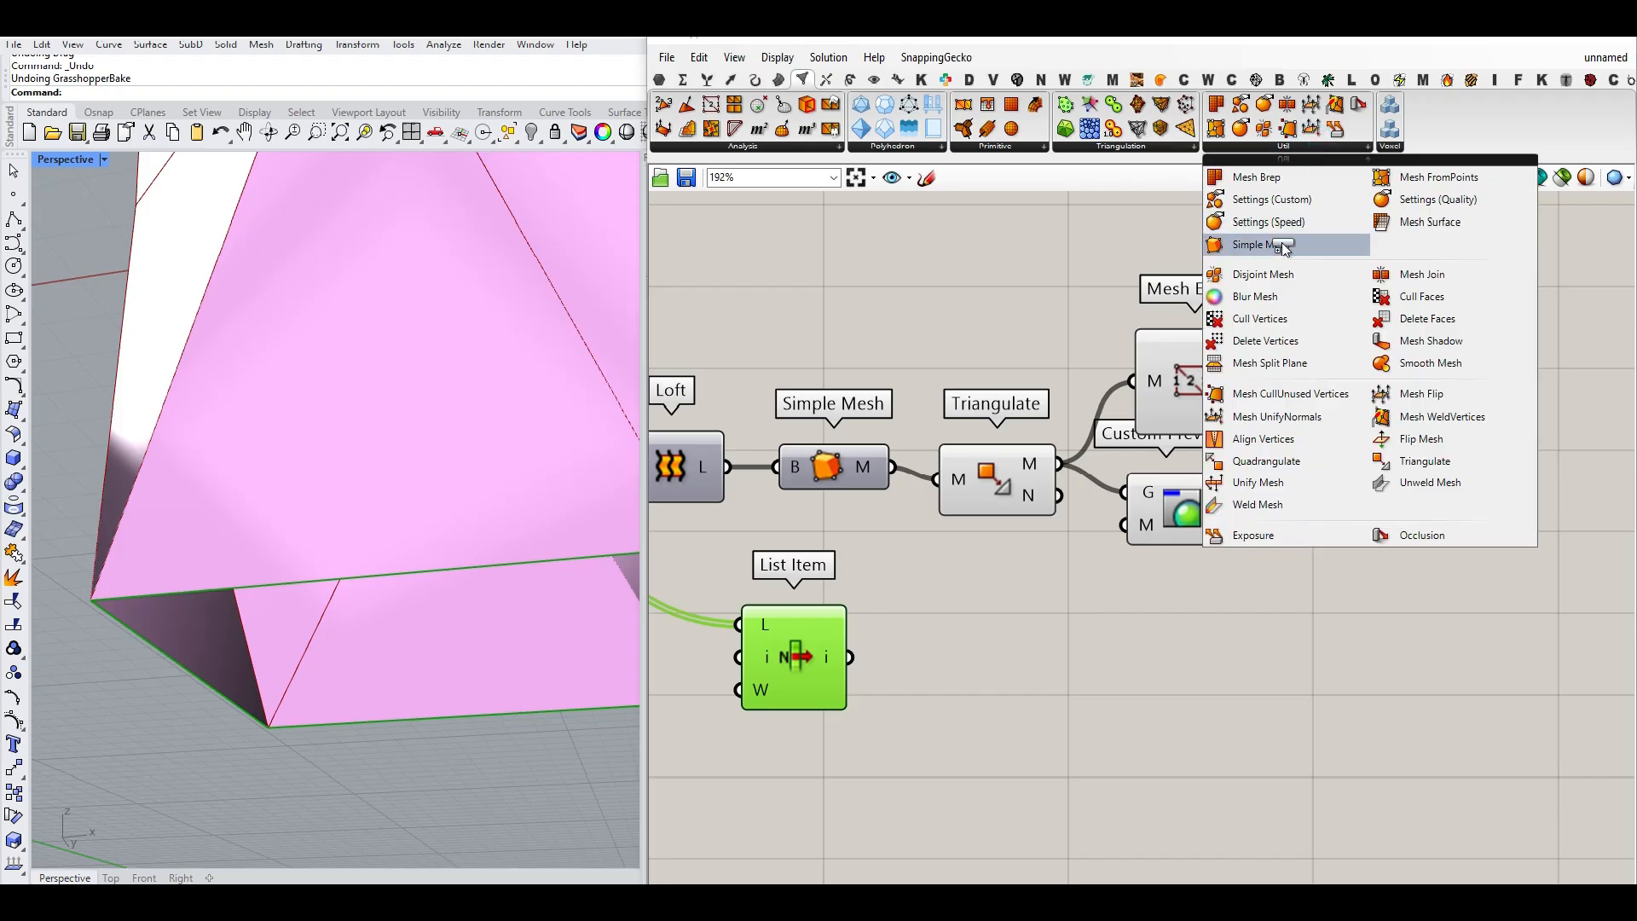
- Mesh the first rectangle with a second Simple Mesh to close the vase bottom, checking it from below
{"action": "left_click", "coordinate": [1255, 245]}
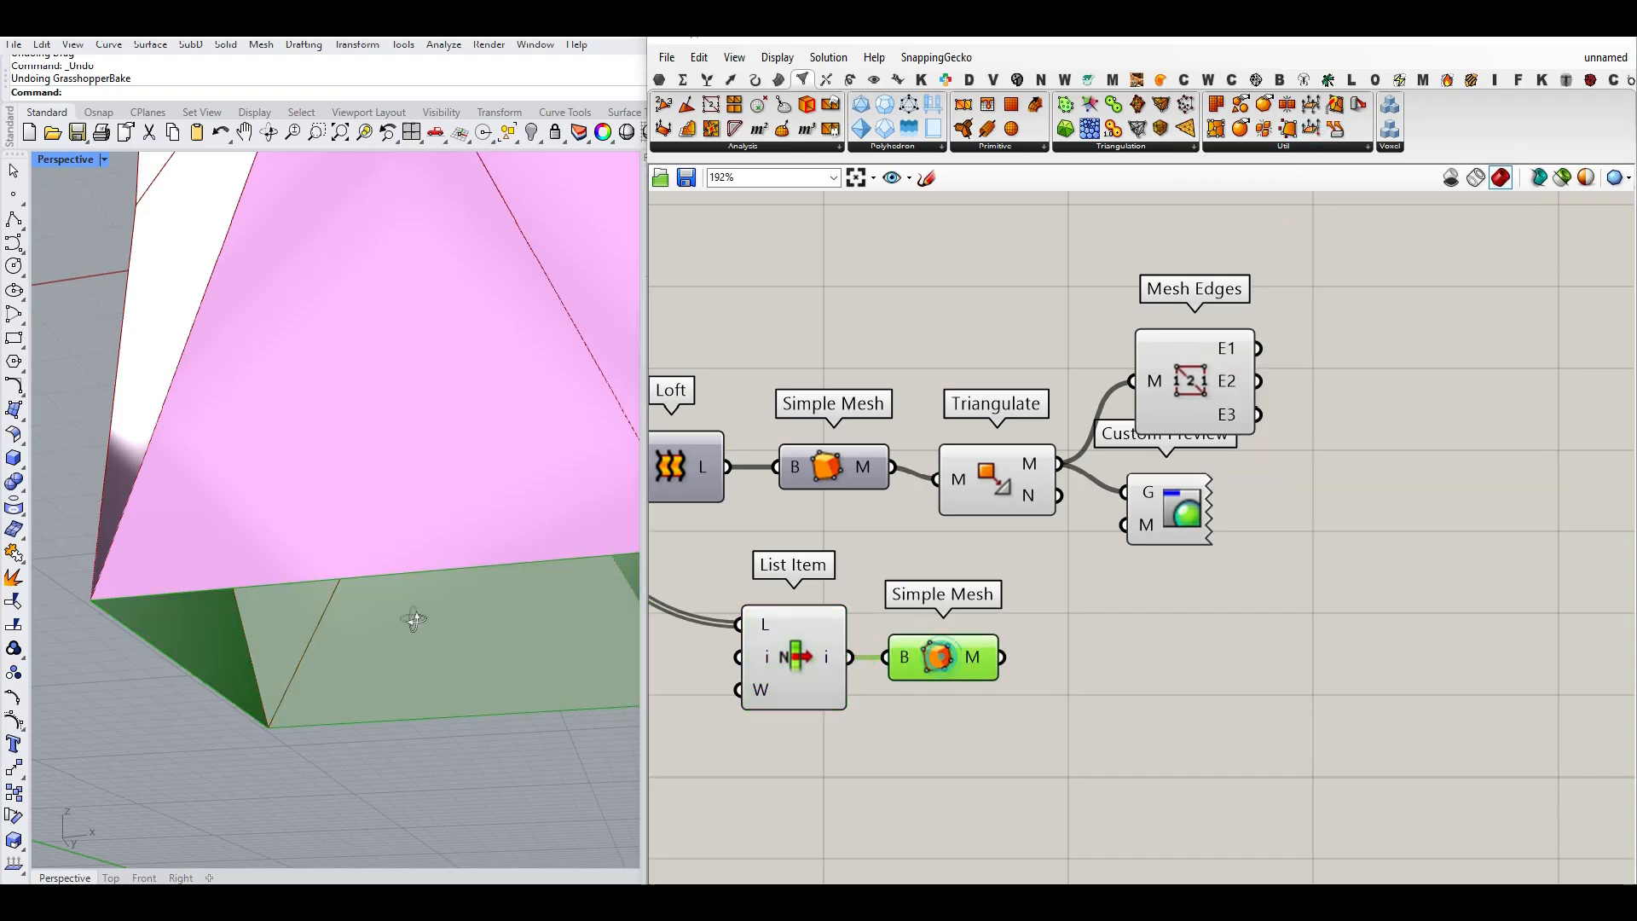
{"action": "left_click_drag", "start_coordinate": [930, 360], "coordinate": [1253, 553]}
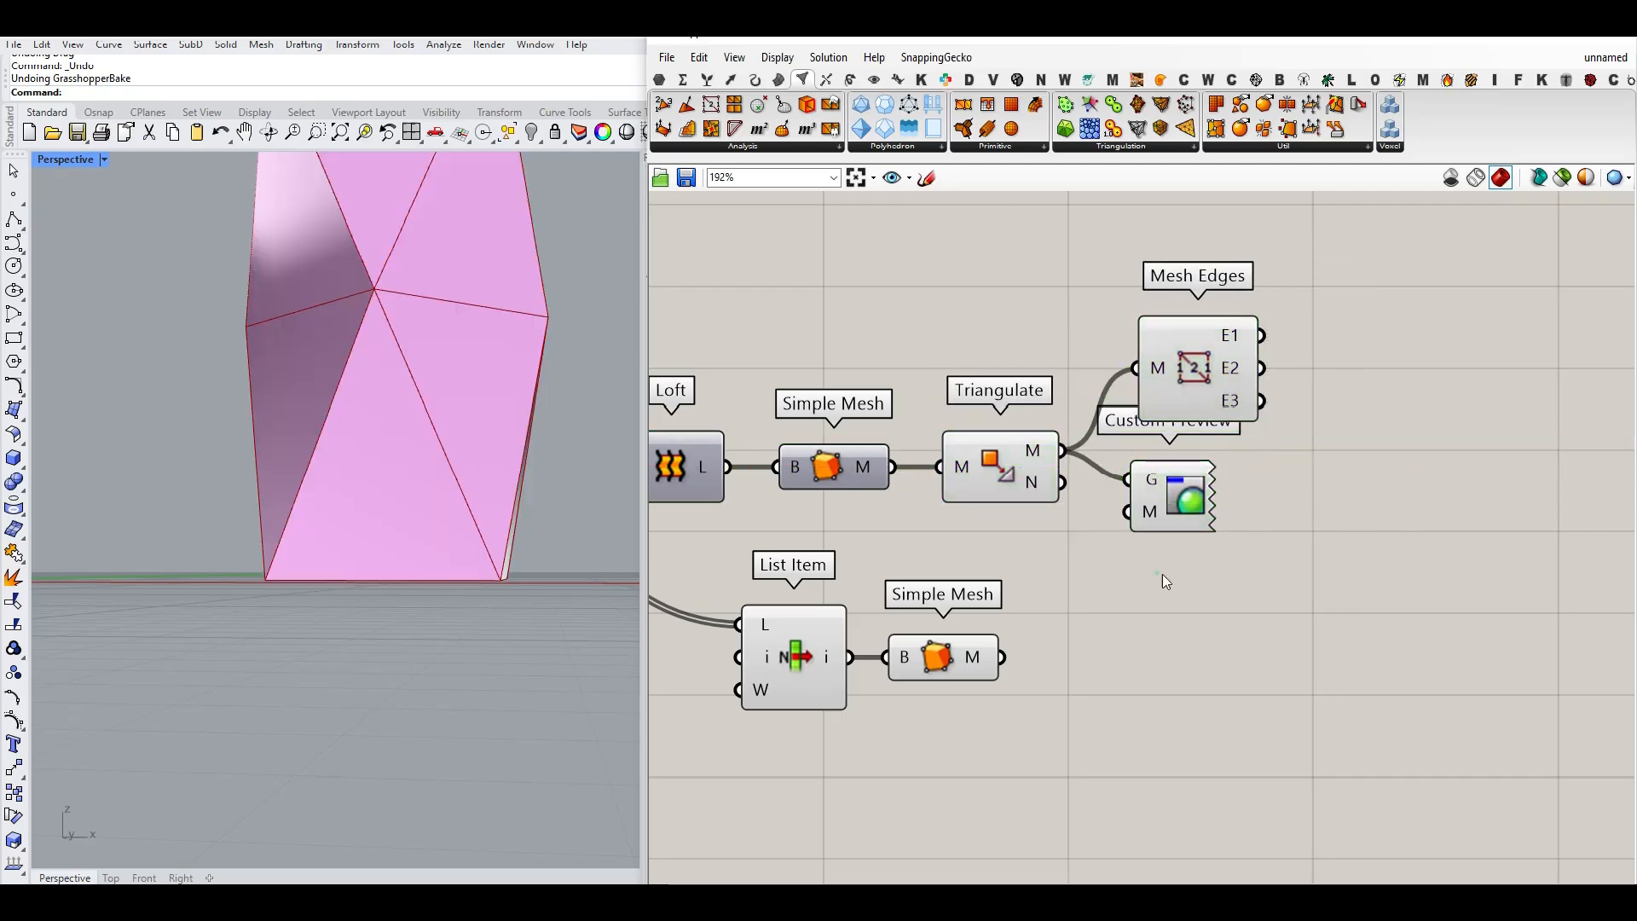
{"action": "mouse_move", "coordinate": [1284, 106]}
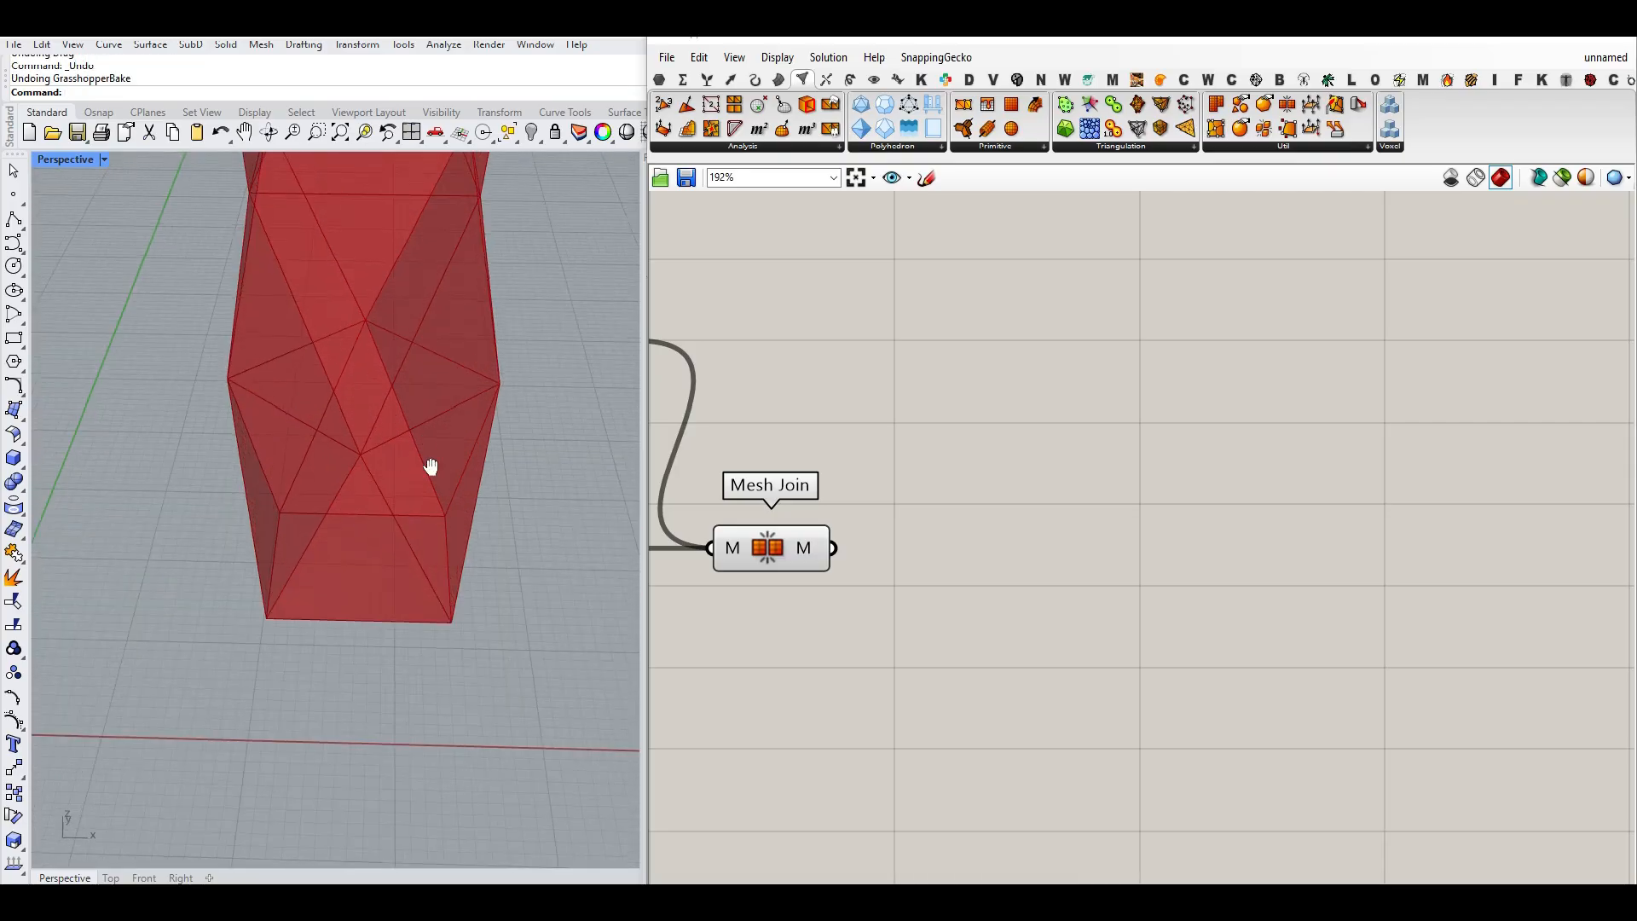
- Add Mesh WeldVertices from Mesh > Util and feed it the Mesh Join output
{"action": "left_click", "coordinate": [1282, 147]}
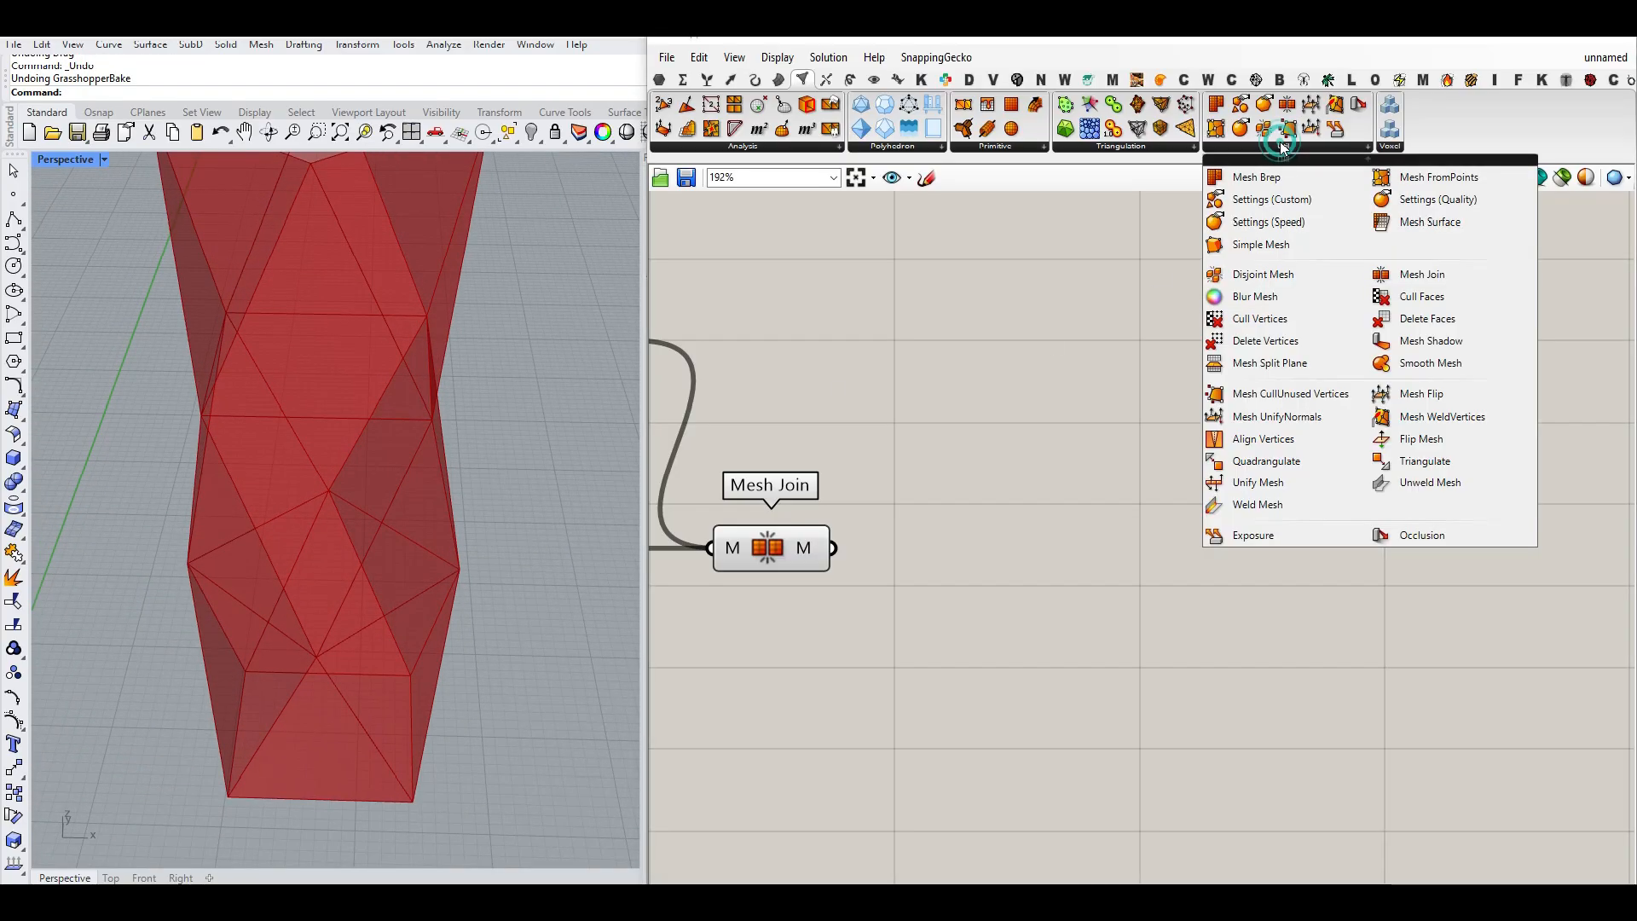
{"action": "left_click", "coordinate": [1443, 416]}
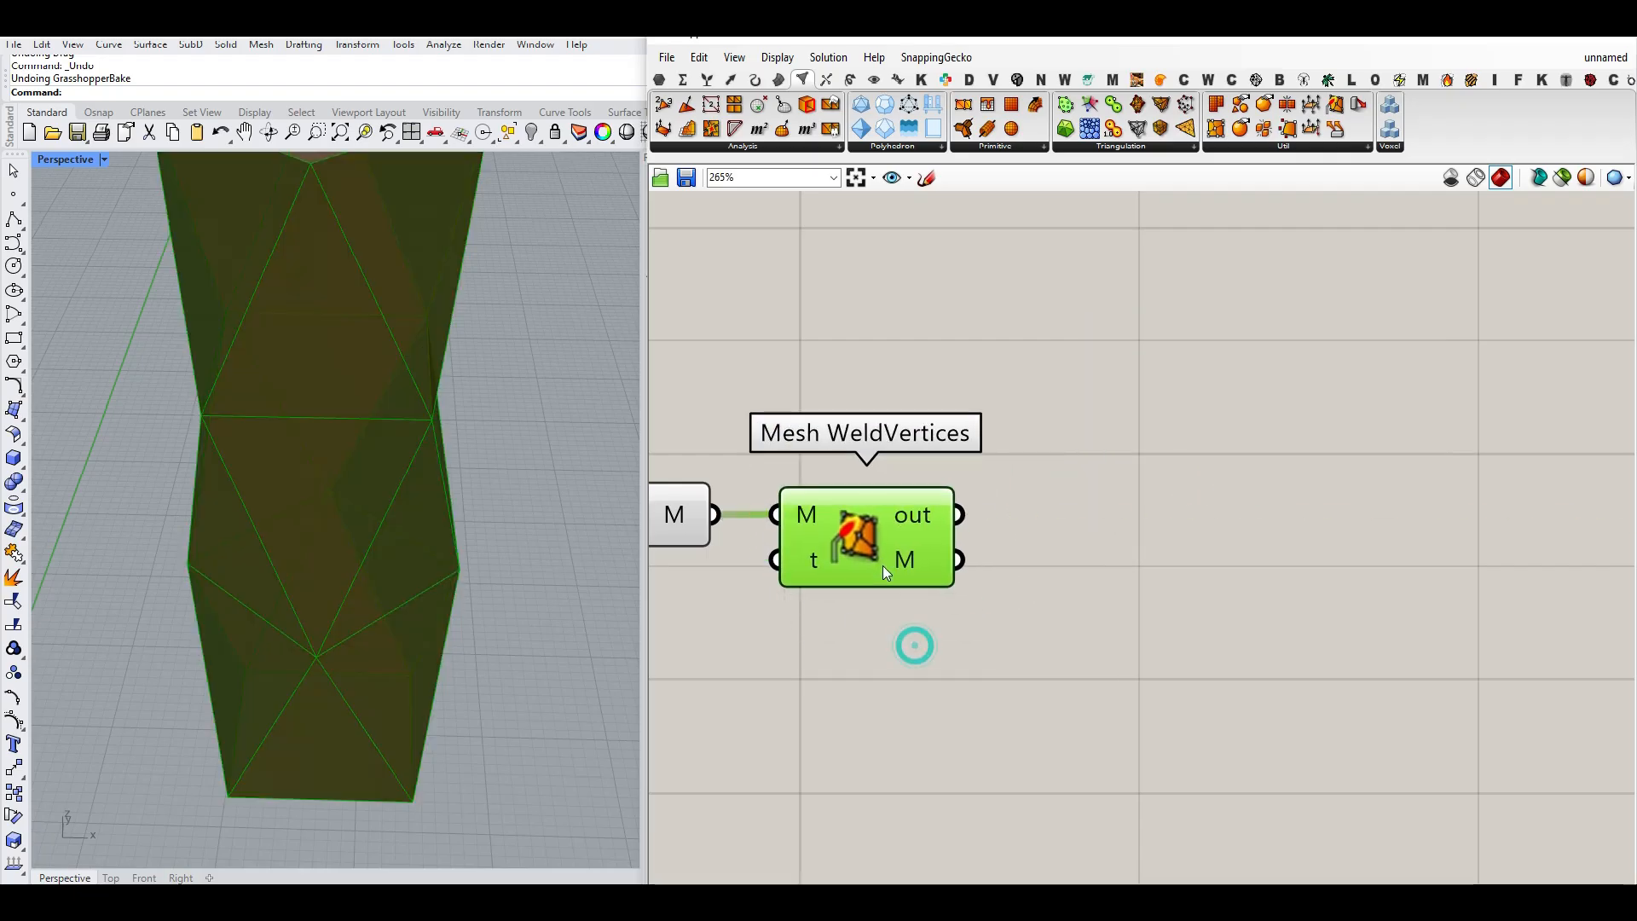
{"action": "scroll", "scroll_direction": "down", "scroll_amount": 3}
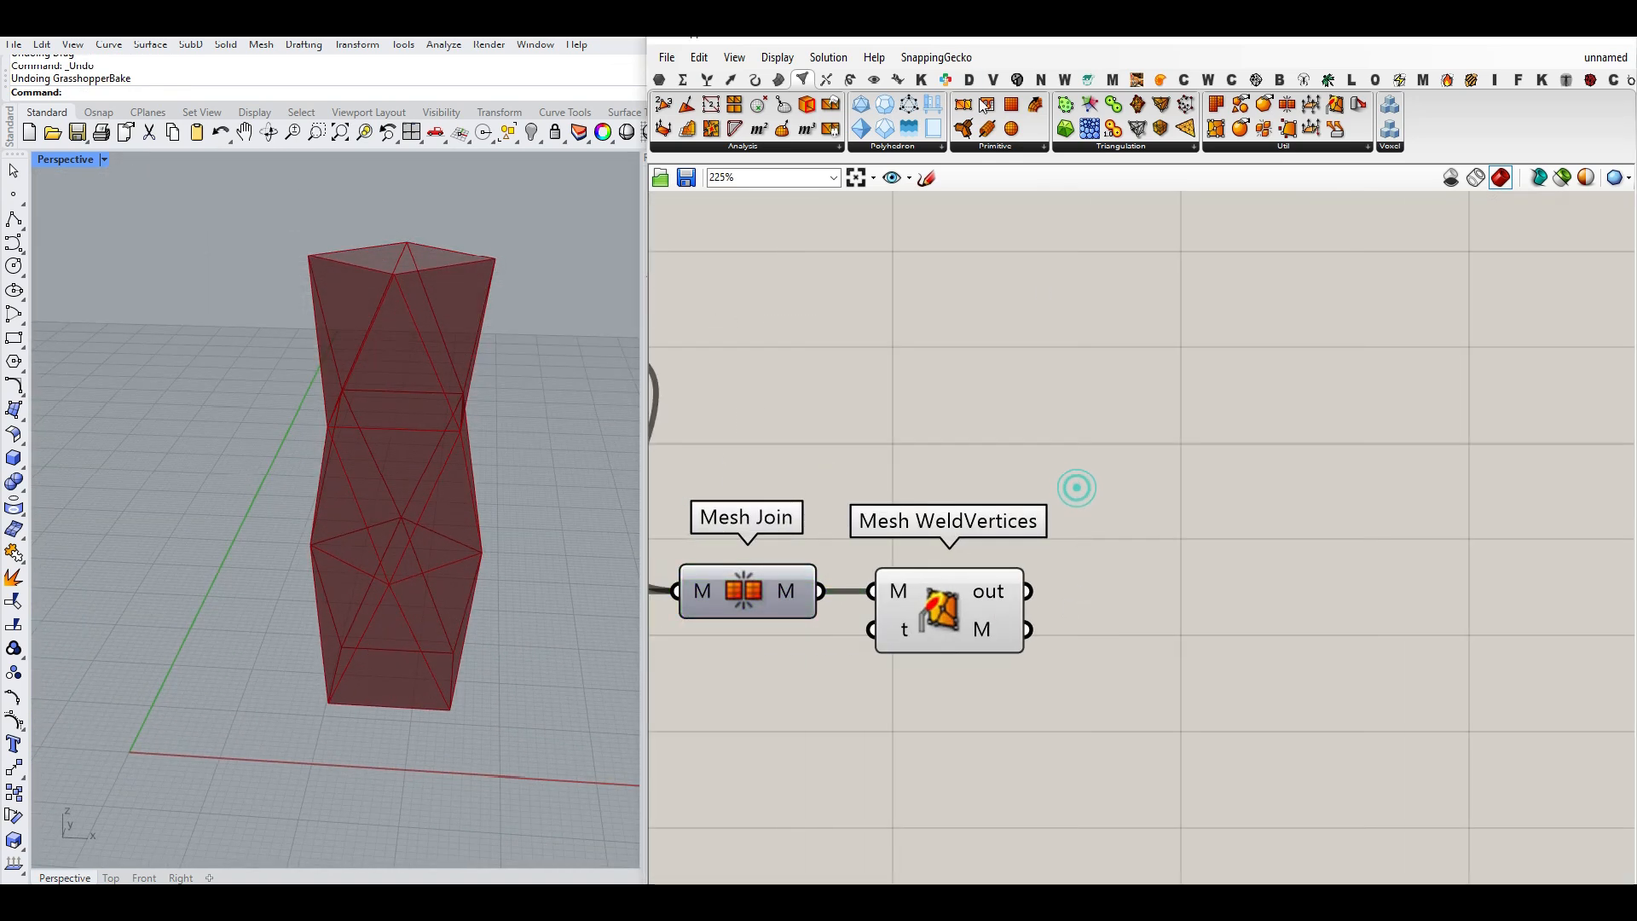
- Thicken the welded mesh with Pufferfish Offset Mesh at a distance of about 1.82
{"action": "left_click", "coordinate": [1088, 79]}
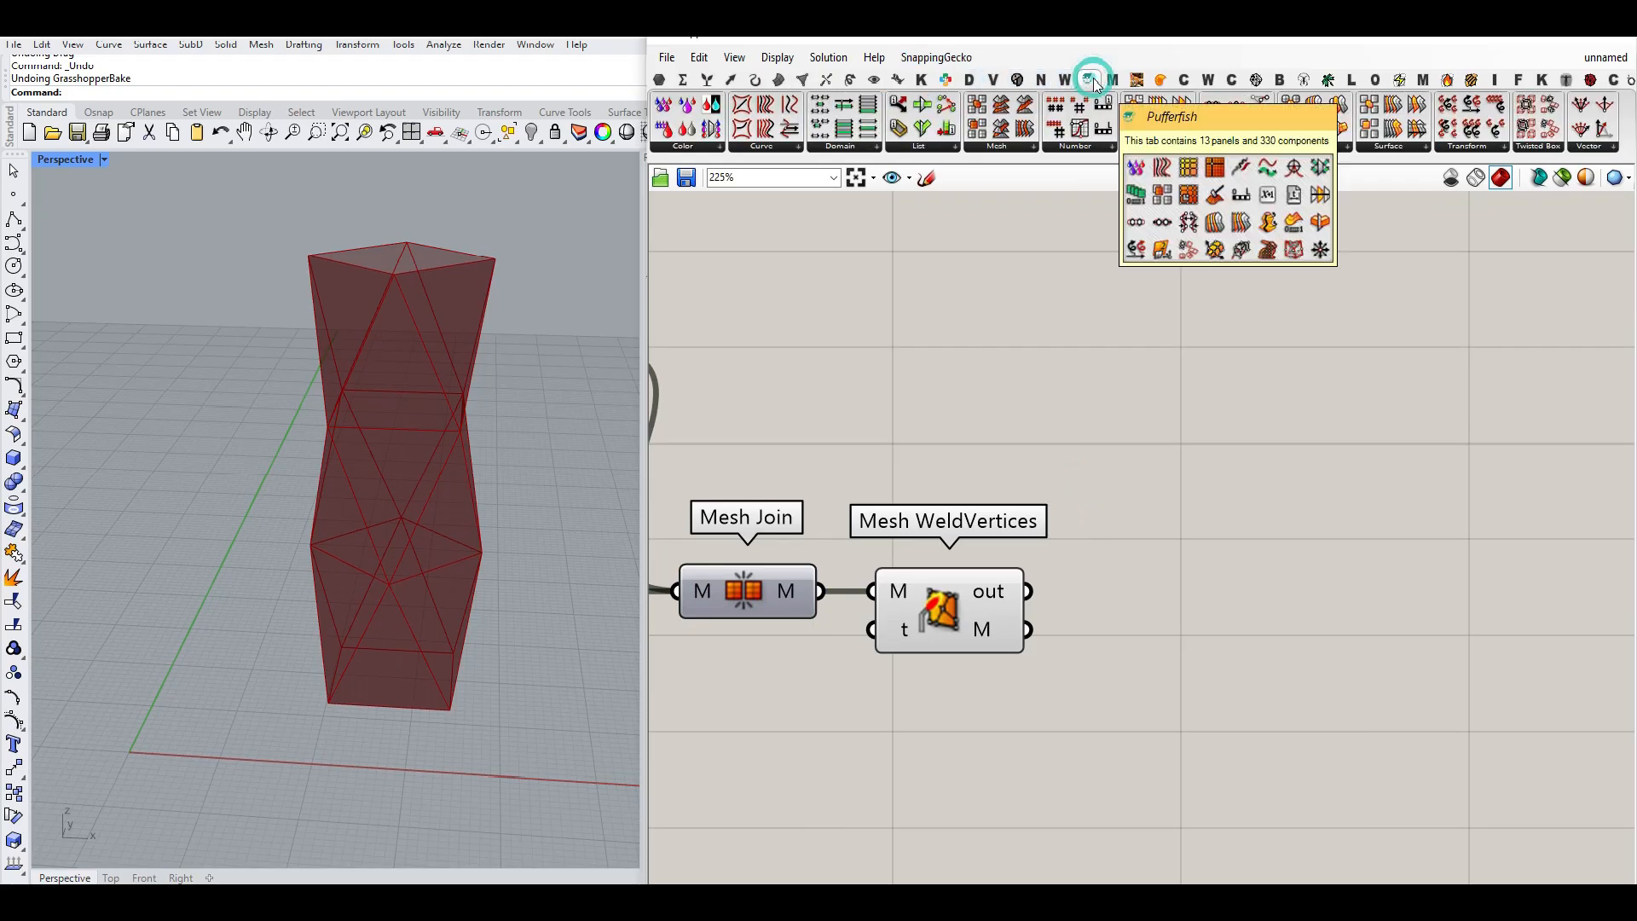
{"action": "left_click", "coordinate": [1003, 146]}
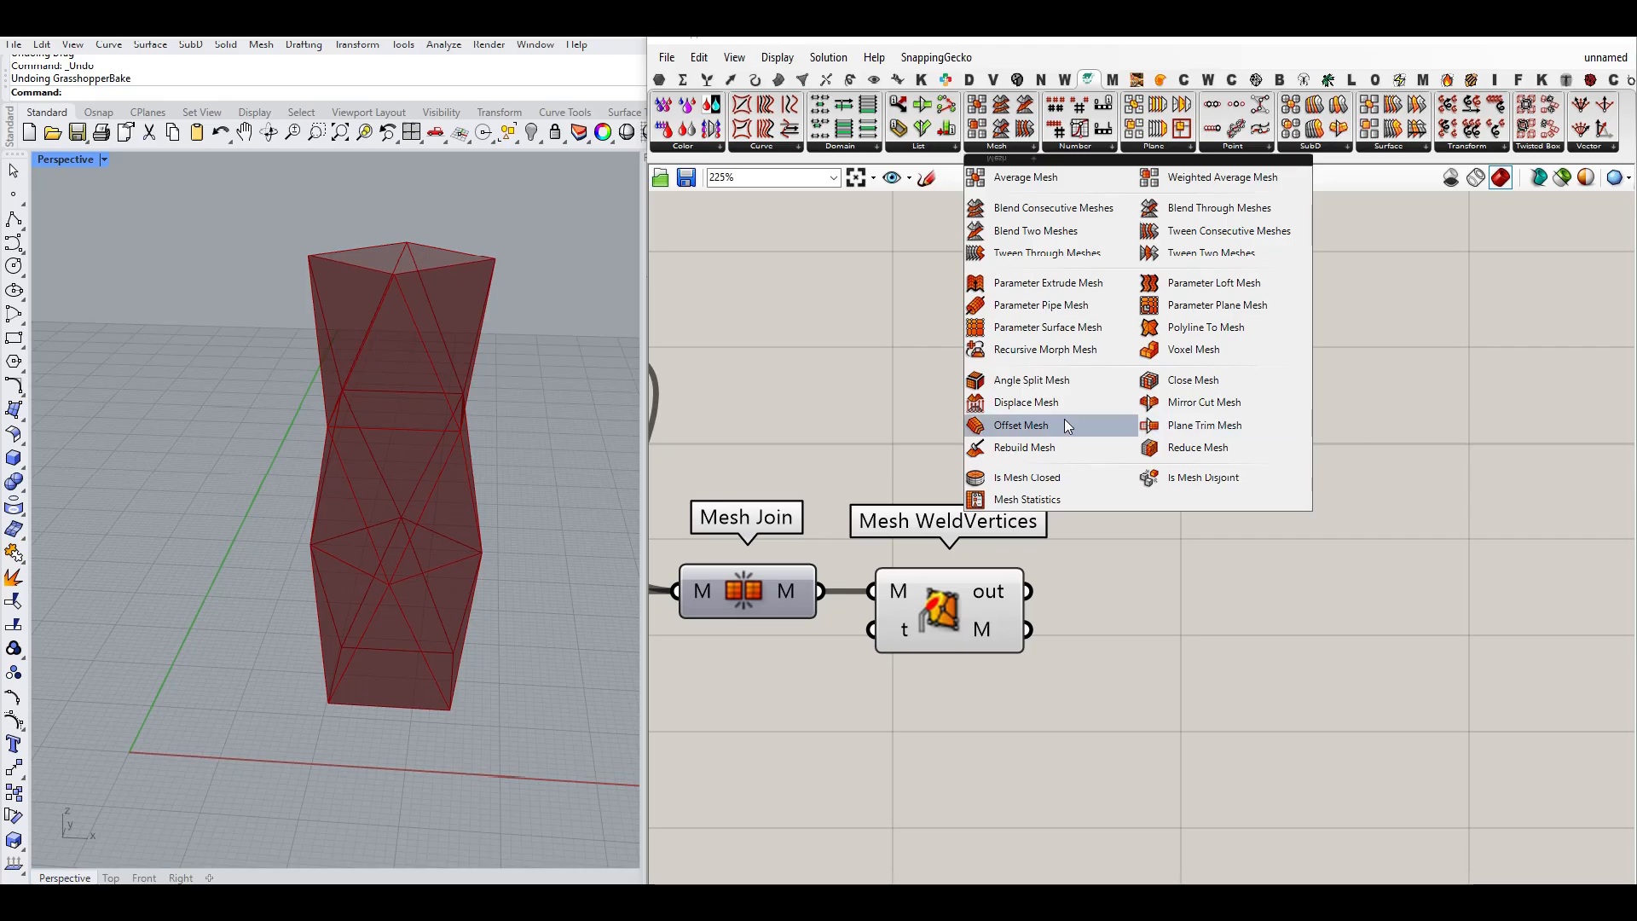
{"action": "left_click", "coordinate": [1020, 426]}
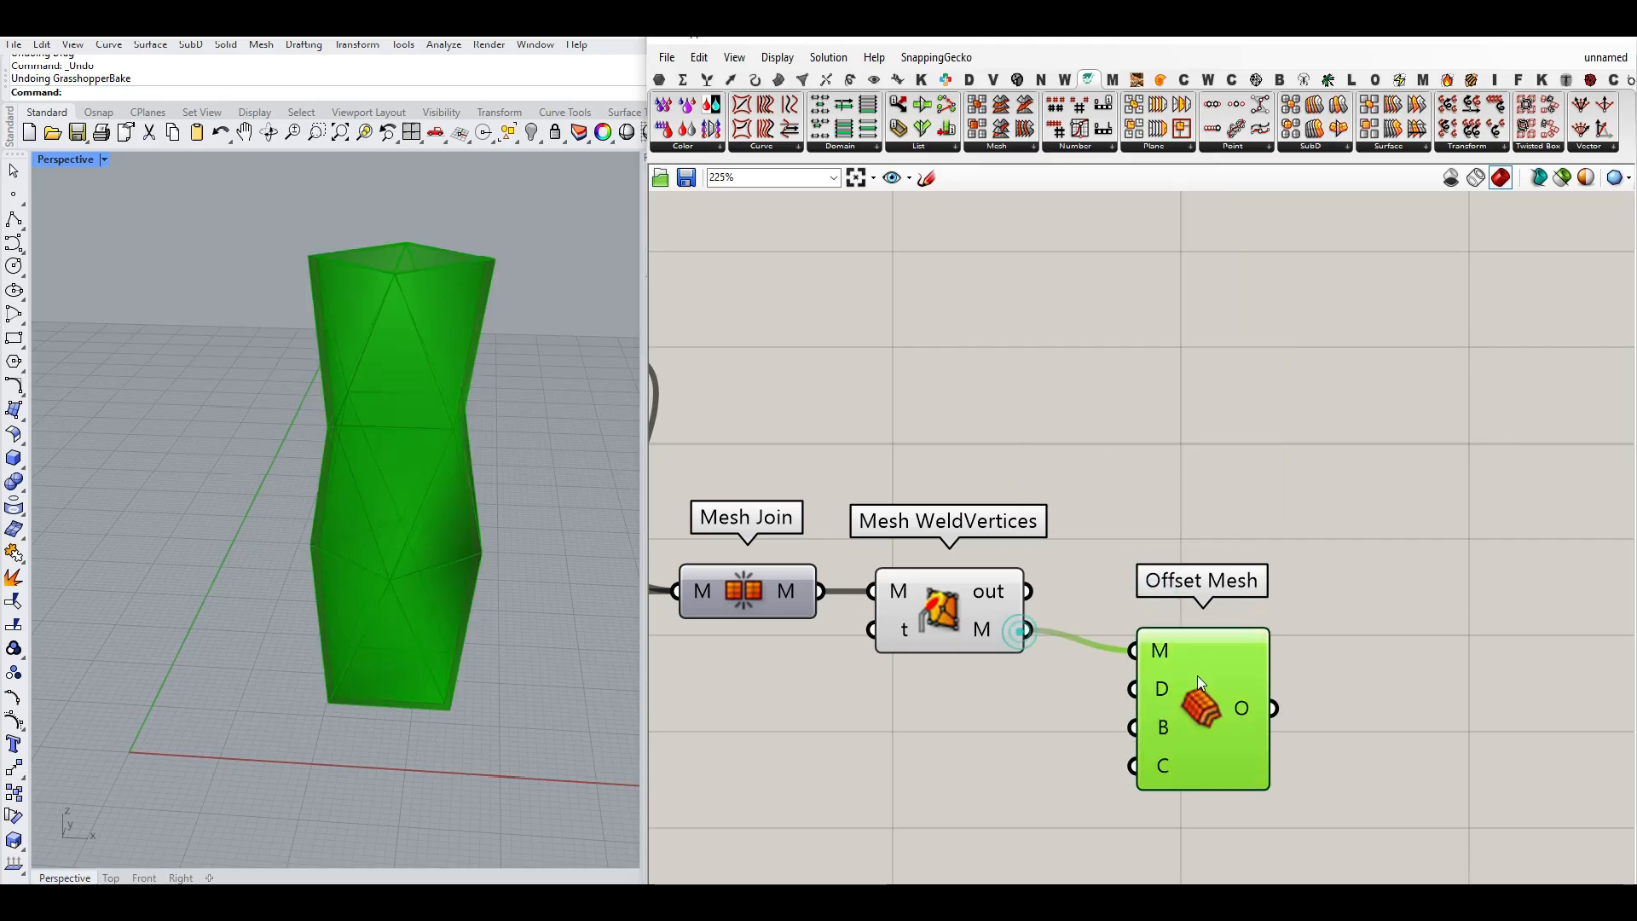
{"action": "left_click_drag", "start_coordinate": [1201, 710], "coordinate": [1230, 699]}
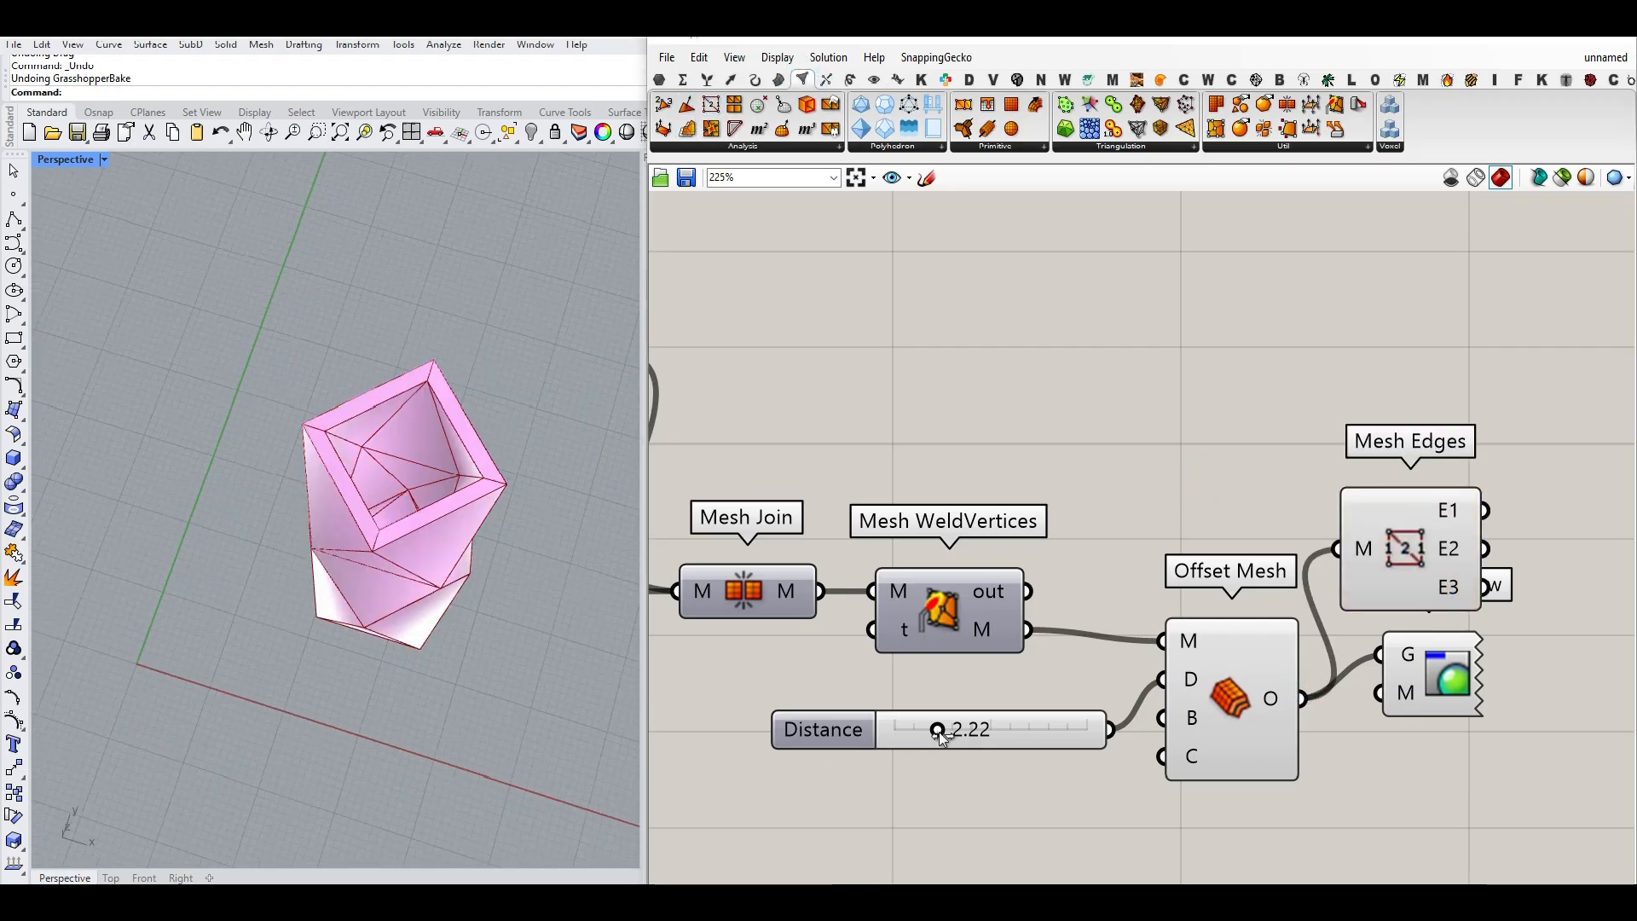
{"action": "left_click_drag", "start_coordinate": [938, 728], "coordinate": [928, 728]}
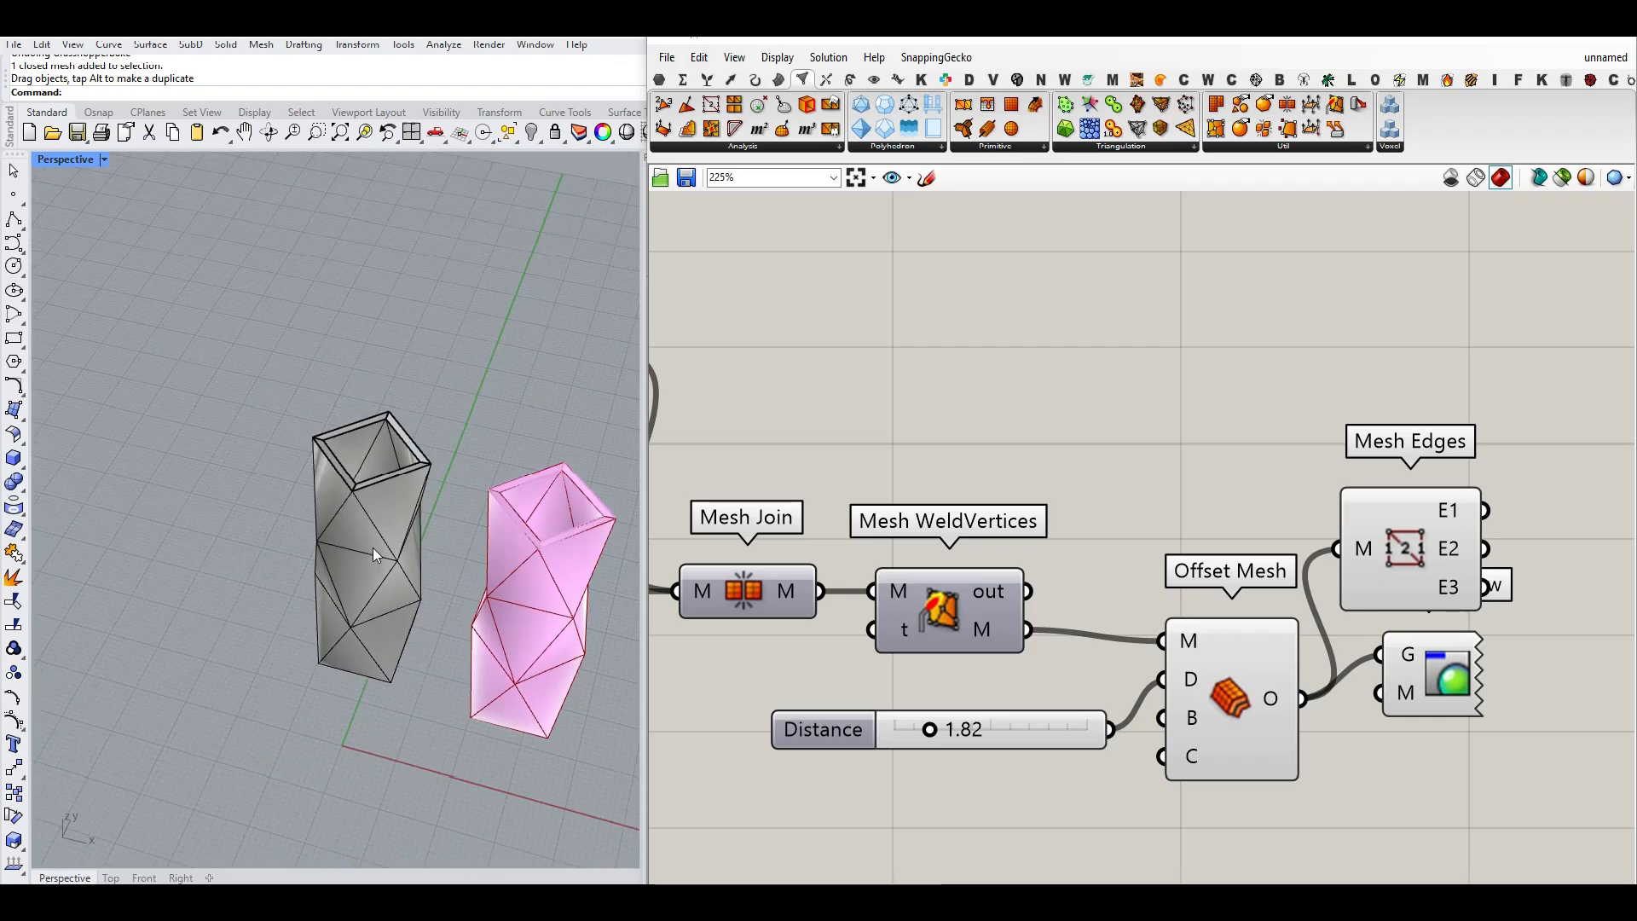
{"action": "left_click", "coordinate": [102, 160]}
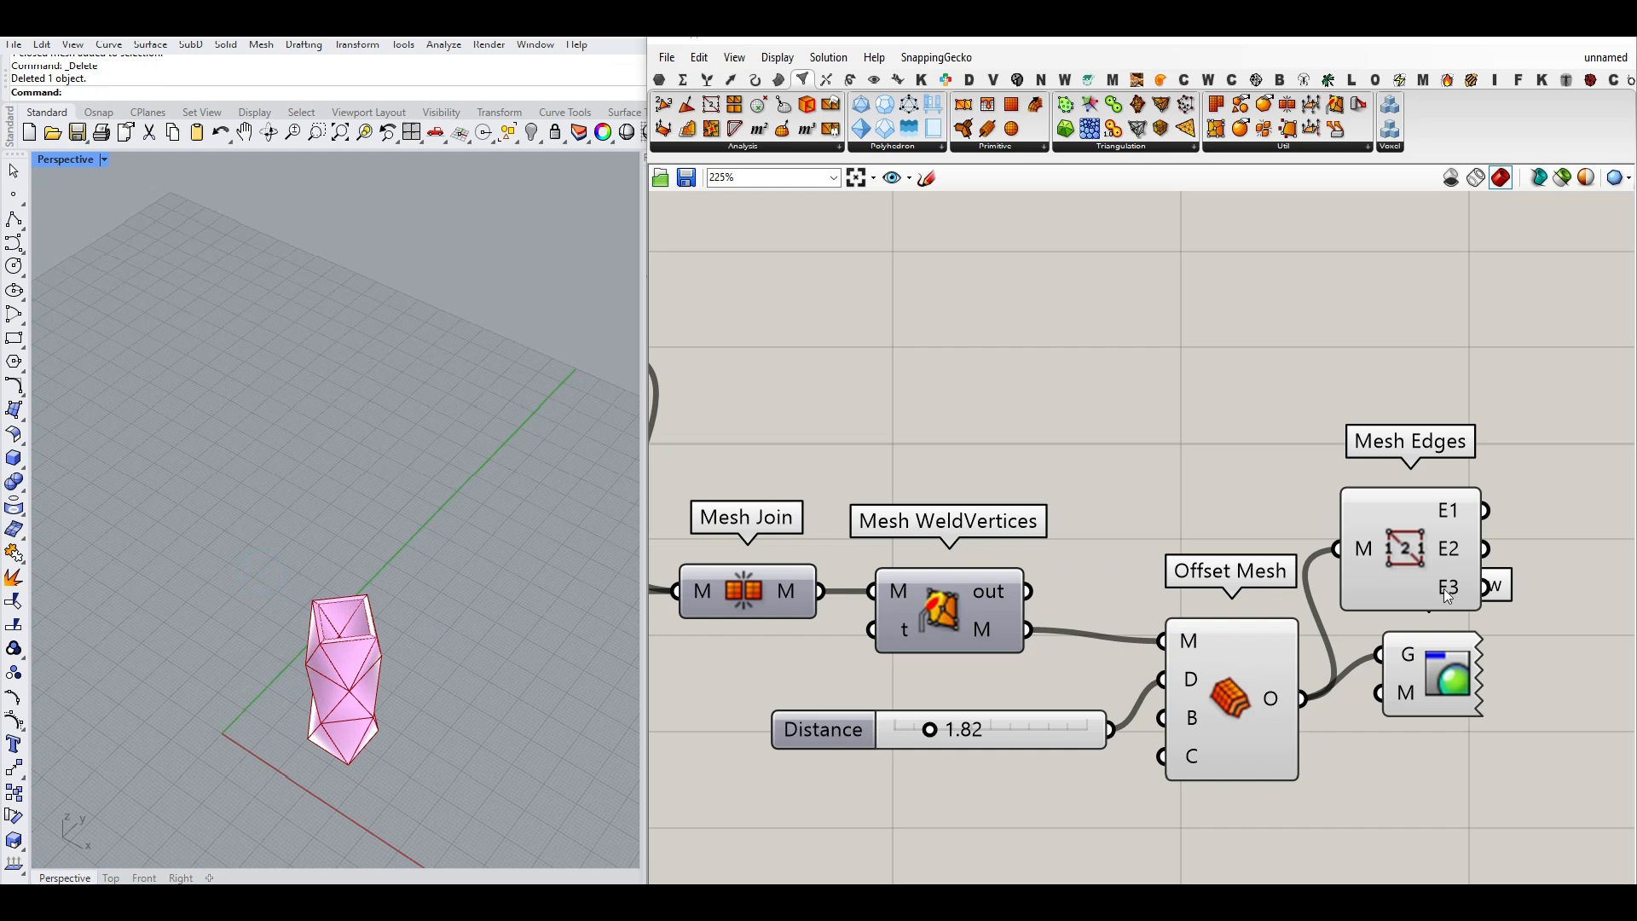
- Turn Face Boundaries into surfaces, join them into a brep and collect its En, Ei, Em edges in a Curve parameter
{"action": "scroll", "scroll_direction": "down", "scroll_amount": 3}
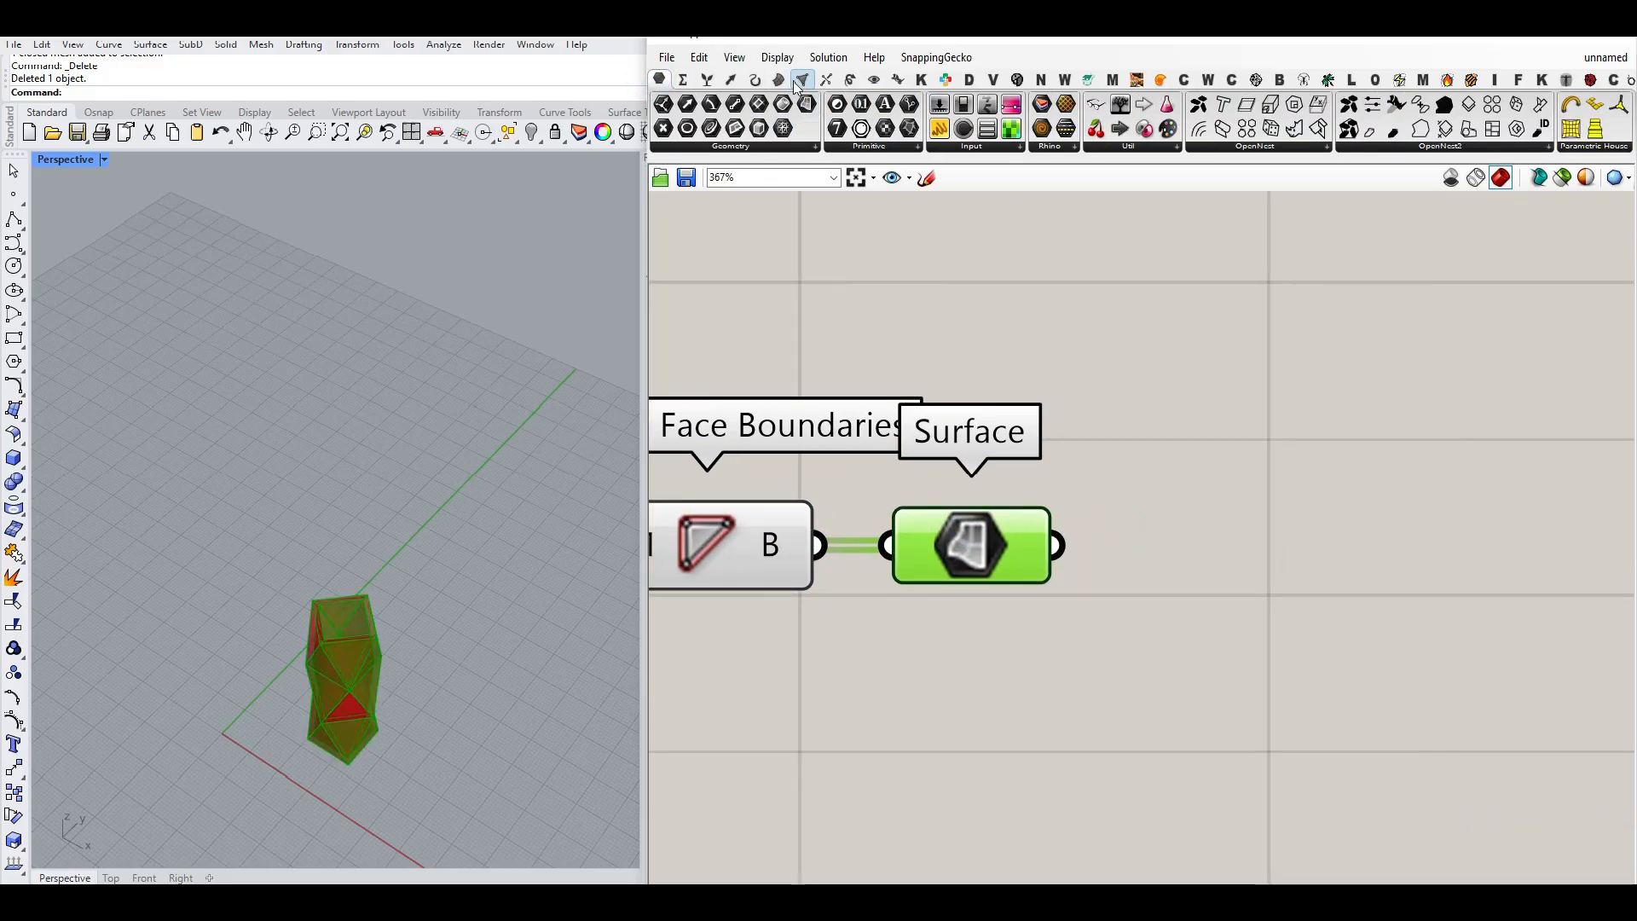
{"action": "left_click", "coordinate": [778, 79]}
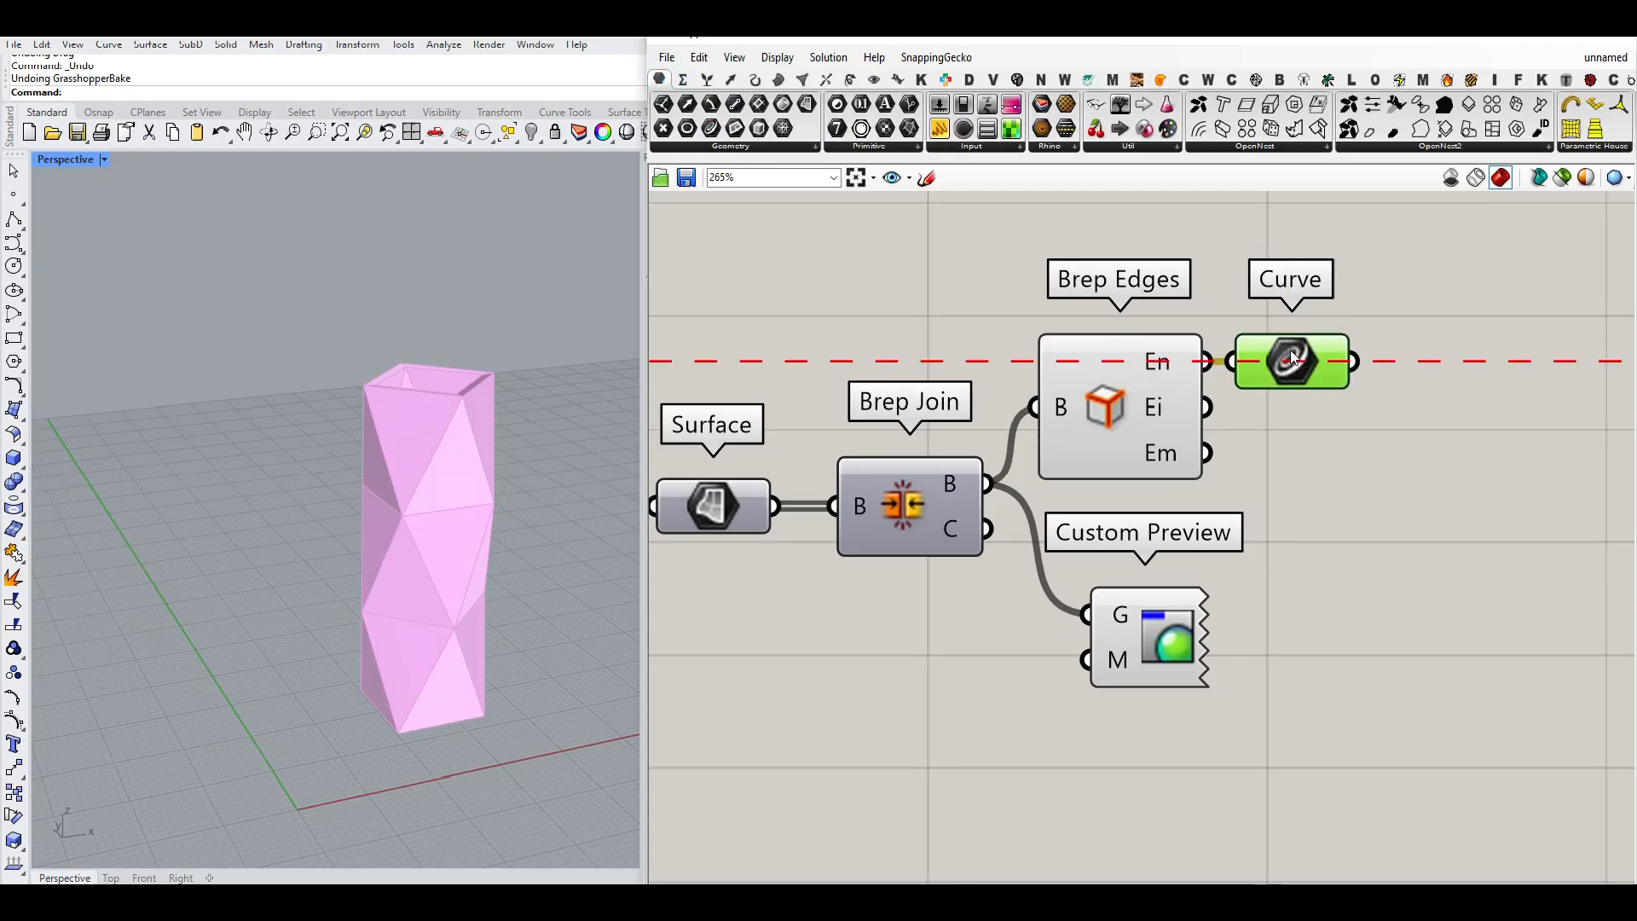
{"action": "left_click_drag", "start_coordinate": [1293, 361], "coordinate": [1384, 407]}
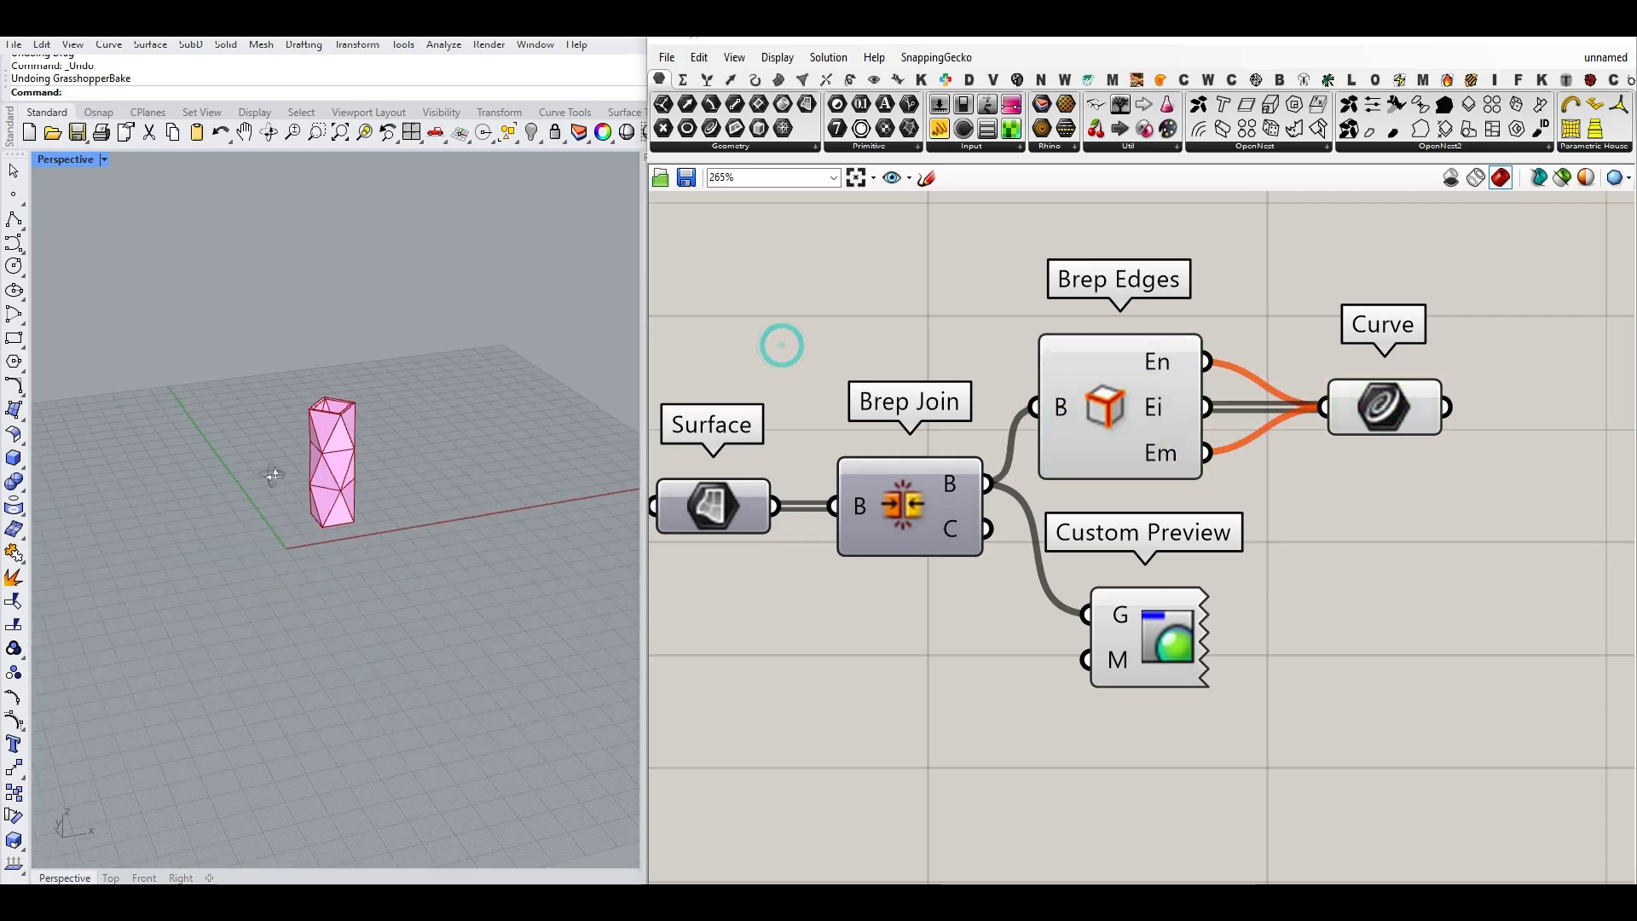
- Lower the vase height to 42.73 and settle the twist count at 3
{"action": "scroll", "scroll_direction": "down", "scroll_amount": 3}
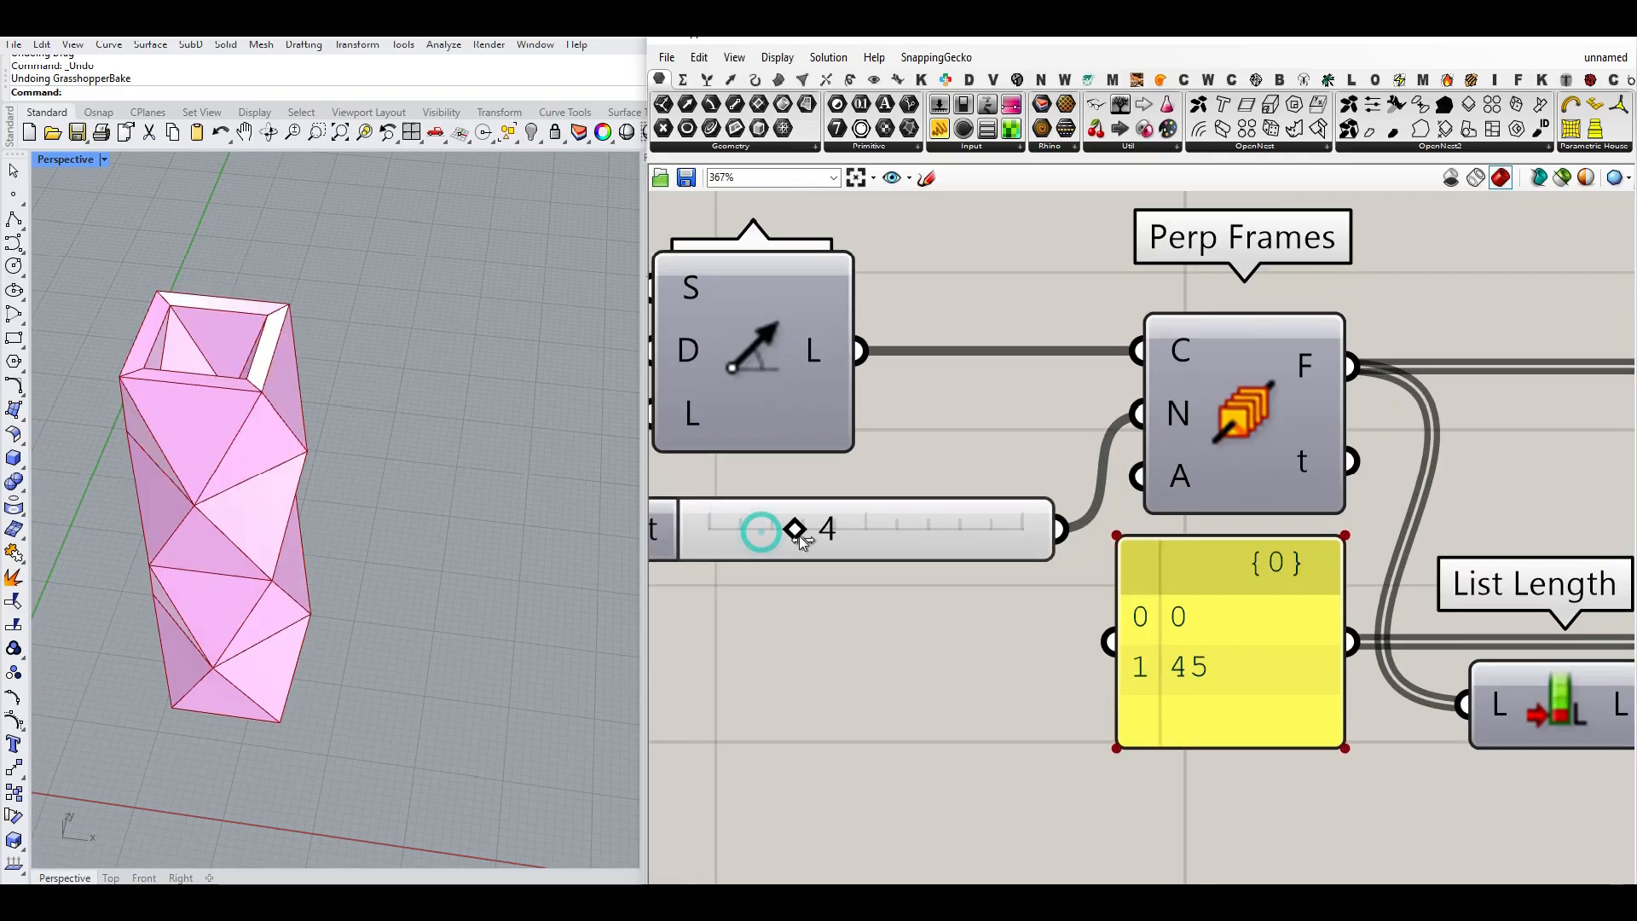
{"action": "left_click_drag", "start_coordinate": [793, 528], "coordinate": [738, 529]}
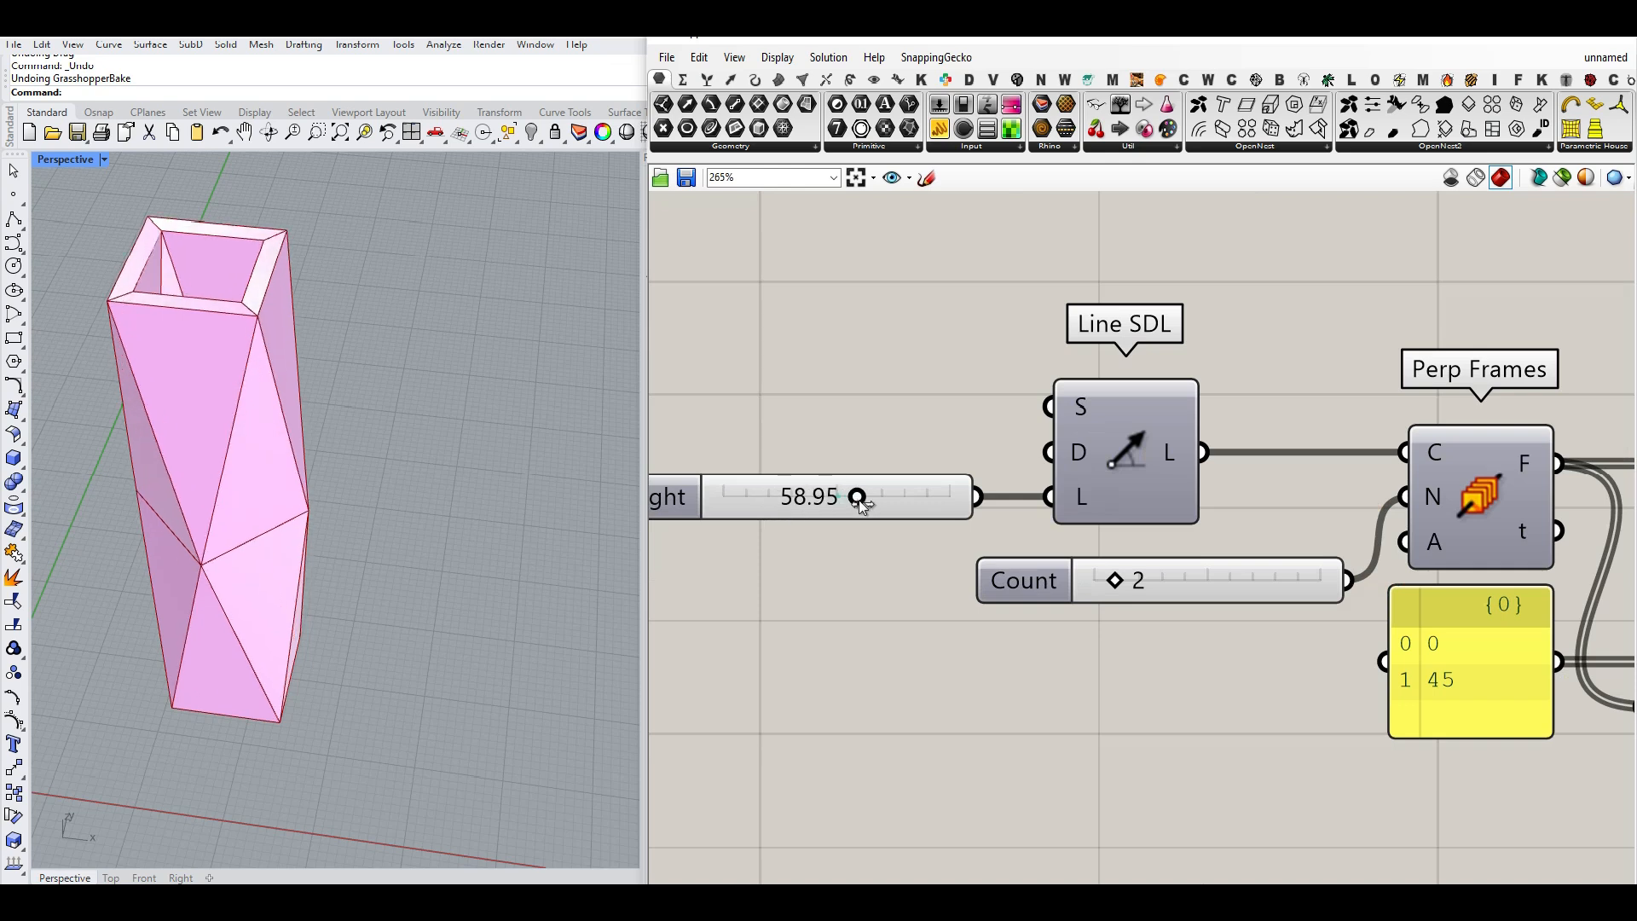
{"action": "left_click_drag", "start_coordinate": [858, 496], "coordinate": [846, 496]}
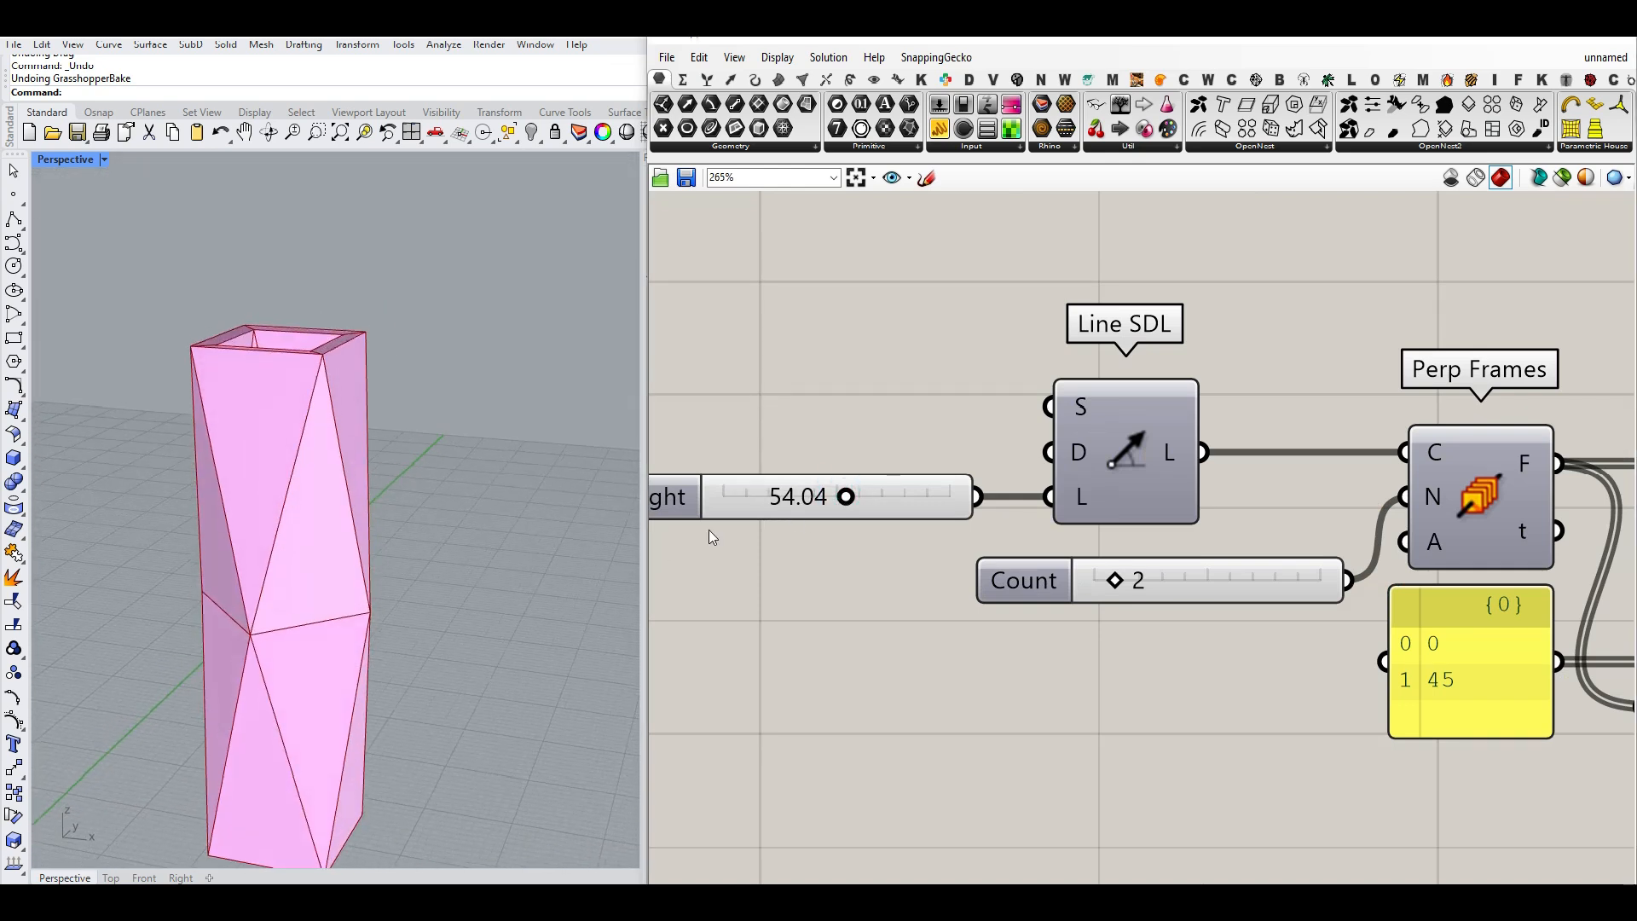
{"action": "left_click_drag", "start_coordinate": [846, 496], "coordinate": [820, 497]}
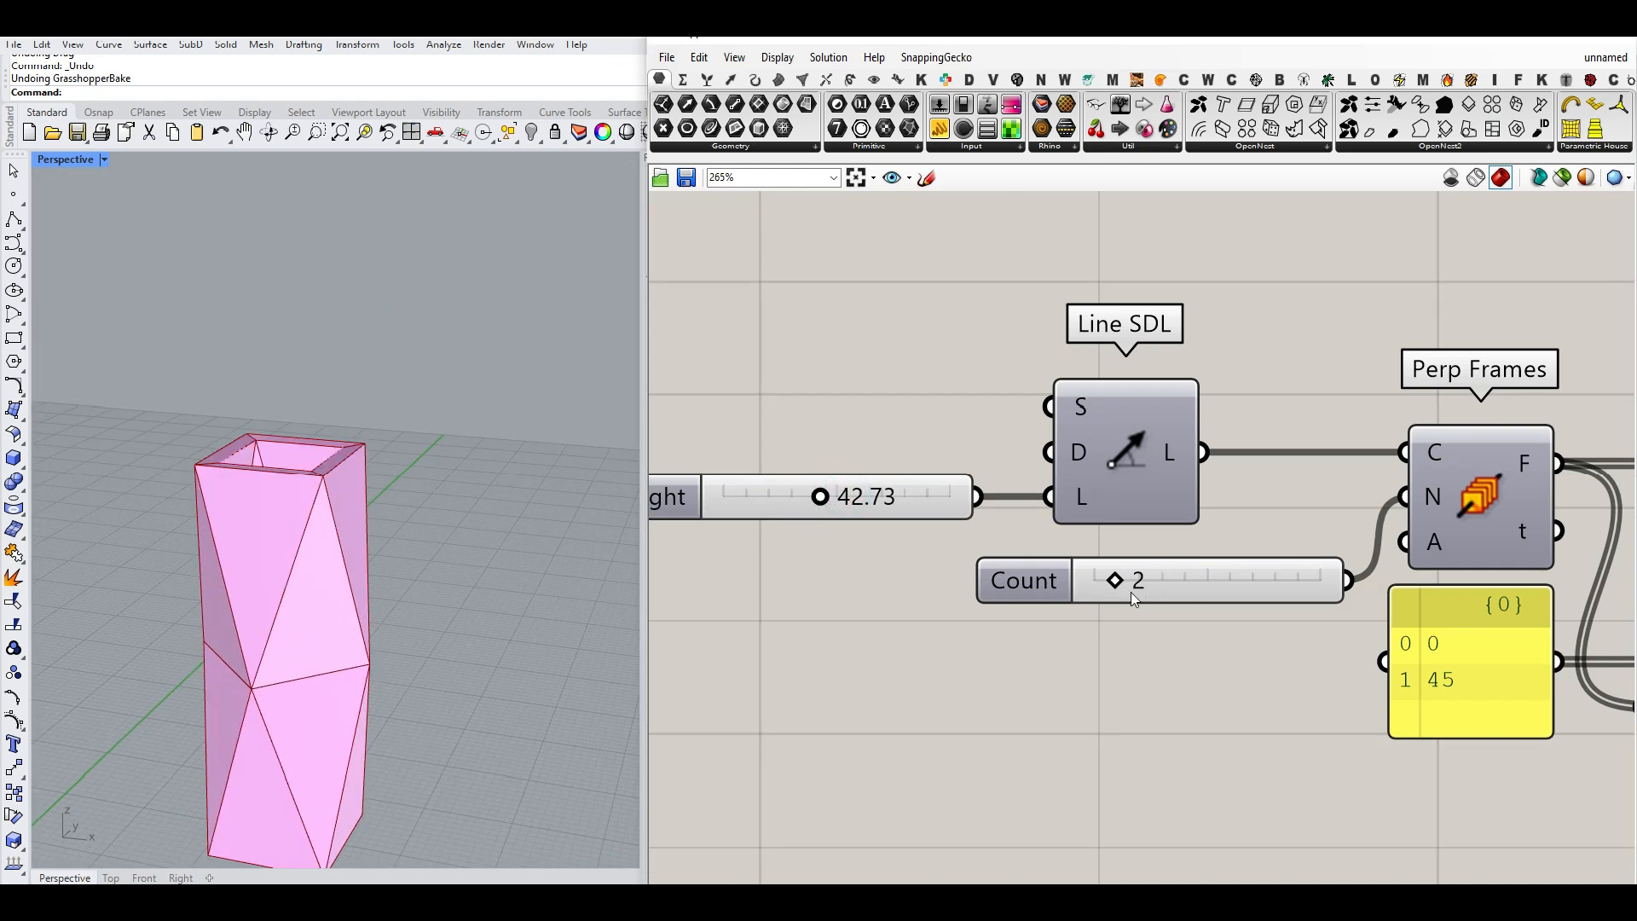
{"action": "left_click_drag", "start_coordinate": [1113, 580], "coordinate": [1132, 580]}
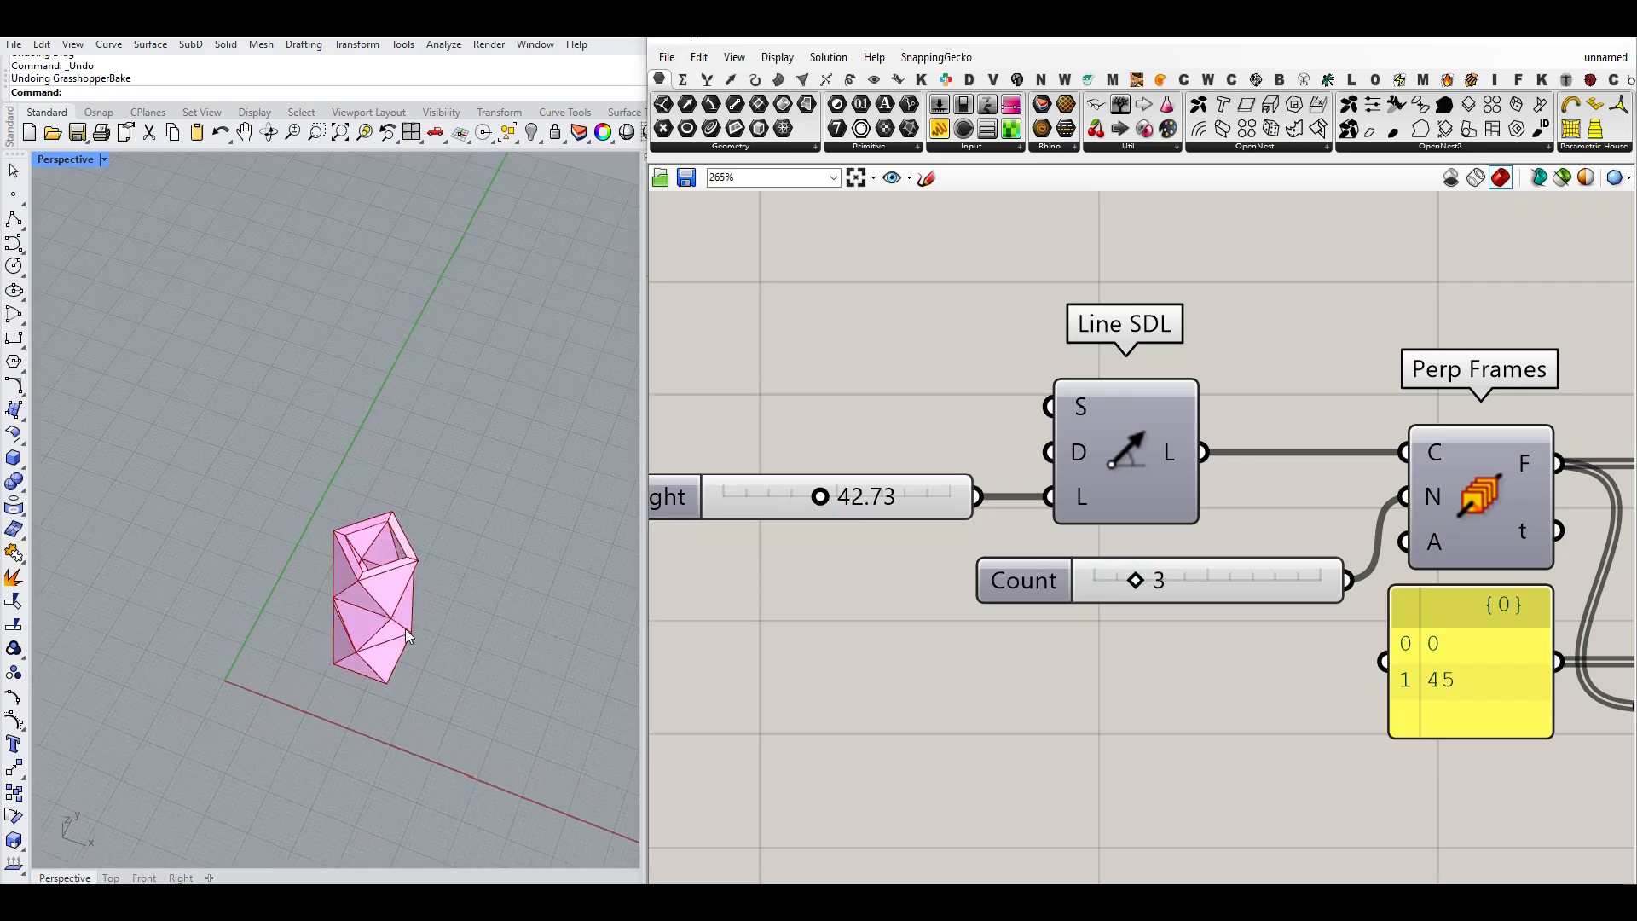